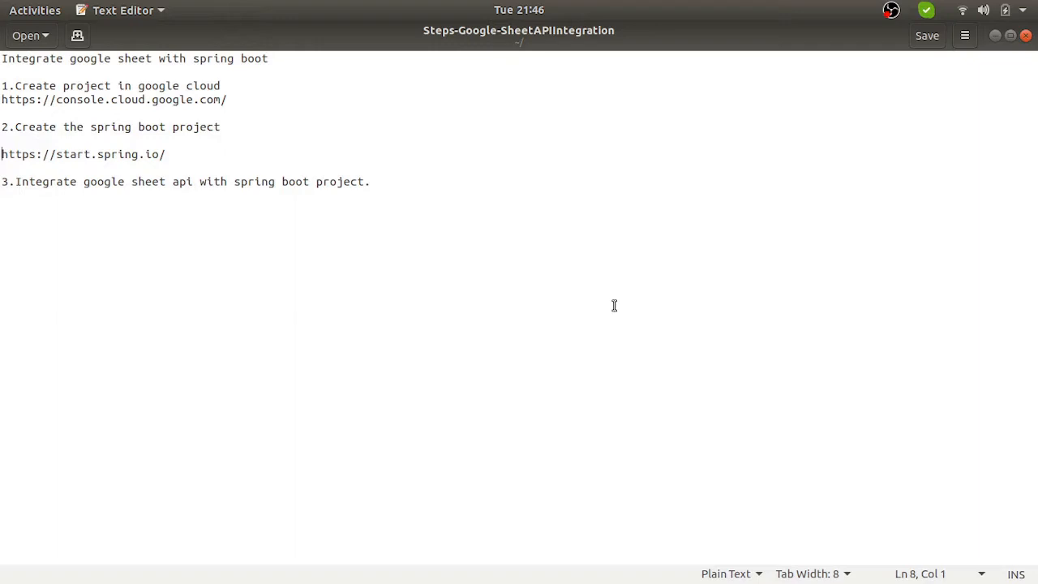
mouse_move(283, 190)
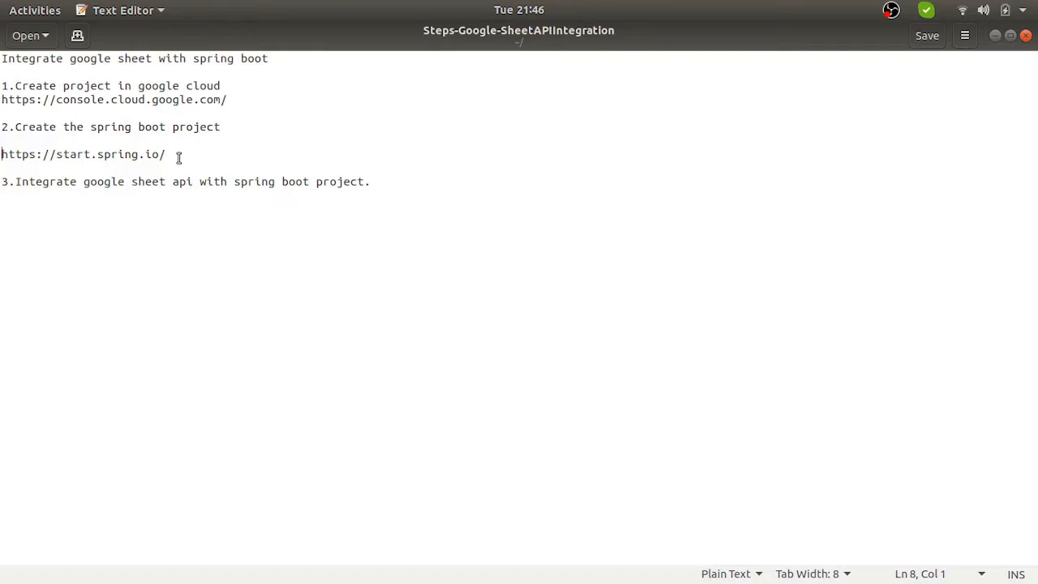
mouse_move(178, 163)
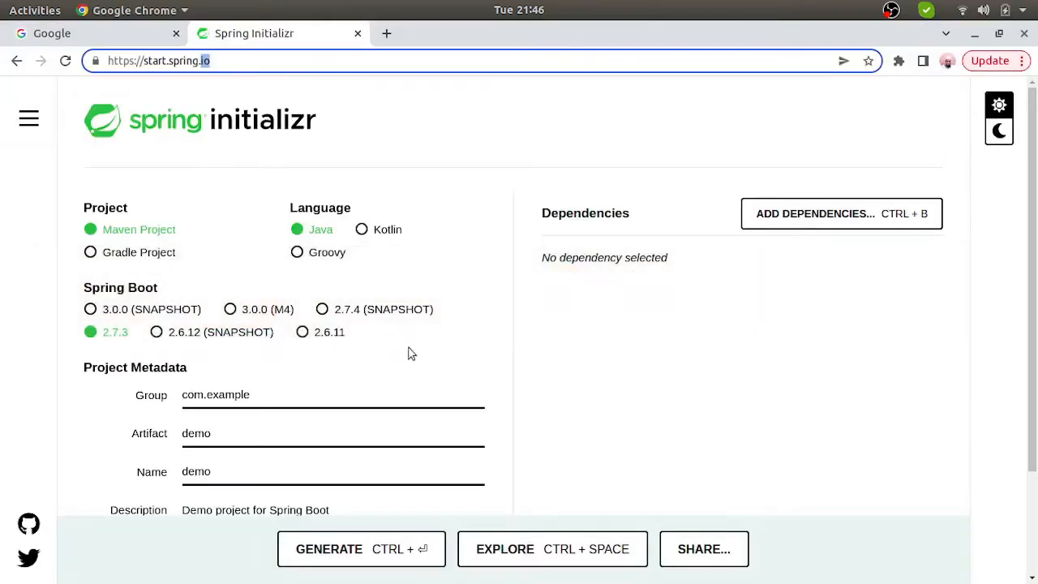
Switch the Spring Initializr project type from Maven to Gradle Project
scroll(down, 3)
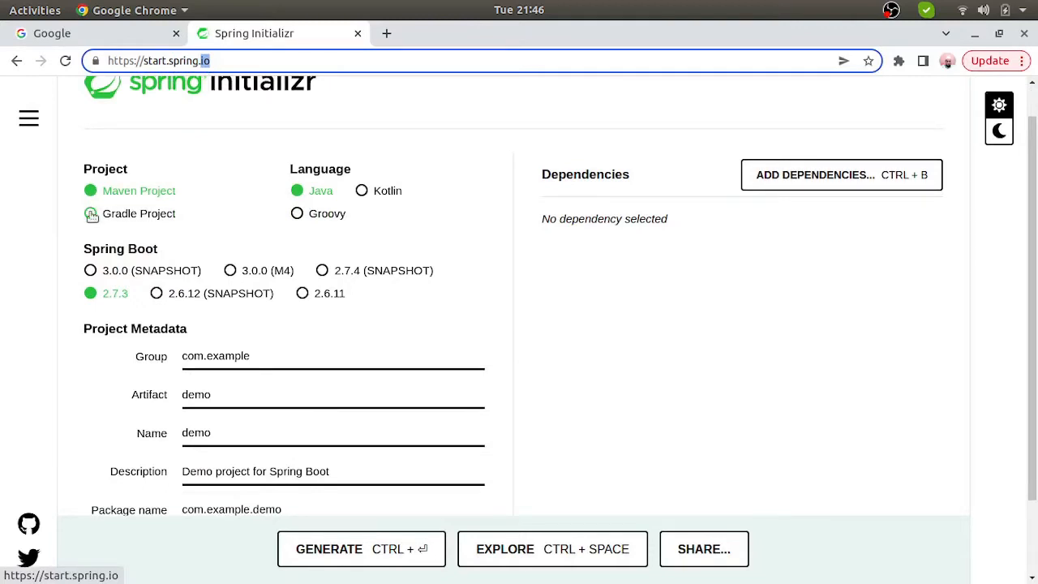
click(90, 214)
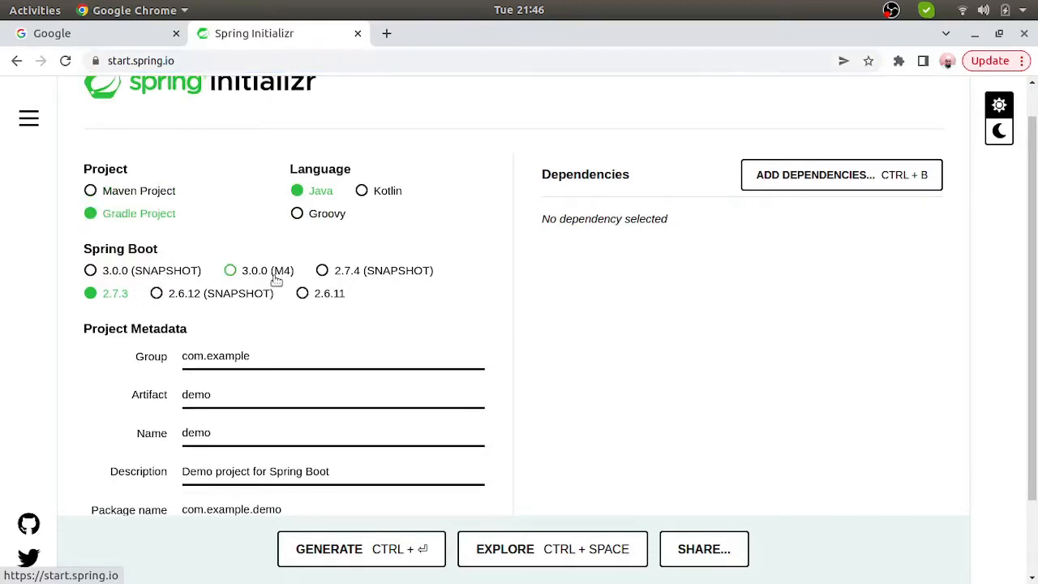
scroll(down, 3)
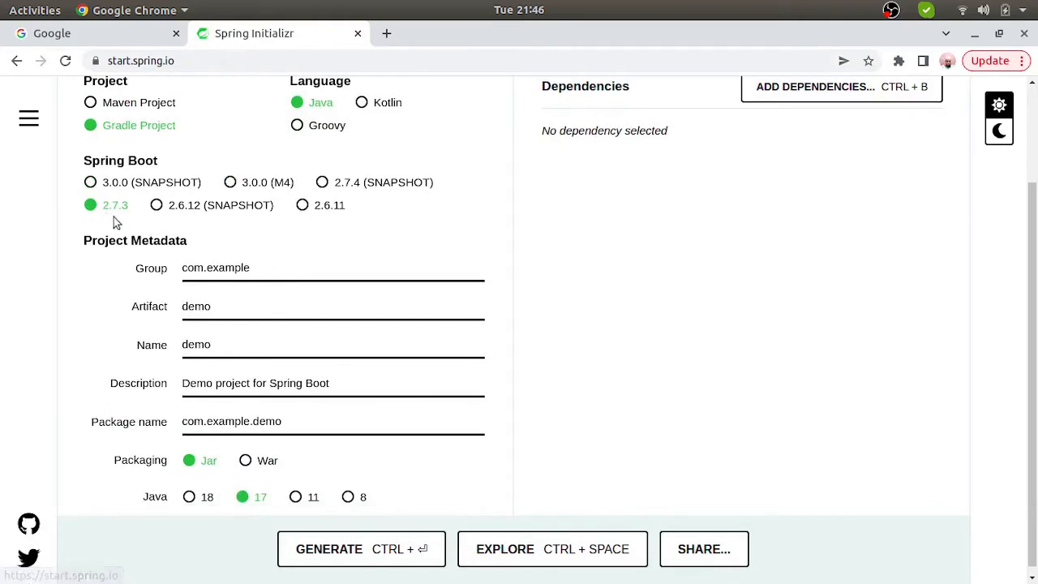
mouse_move(126, 238)
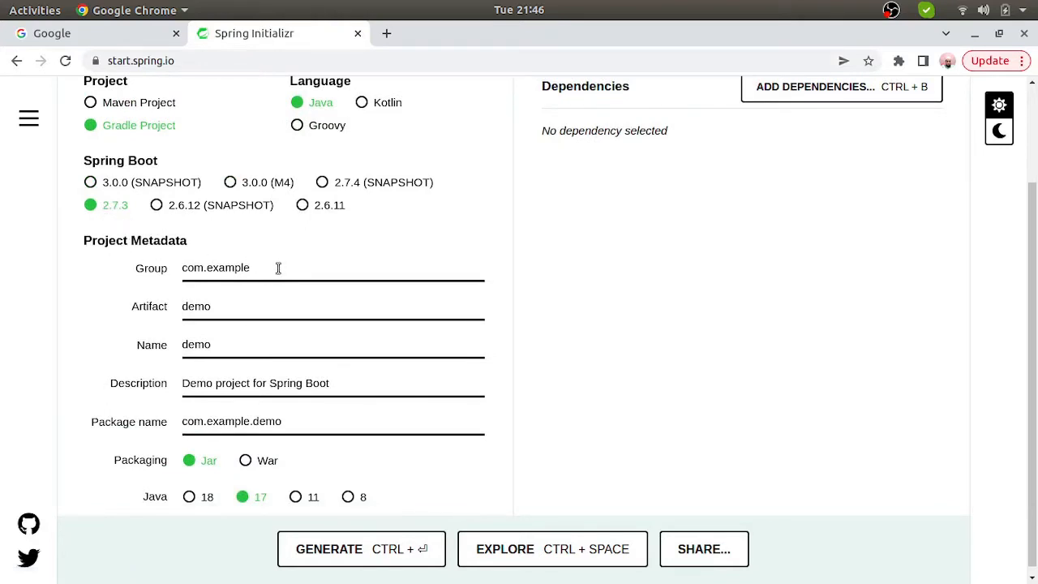
Set the project group to com.beginnertechies
click(333, 267)
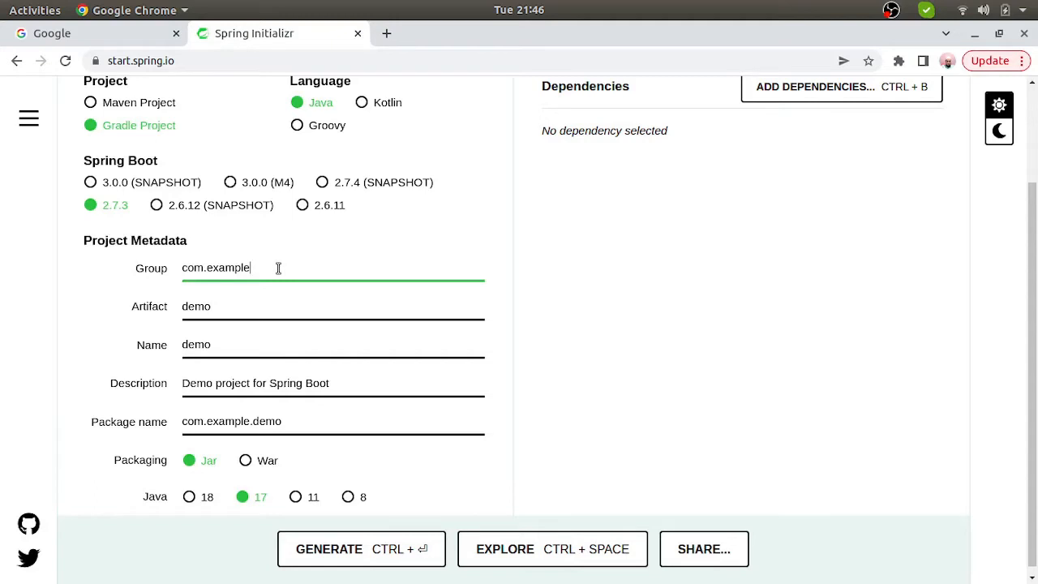
key(BackSpace)
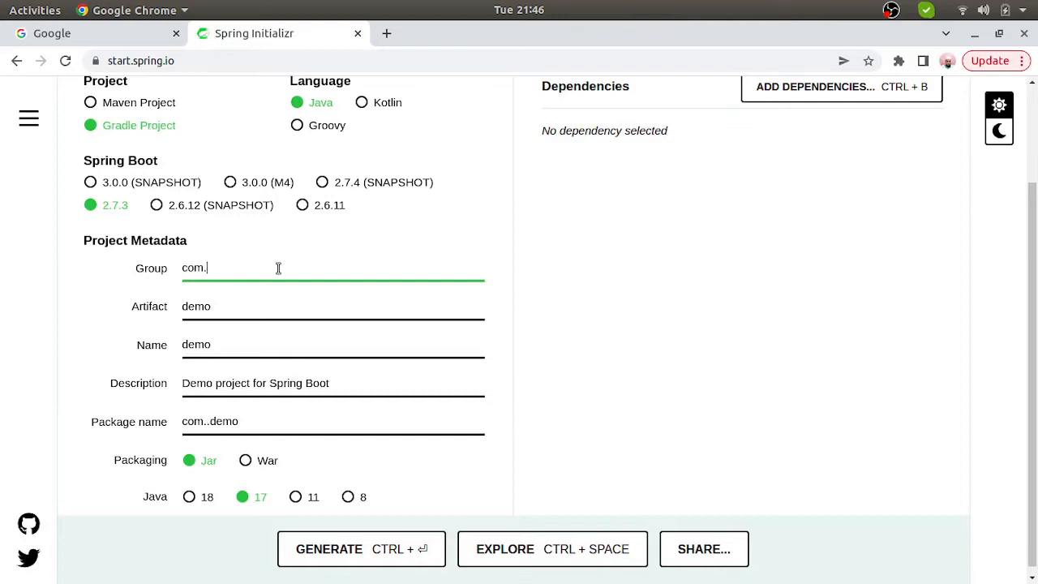
text(beginner)
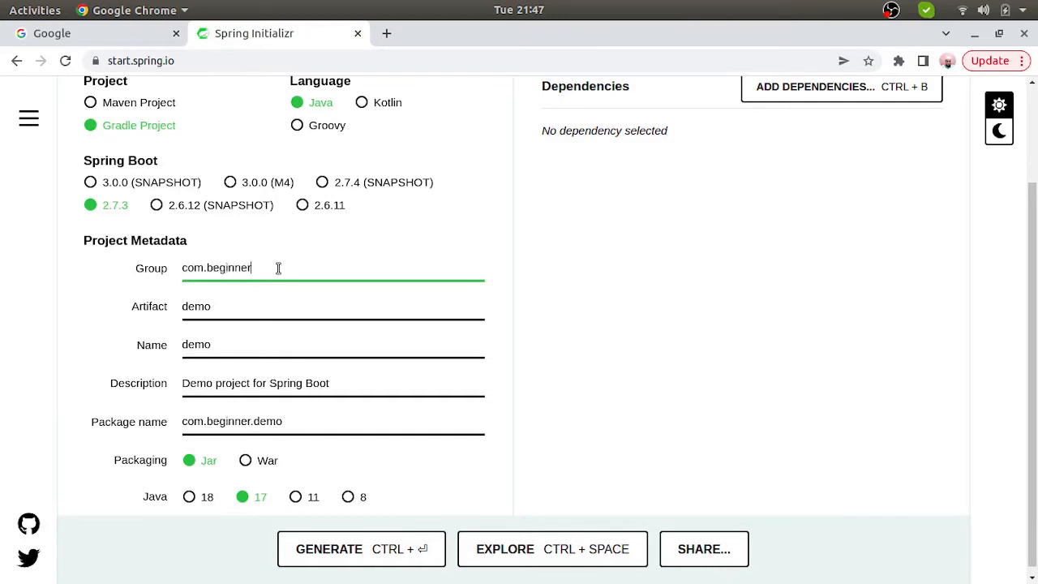
text(tec)
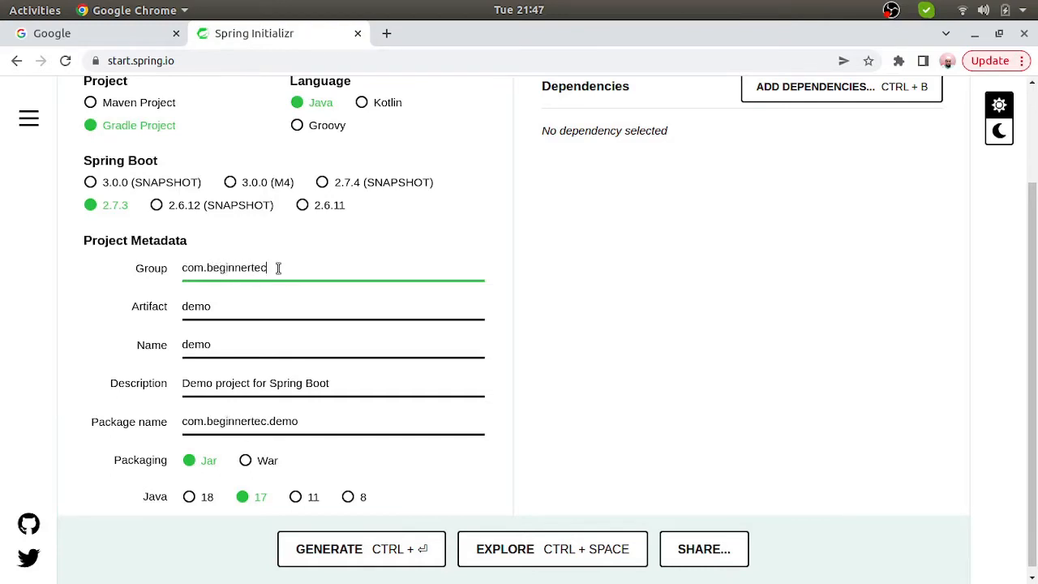
text(hies)
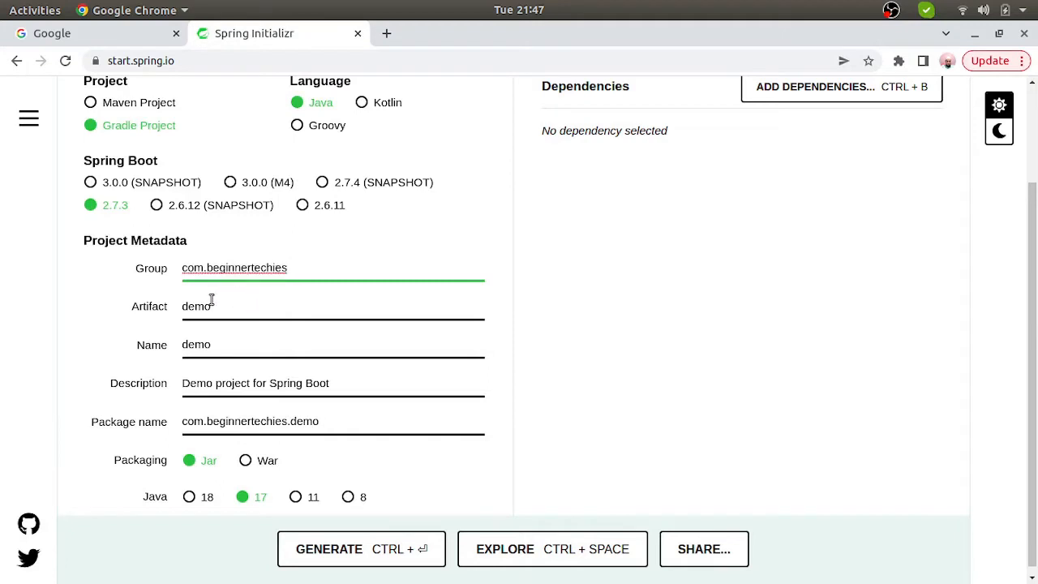
Set the artifact to googleapi and the description to 'Google API Integration'
double_click(196, 305)
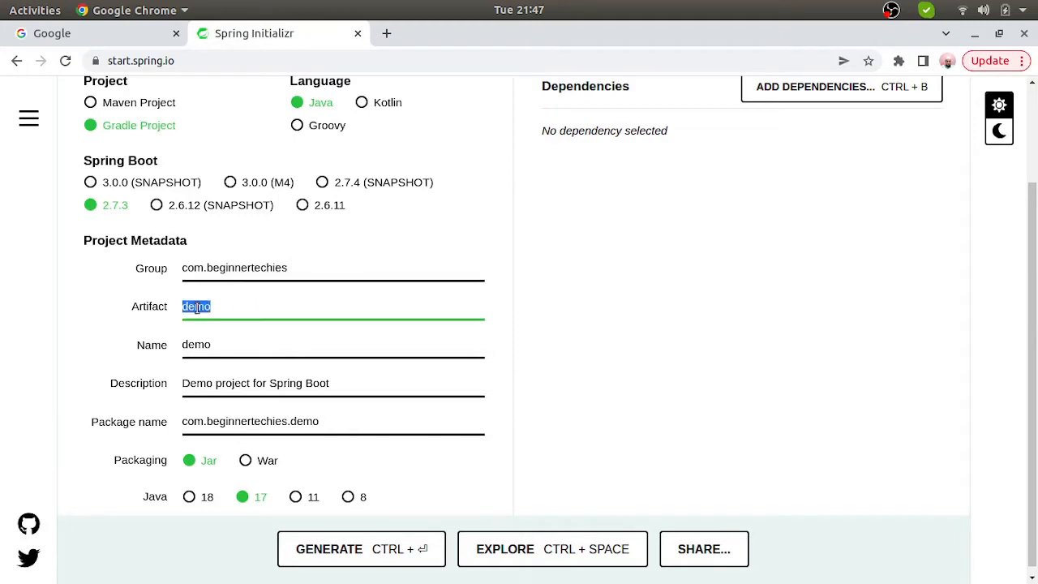
text(googleapi)
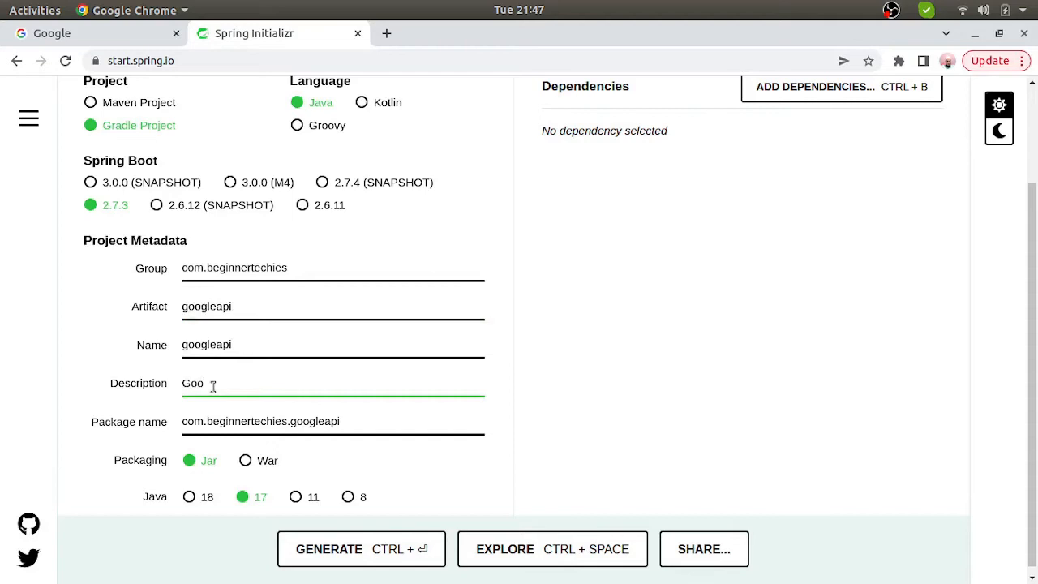
text(gle A)
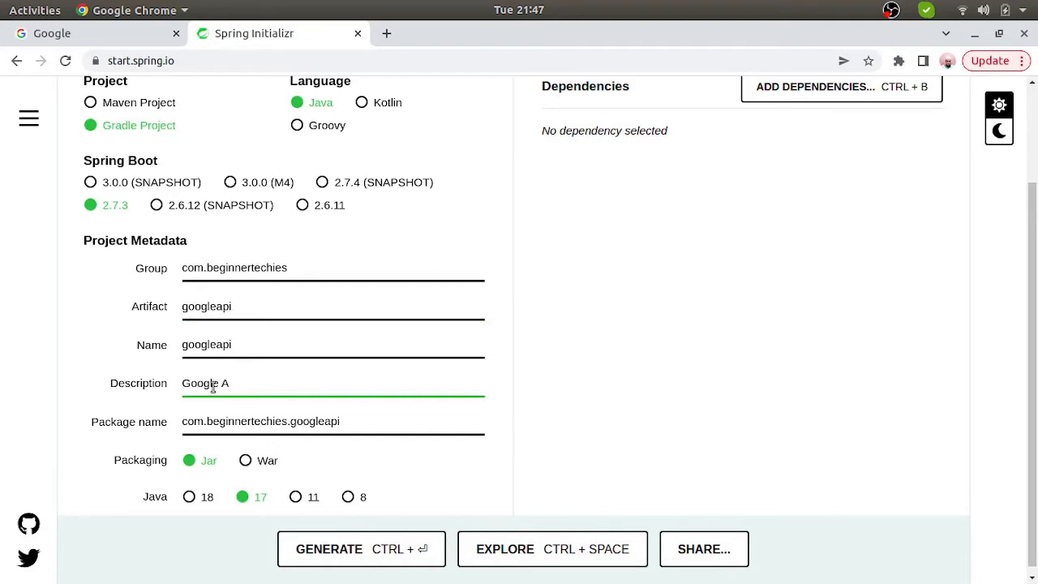
text(PI In)
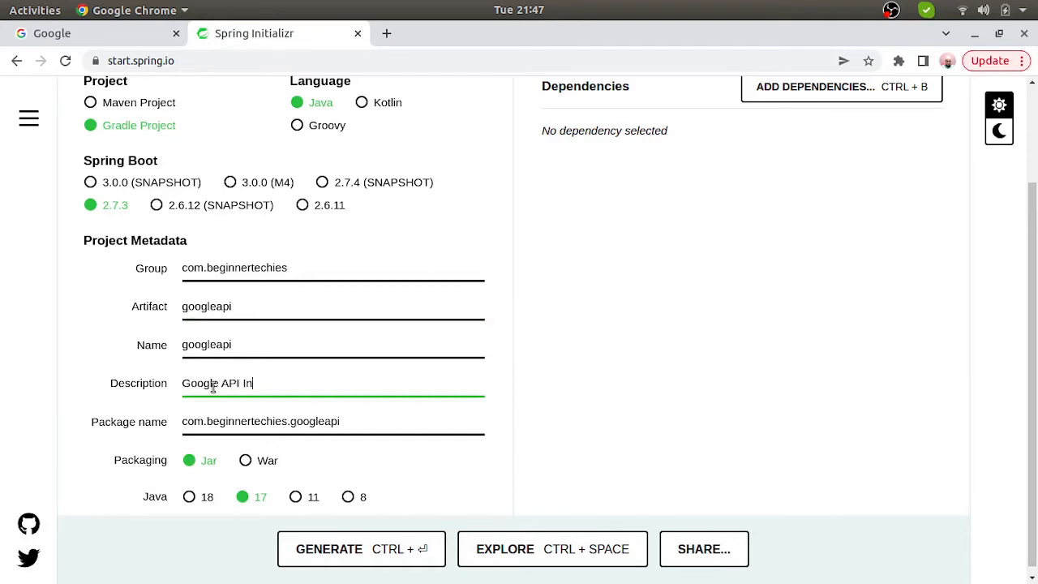
text(tegra)
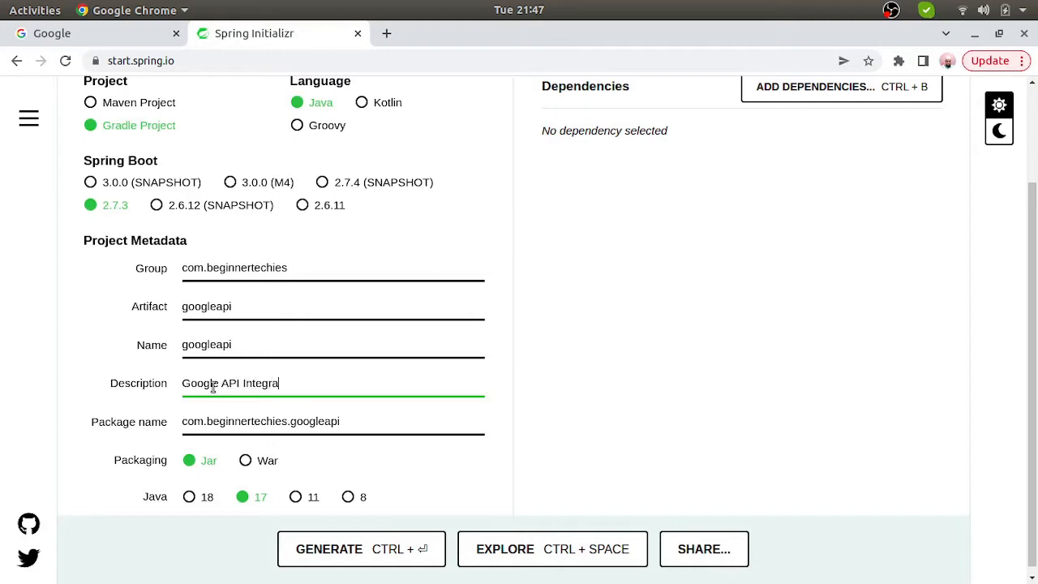
text(tion)
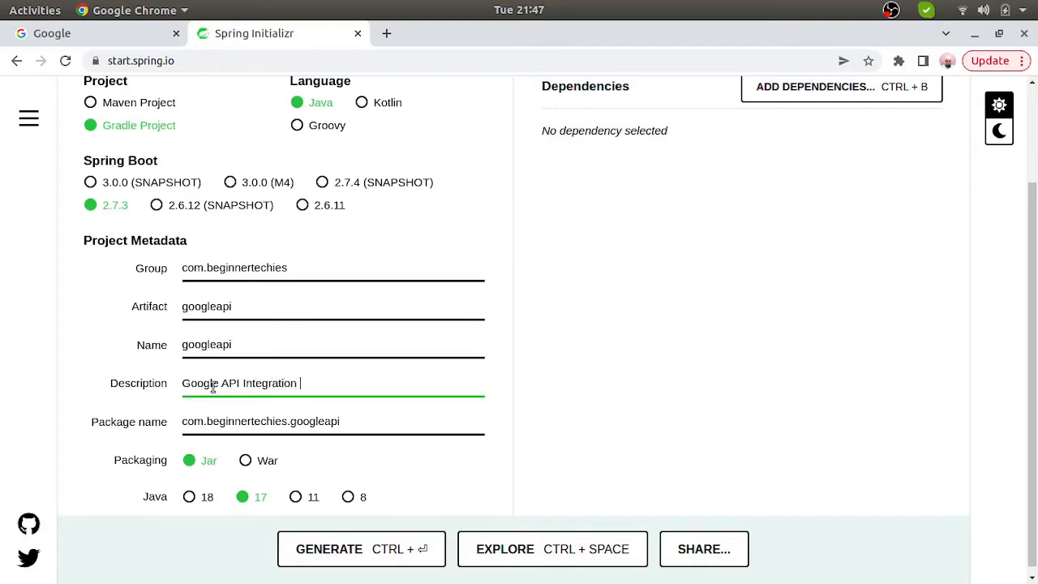
text(With S)
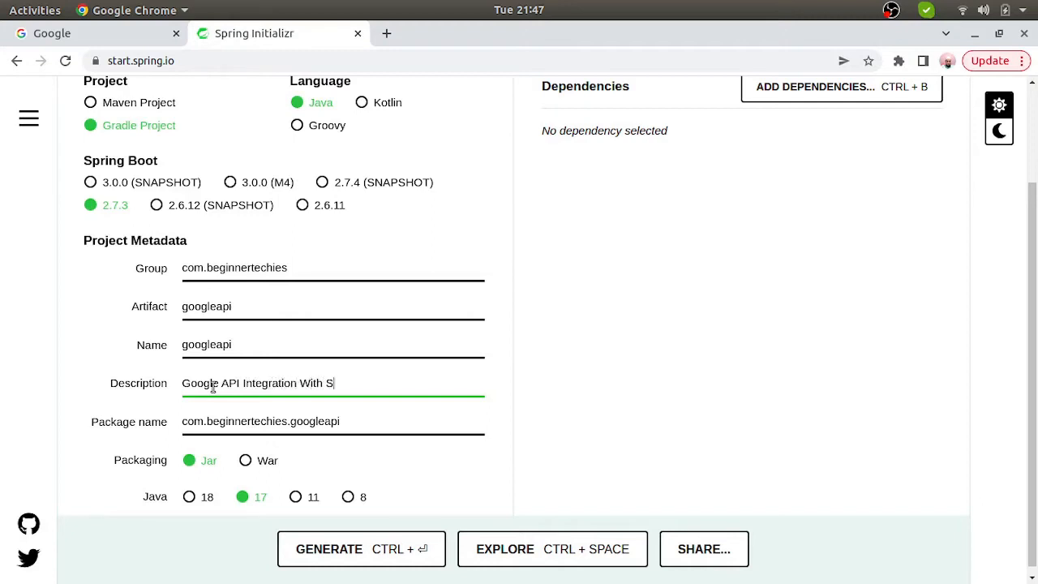
key(BackSpace)
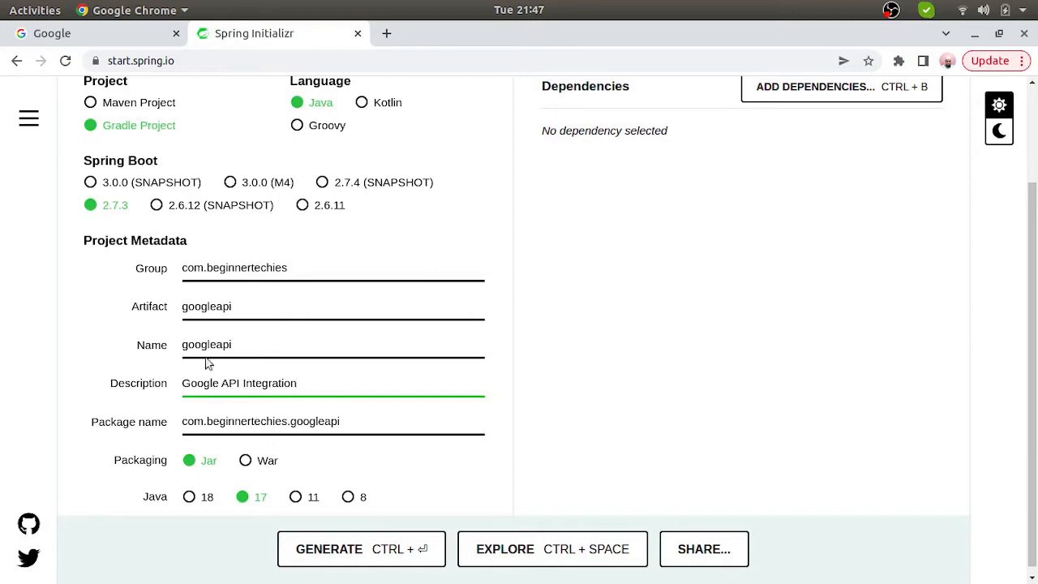
Change the project name to GoogleApiIntegration
click(206, 344)
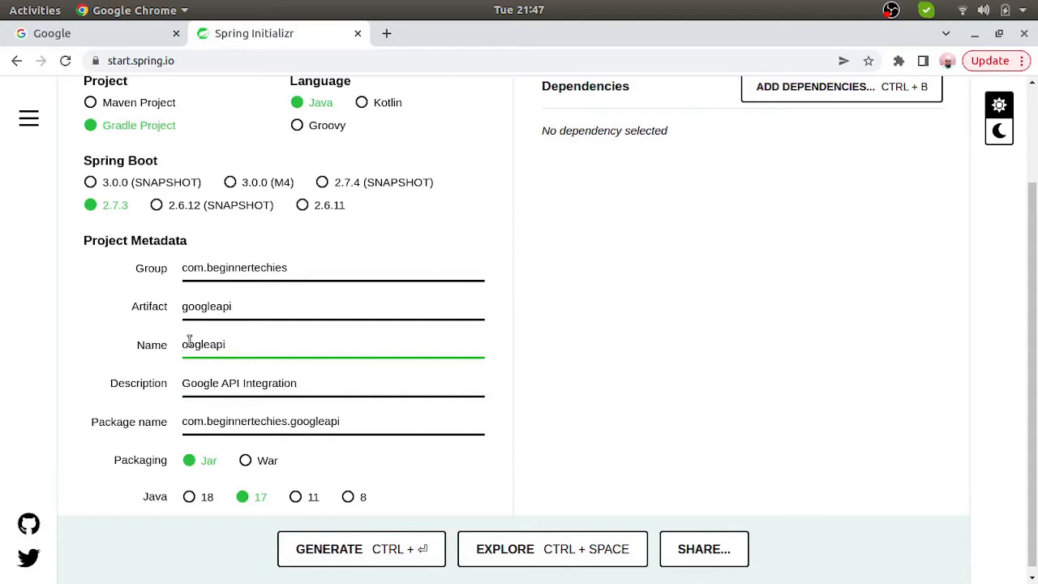
text(Googleapi)
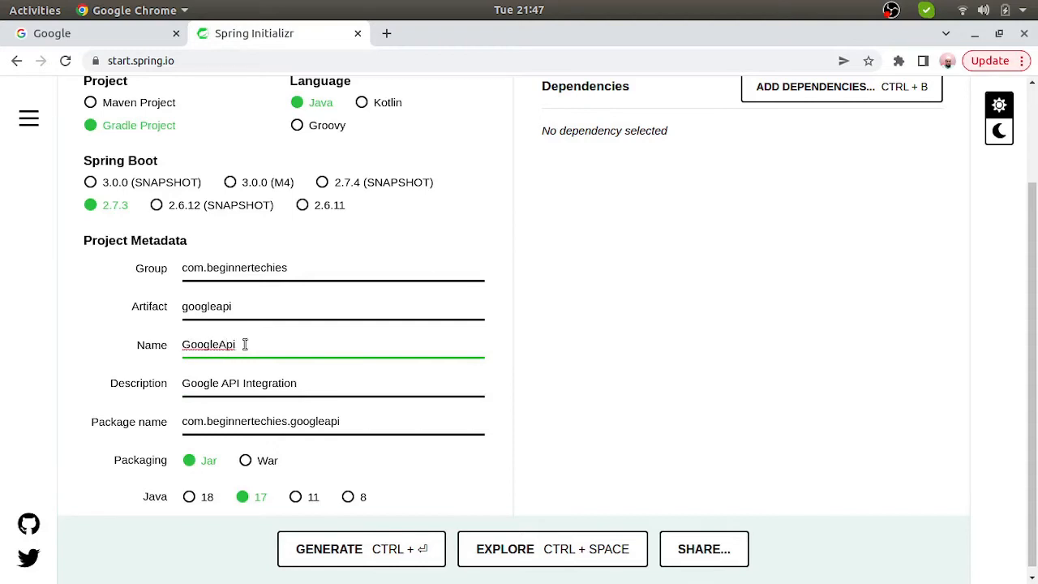
text(Integr)
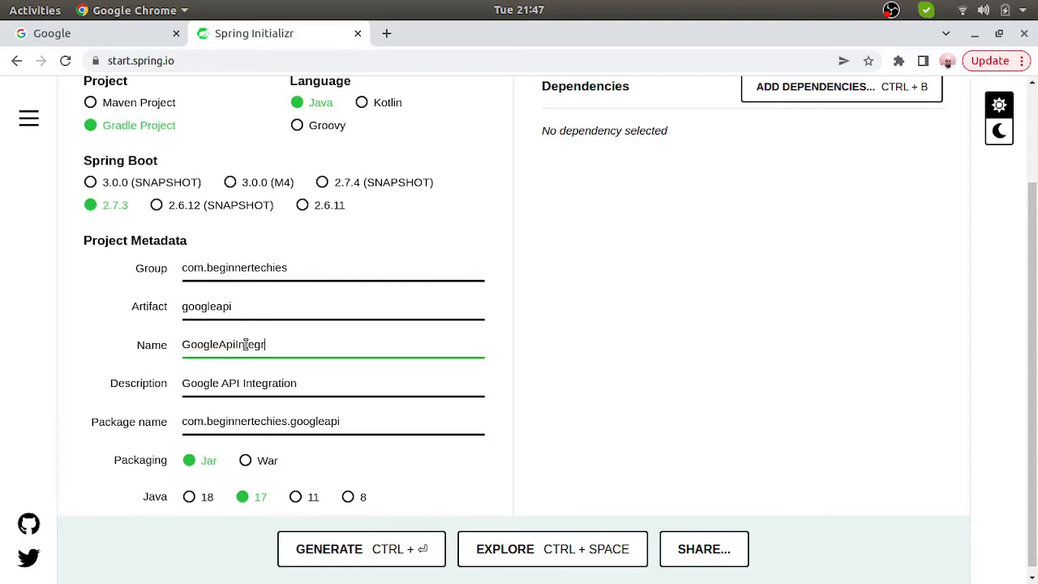
text(ation)
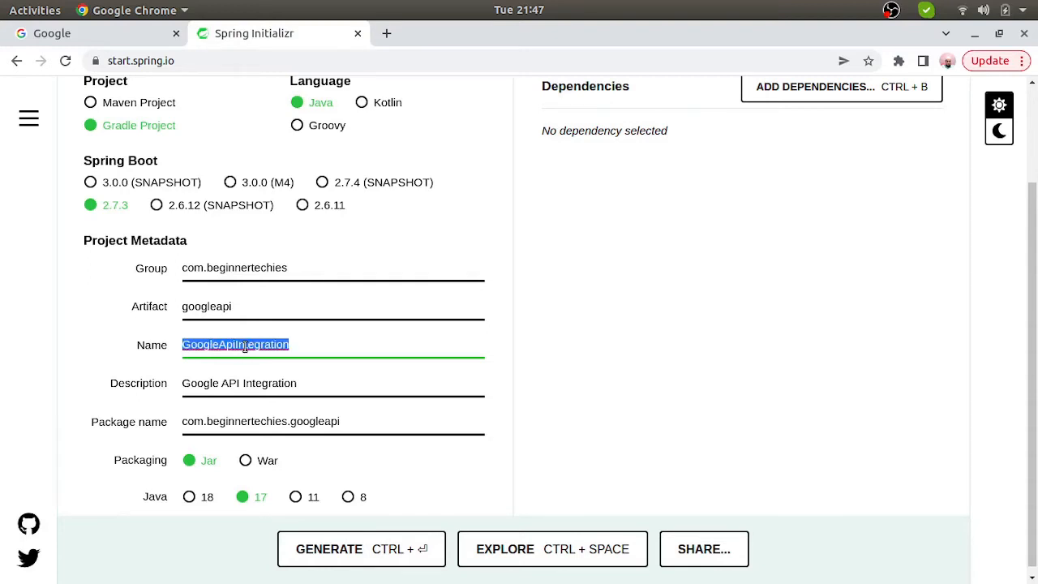
mouse_move(371, 397)
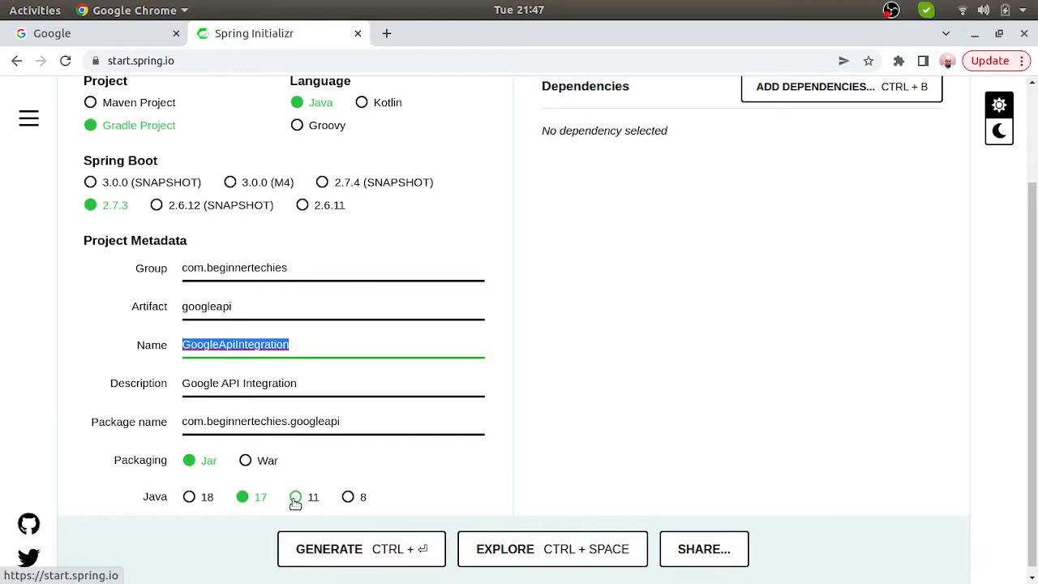
Search the dependencies for 'web' and add Spring Web
scroll(up, 3)
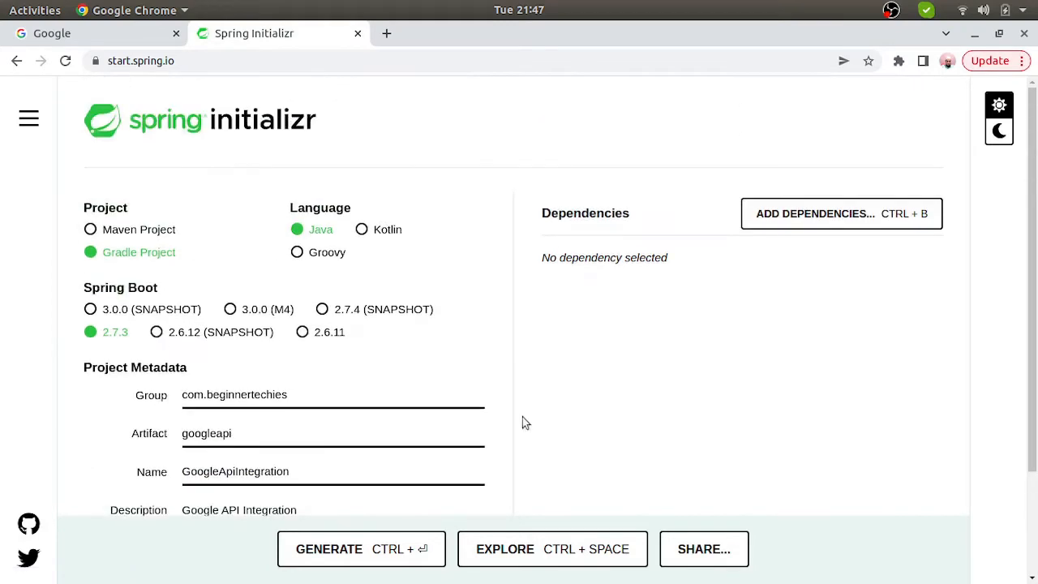
click(840, 213)
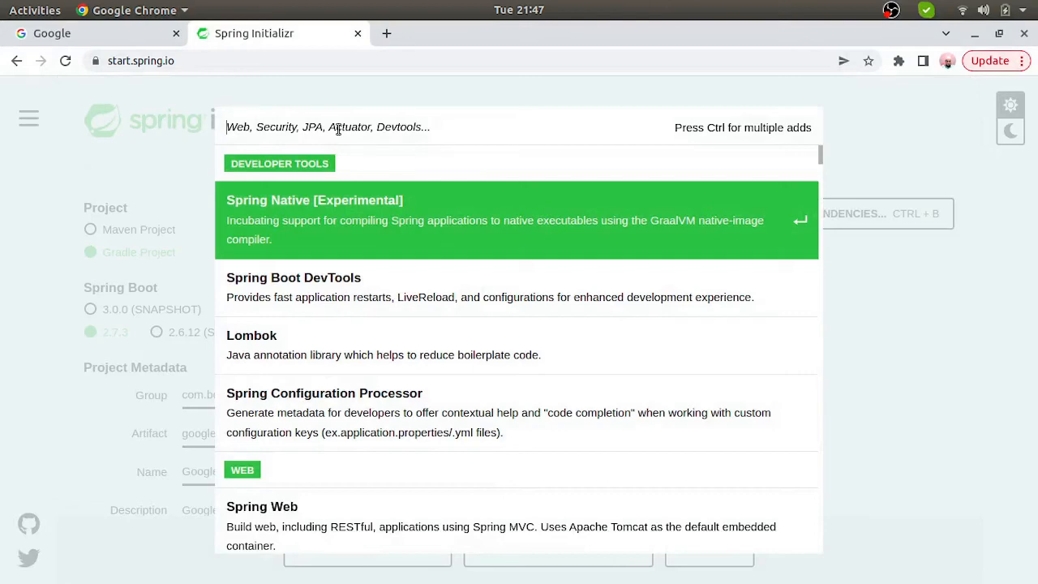
text(web)
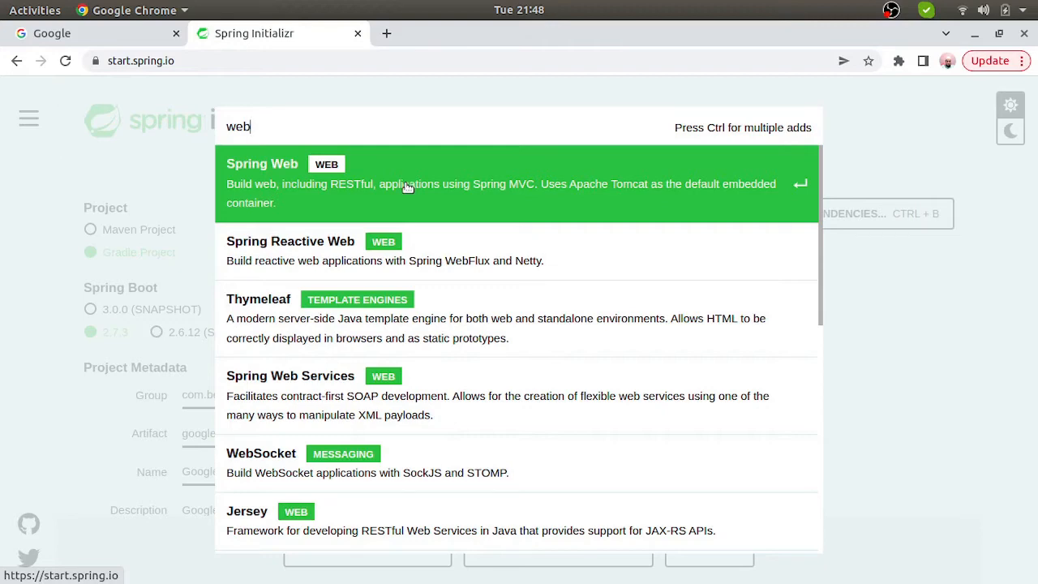
click(406, 183)
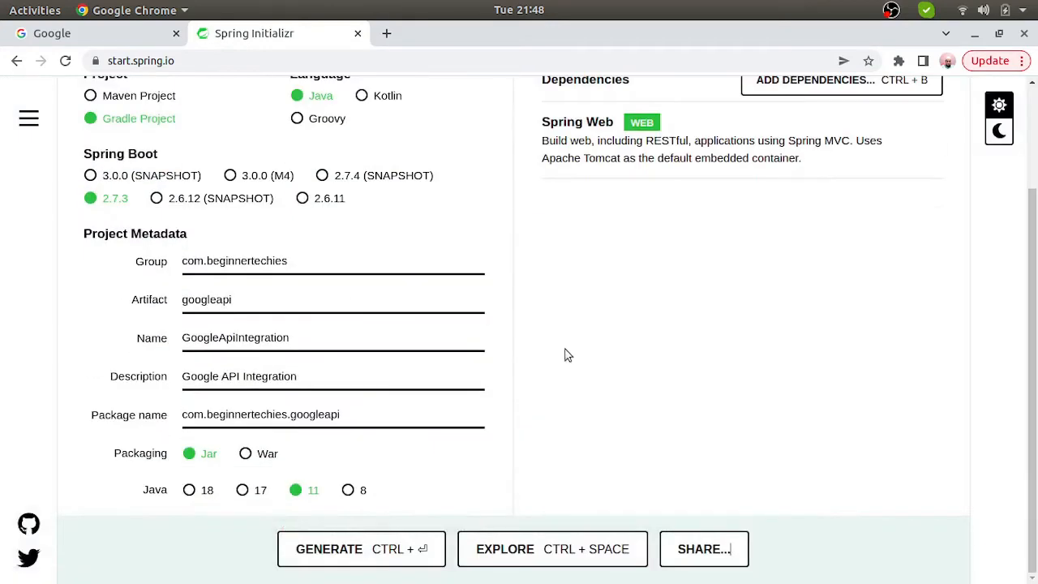
mouse_move(361, 549)
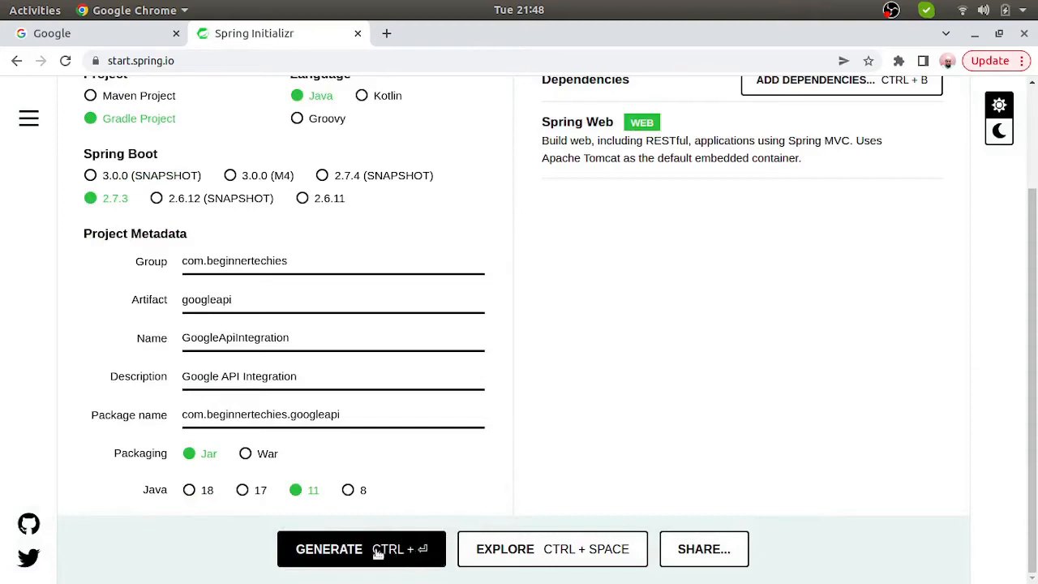
Generate the project and save googleapi.zip into Documents
click(361, 549)
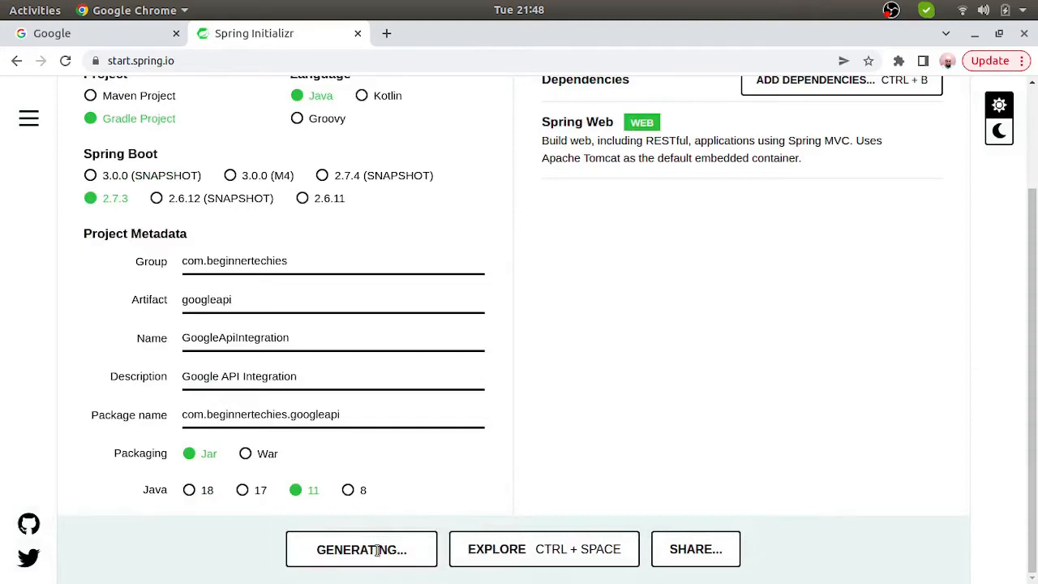
click(360, 549)
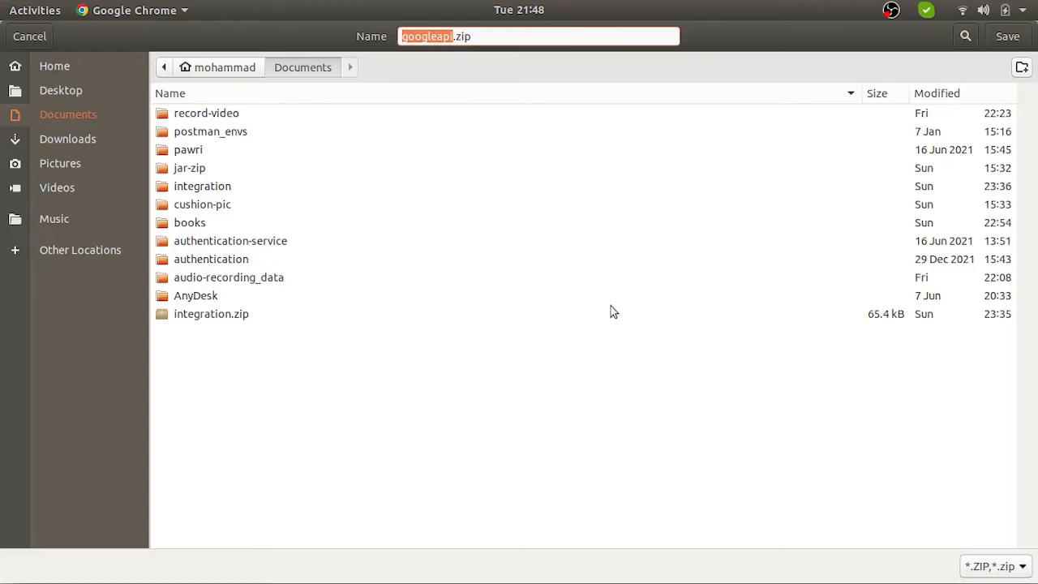
mouse_move(755, 123)
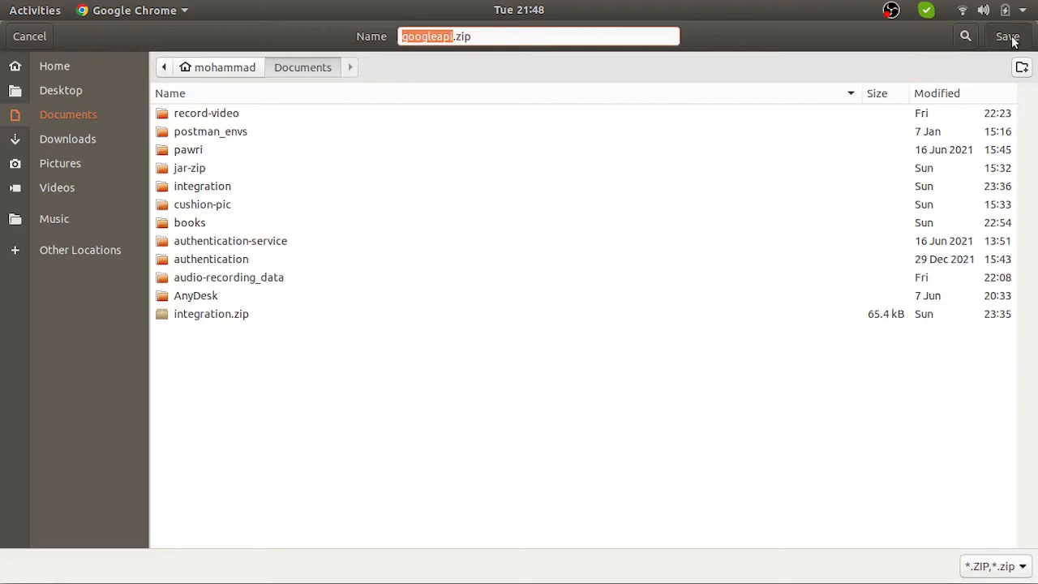
click(1007, 36)
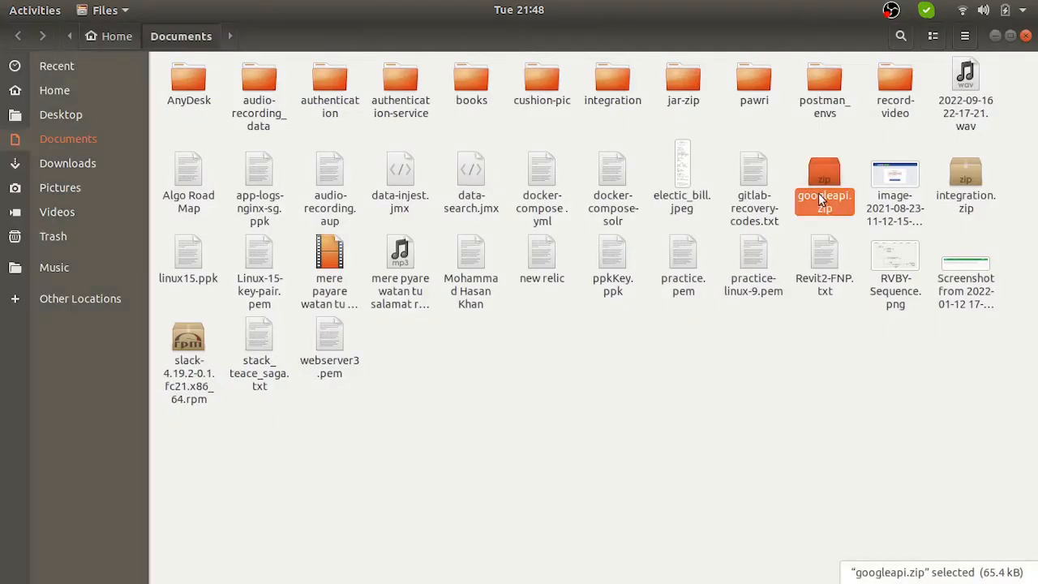
Open the context menu for googleapi.zip in Documents
right_click(824, 186)
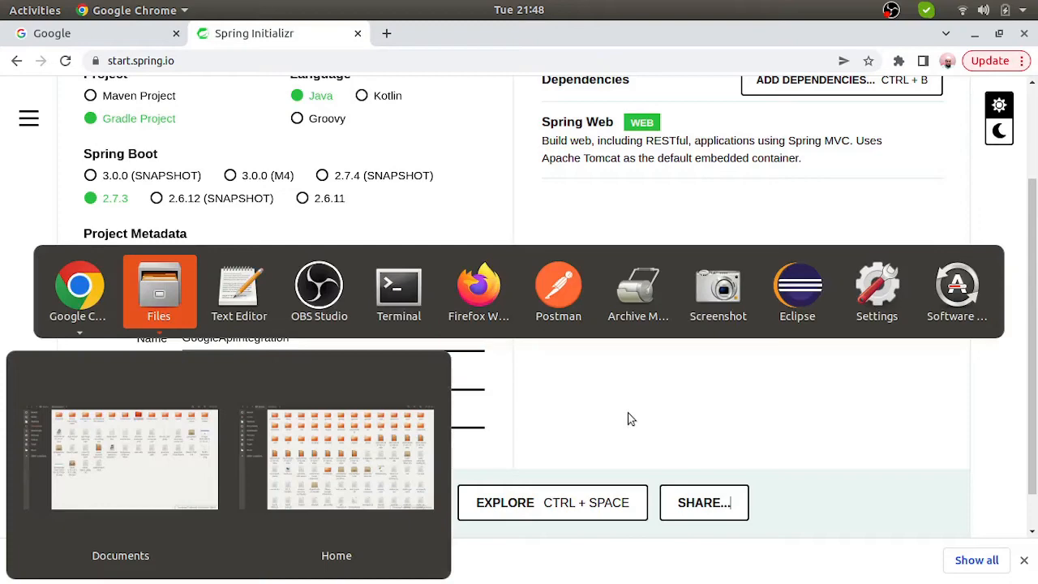
Bring Eclipse forward, maximize its window and close the Welcome page
click(797, 289)
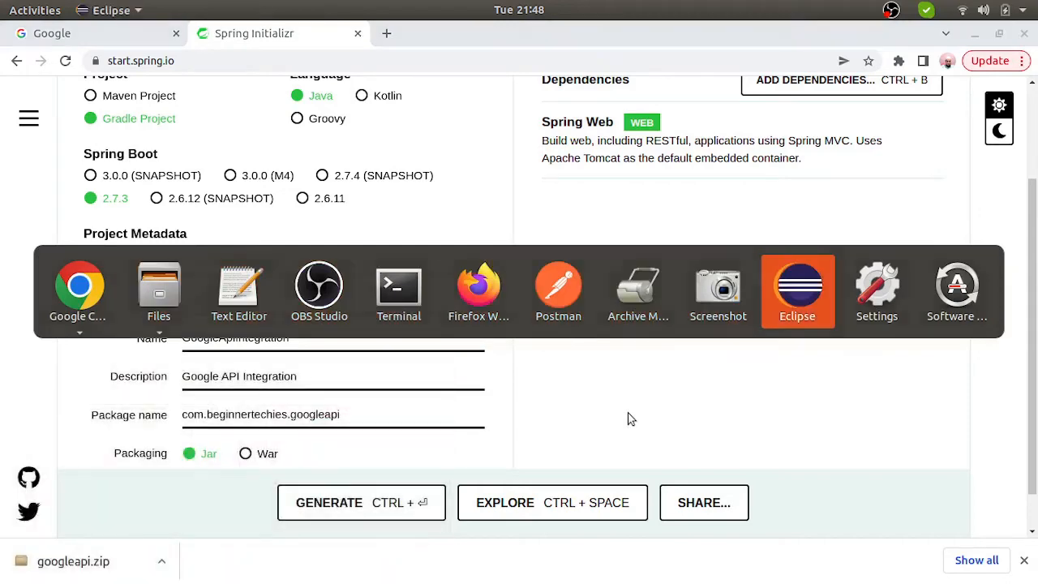
click(797, 288)
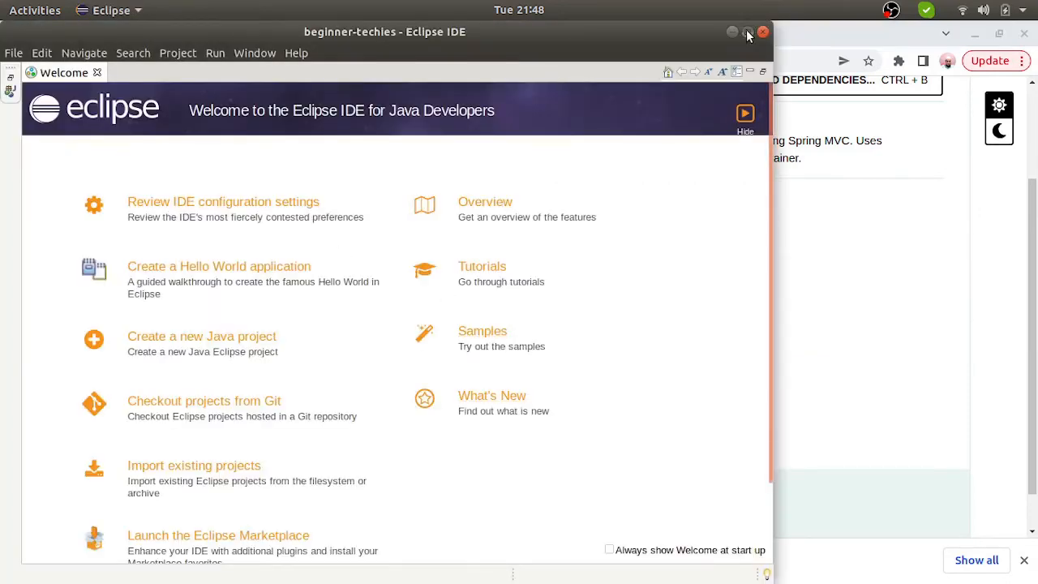
click(747, 32)
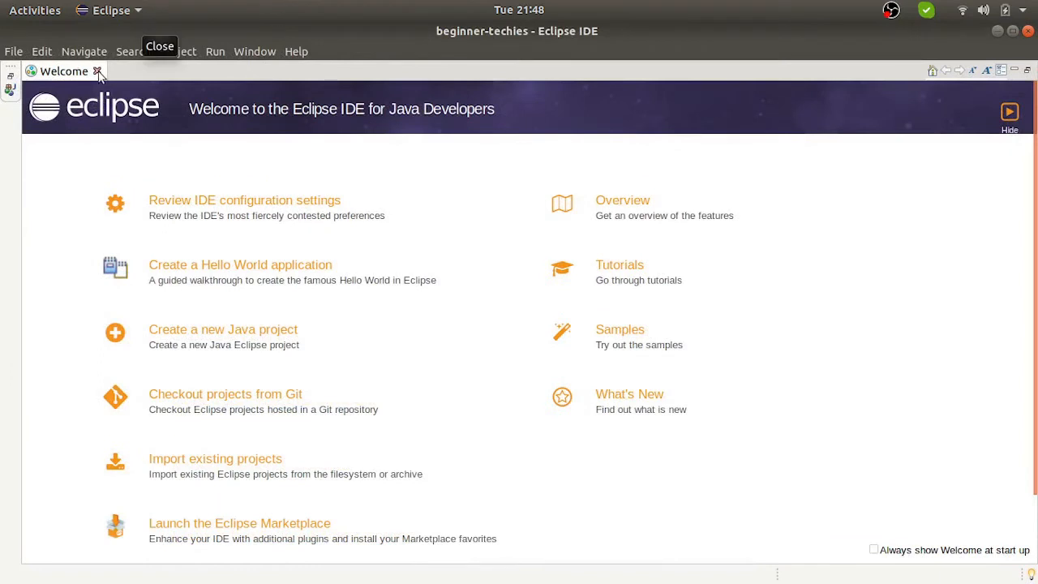
click(97, 72)
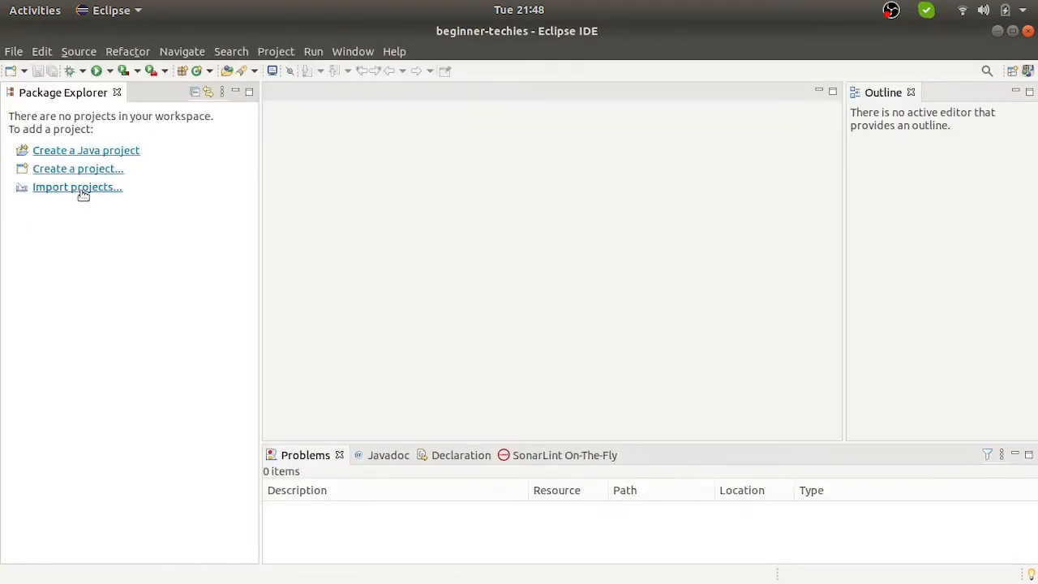
Start an Existing Gradle Project import with Documents/googleapi as the root directory
click(78, 186)
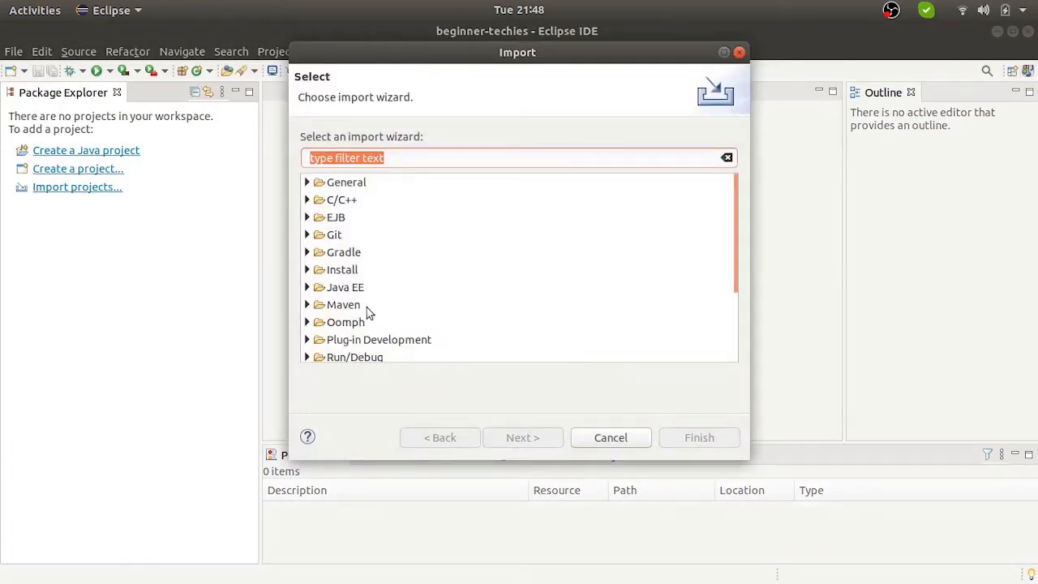
scroll(down, 3)
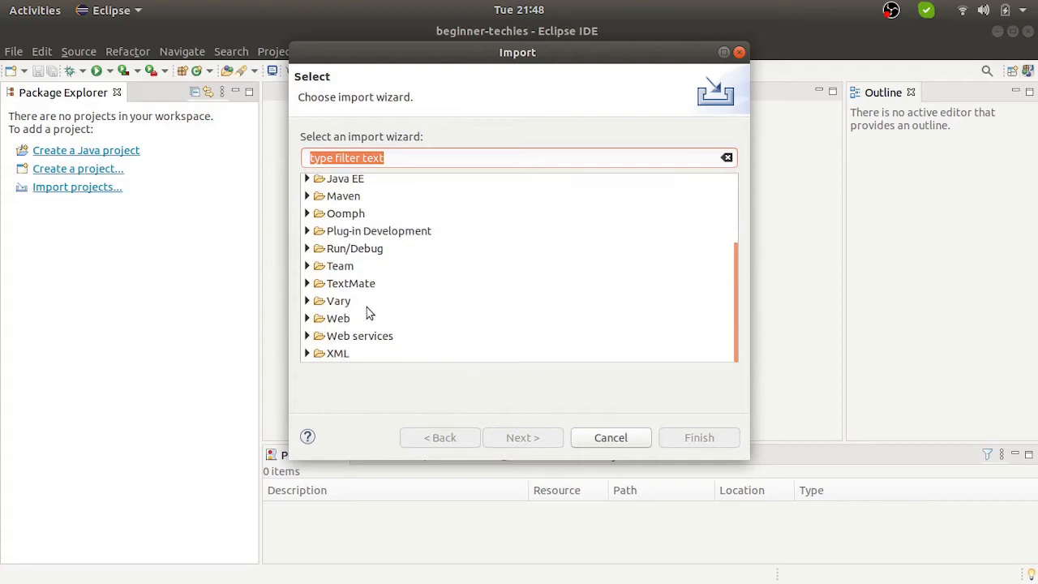
scroll(up, 3)
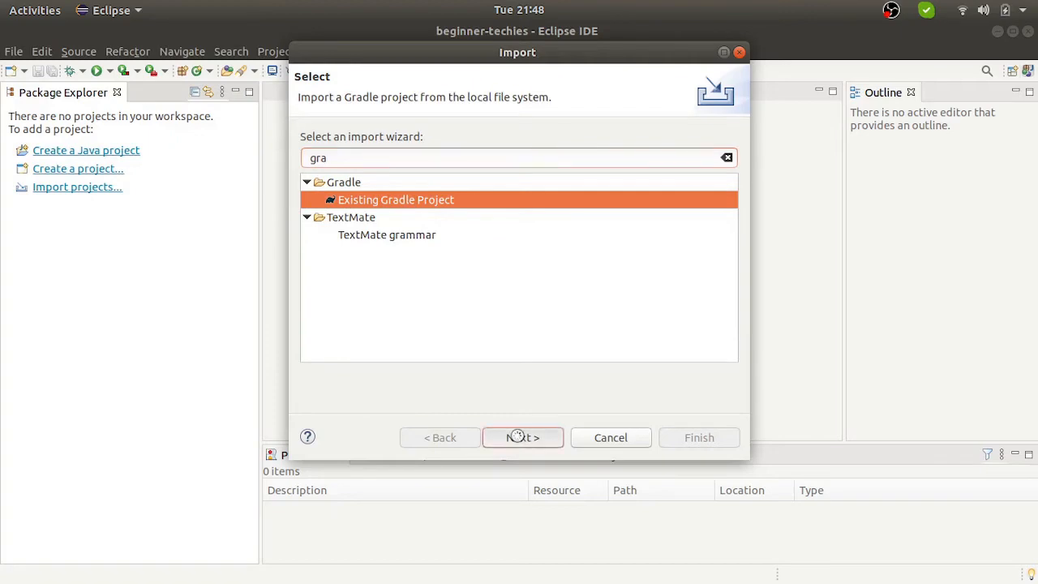
click(522, 437)
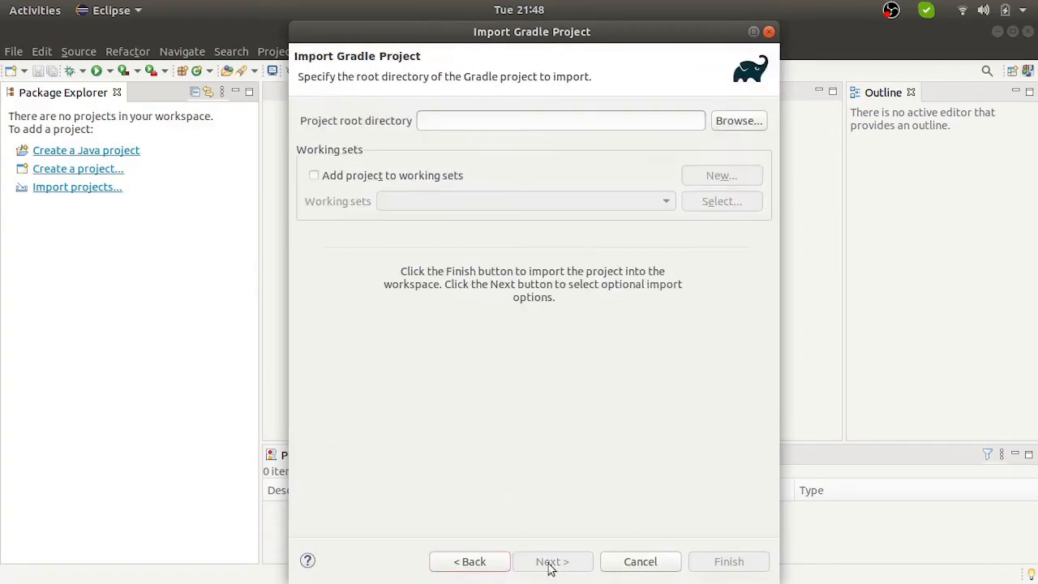
click(738, 120)
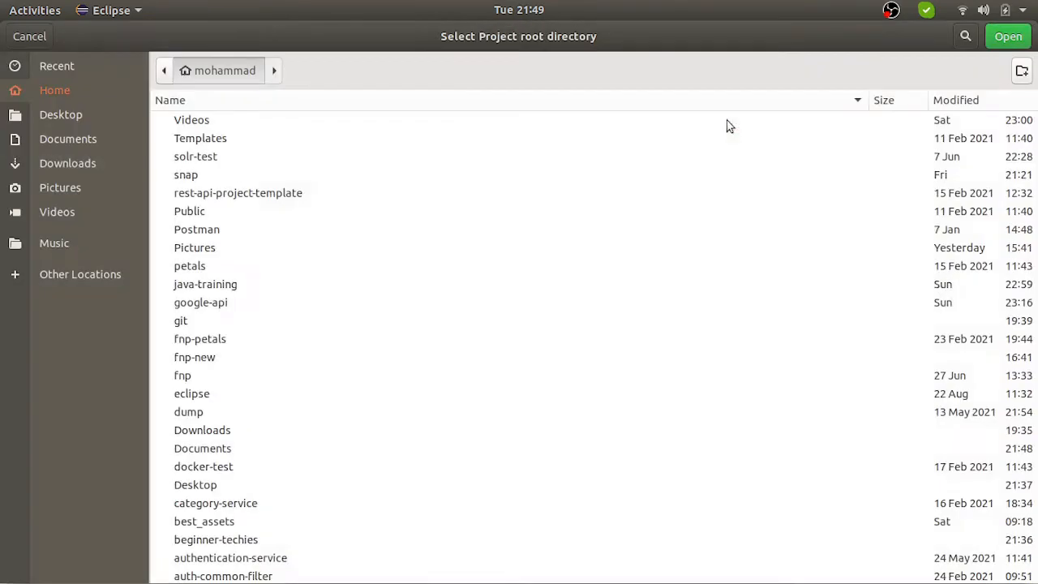
click(68, 139)
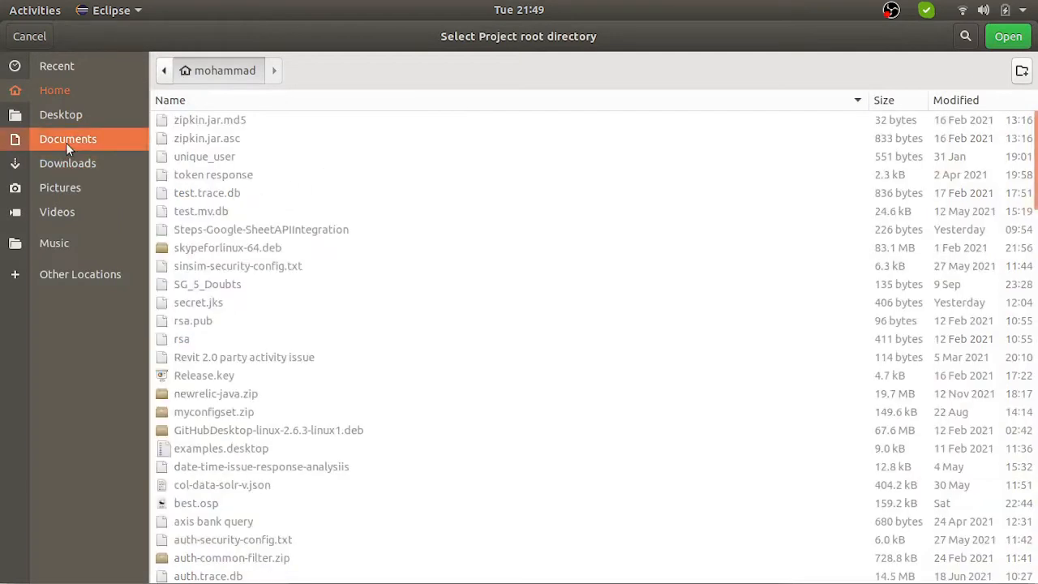
click(68, 138)
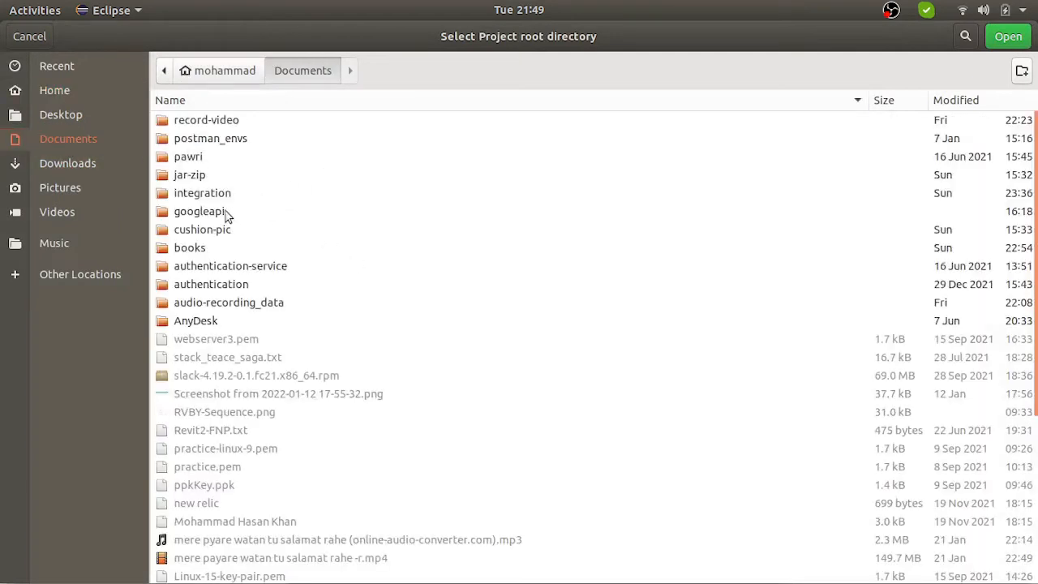
double_click(200, 211)
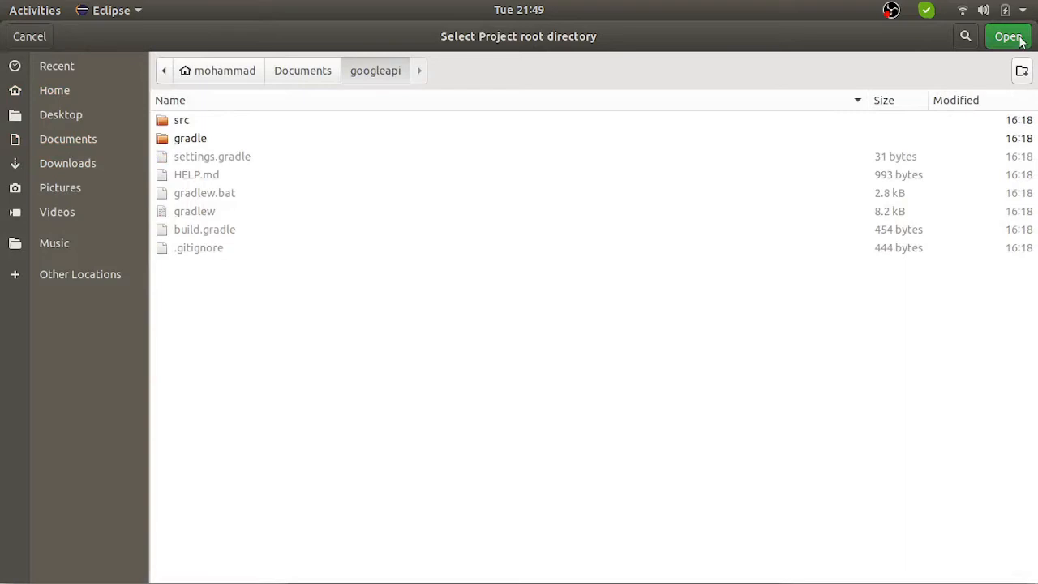
click(1008, 35)
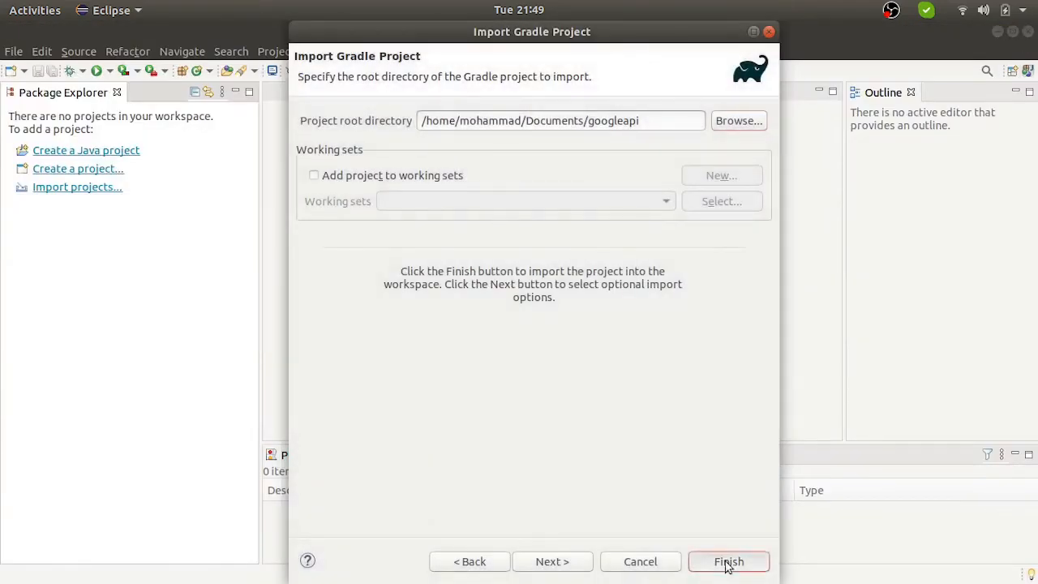
Finish the wizard to import googleapi into the workspace
click(728, 561)
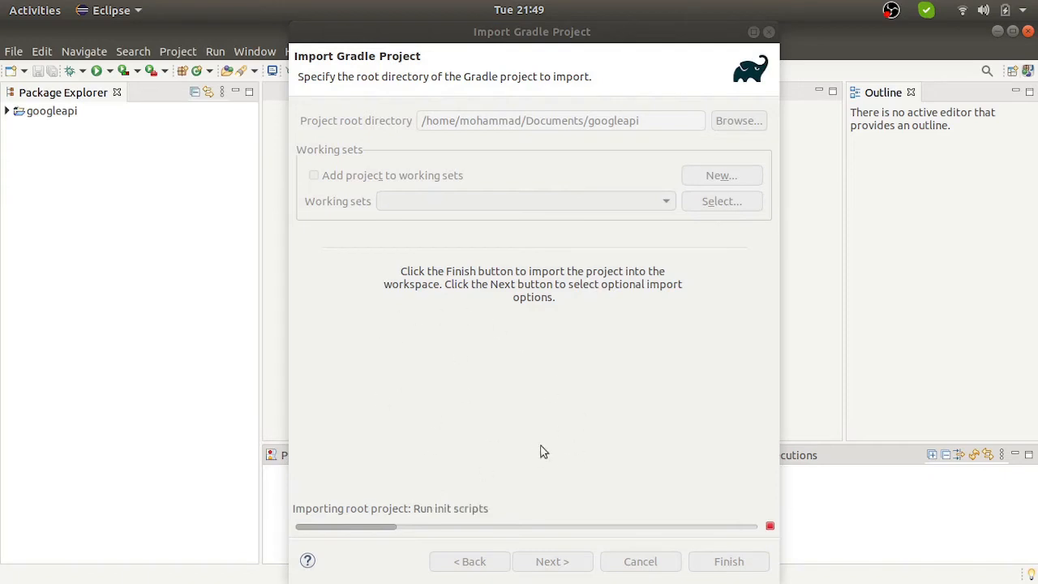
mouse_move(604, 445)
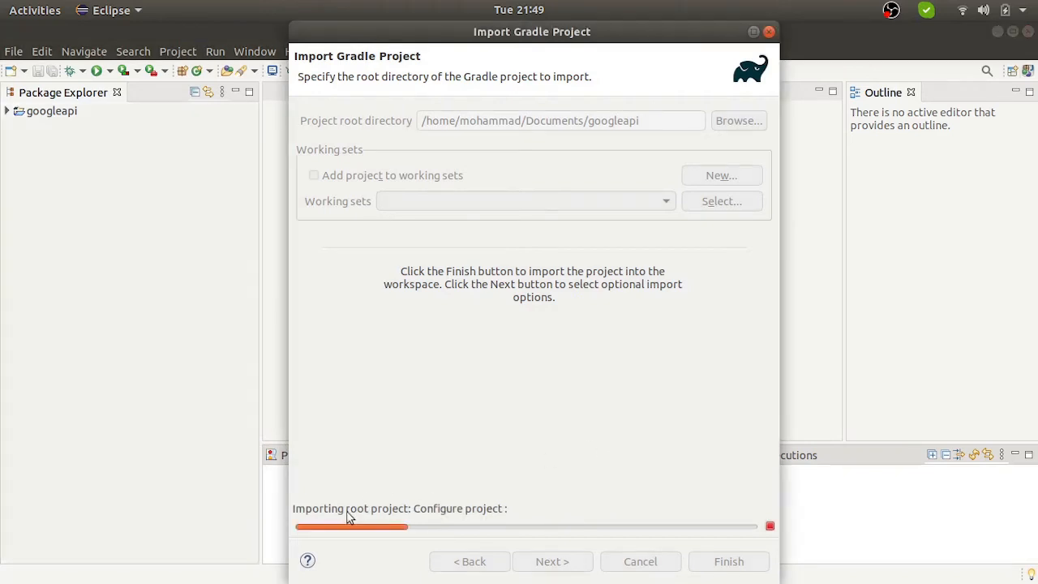
mouse_move(480, 520)
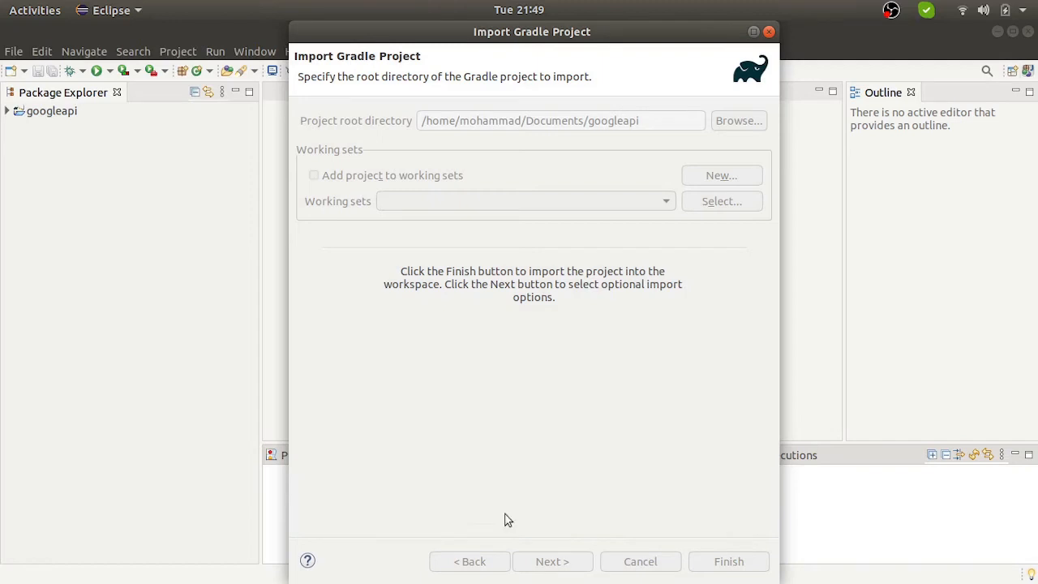
click(727, 561)
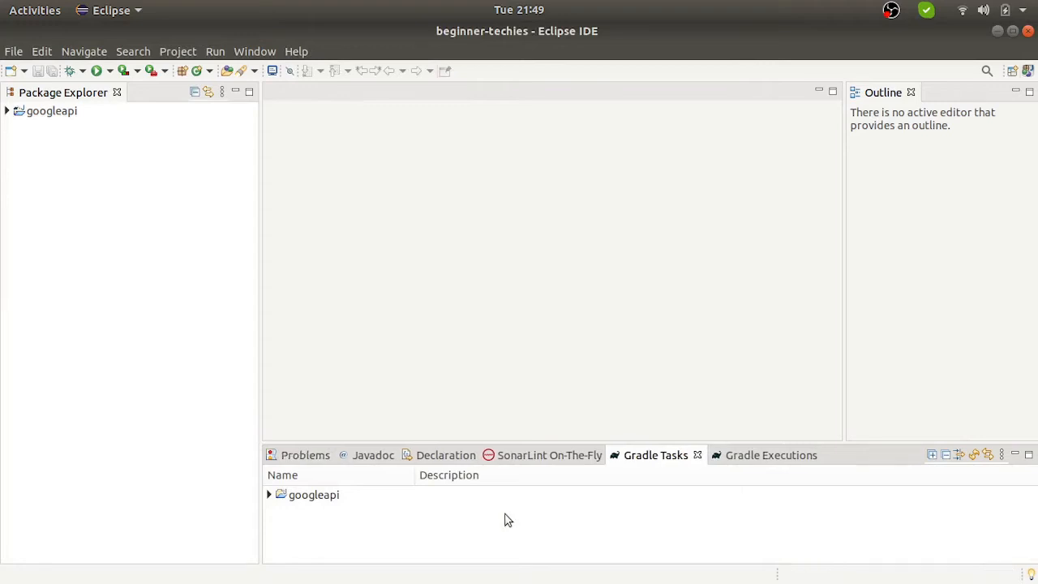
mouse_move(262, 405)
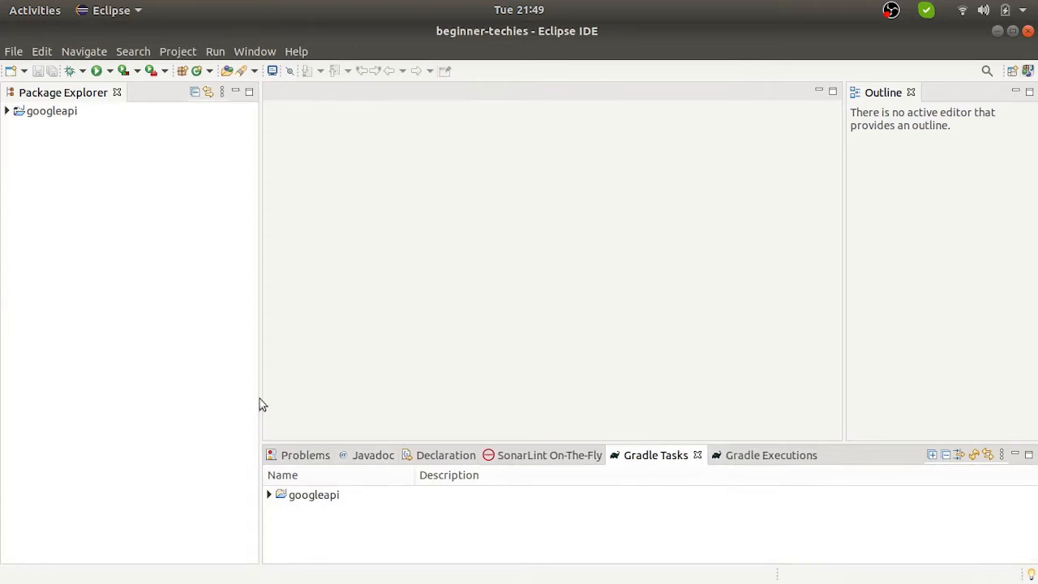
Expand googleapi > src/main/java > com.beginnertechies.googleapi to show GoogleApiIntegrationApplication.java
click(7, 111)
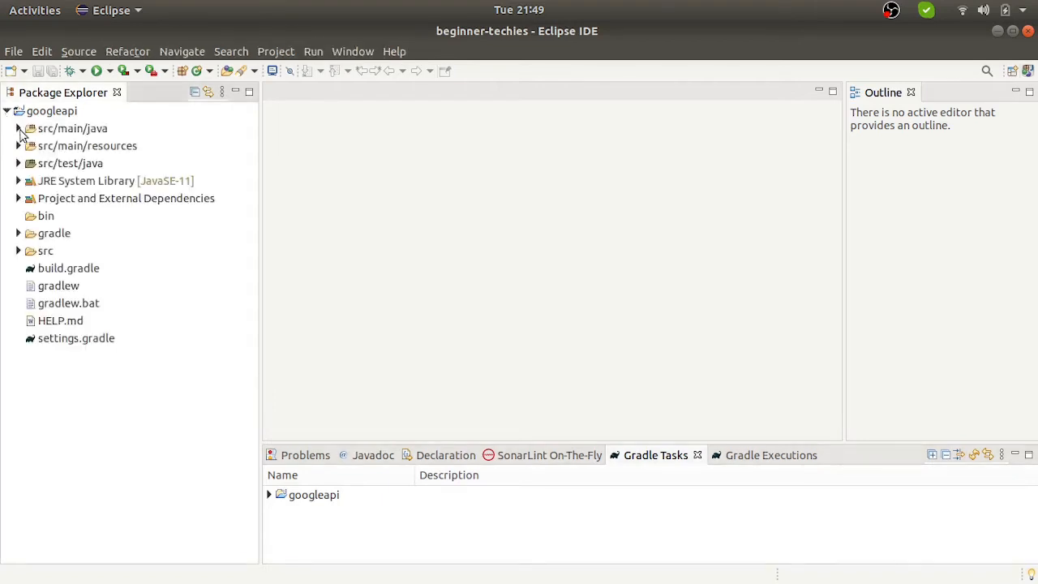
click(19, 128)
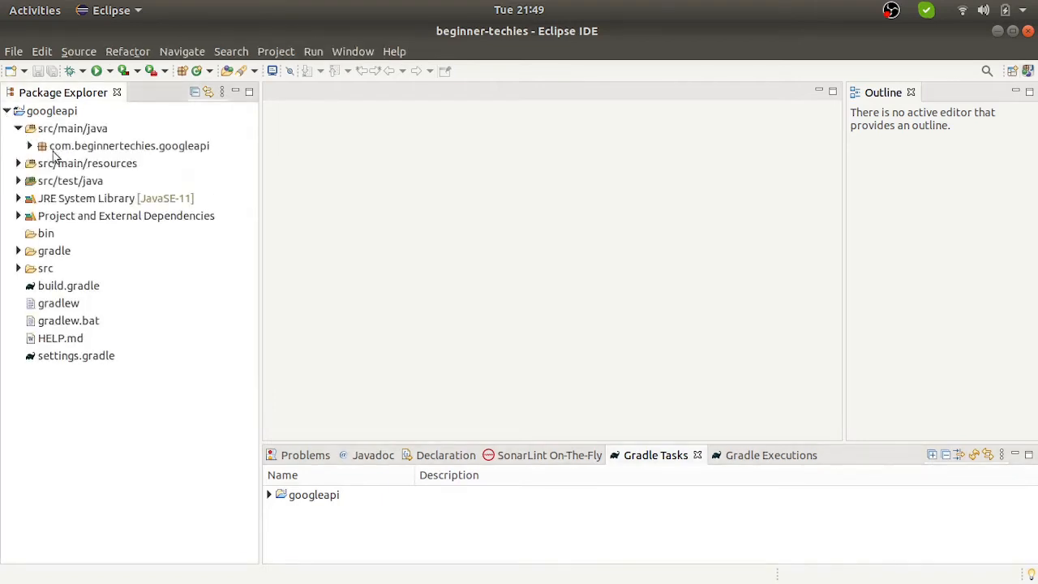
click(128, 145)
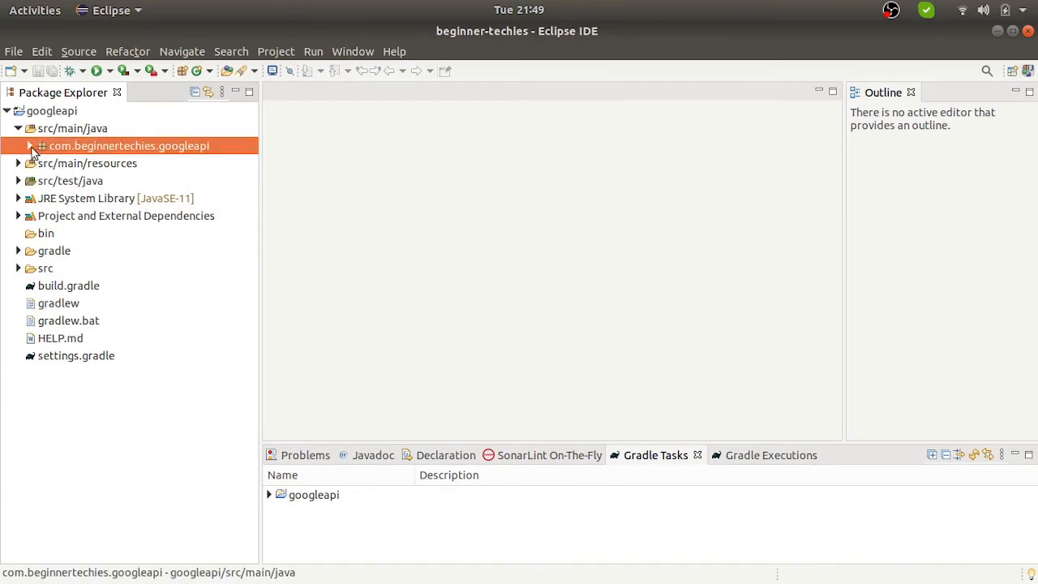
click(30, 145)
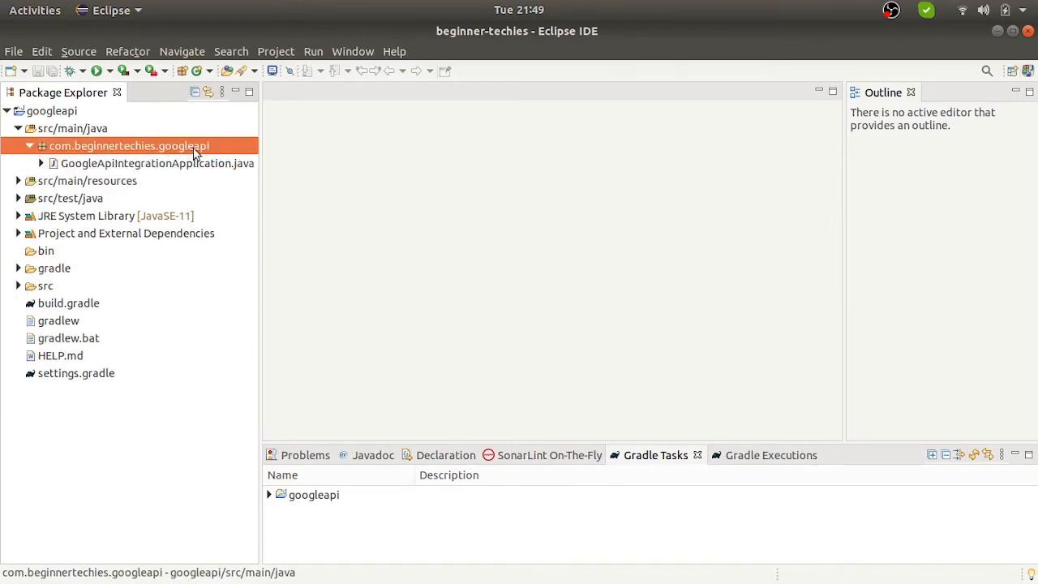
mouse_move(126, 153)
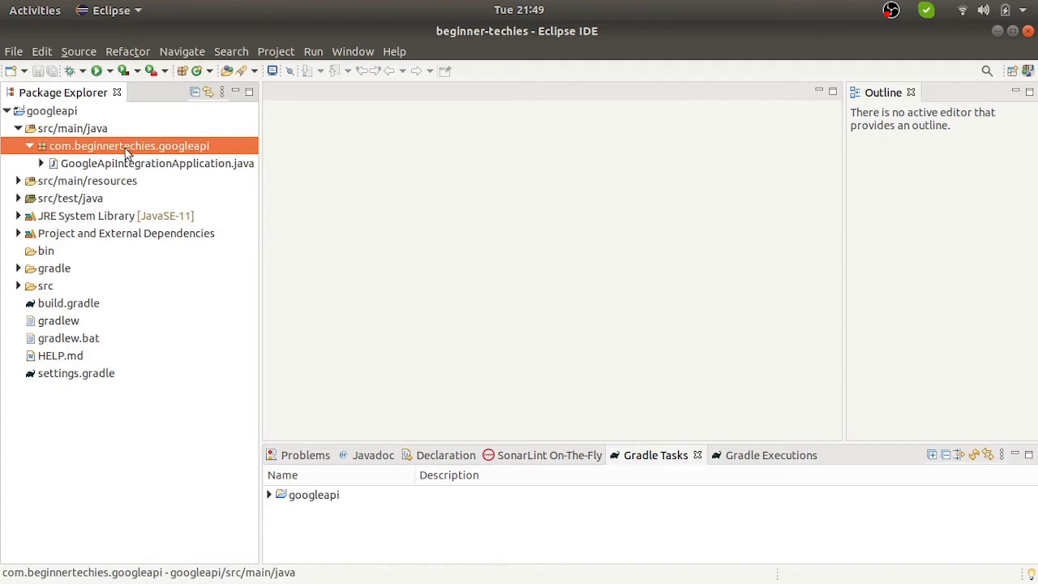
mouse_move(89, 179)
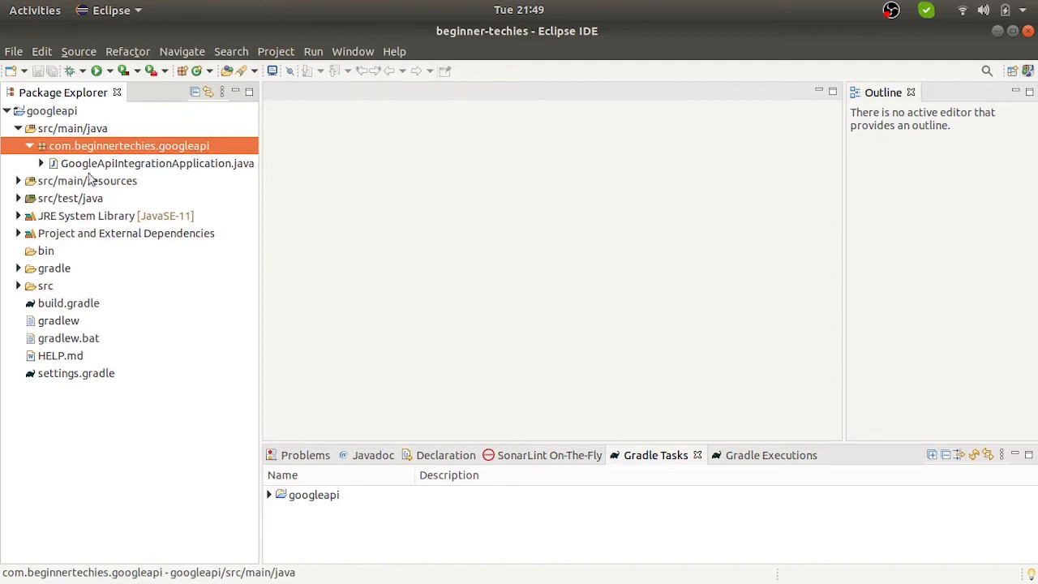
mouse_move(162, 168)
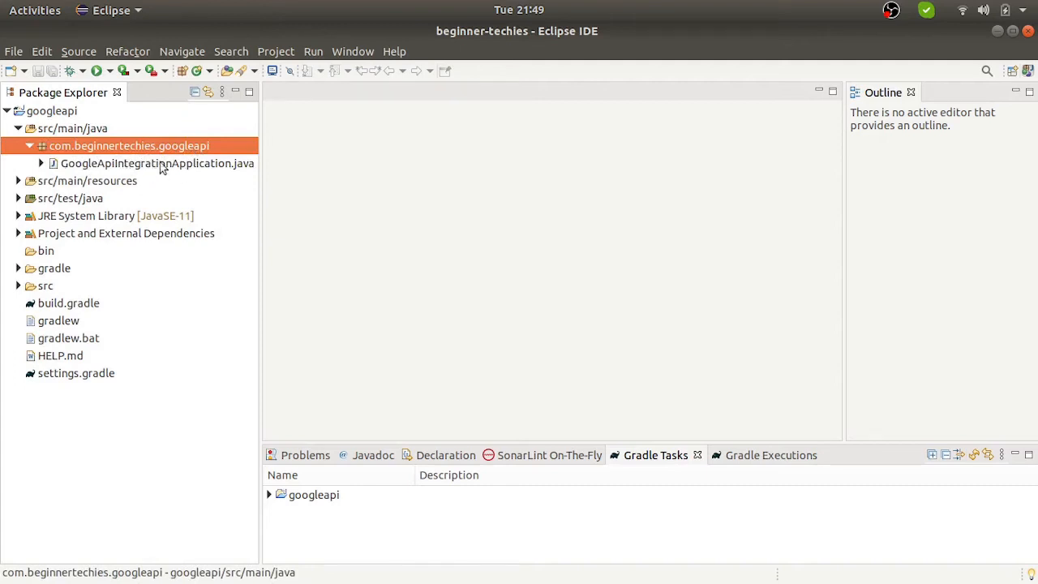
click(156, 163)
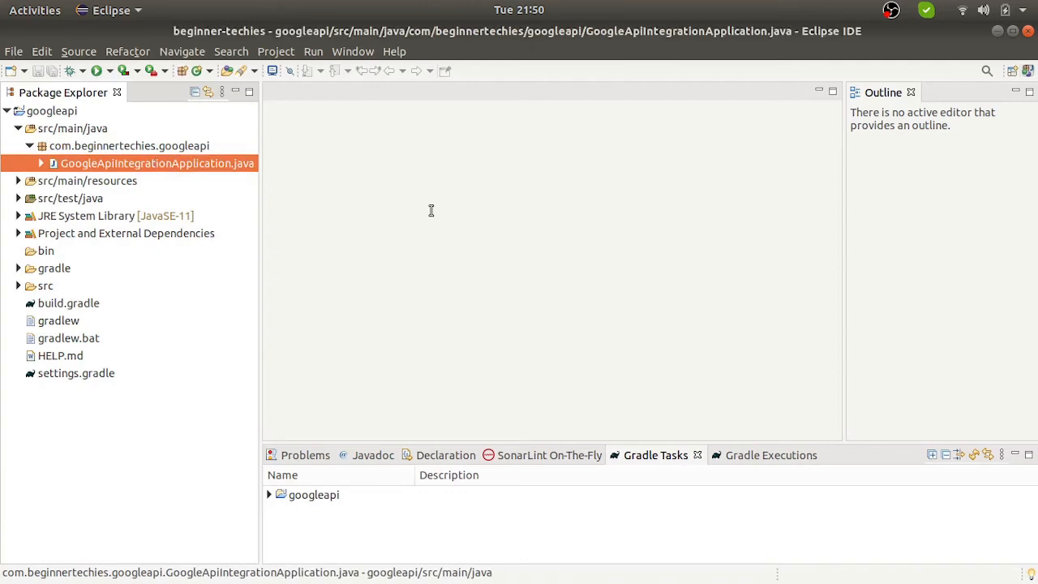
Run GoogleApiIntegrationApplication as a Java Application, confirm port 8080, then open build.gradle
double_click(157, 163)
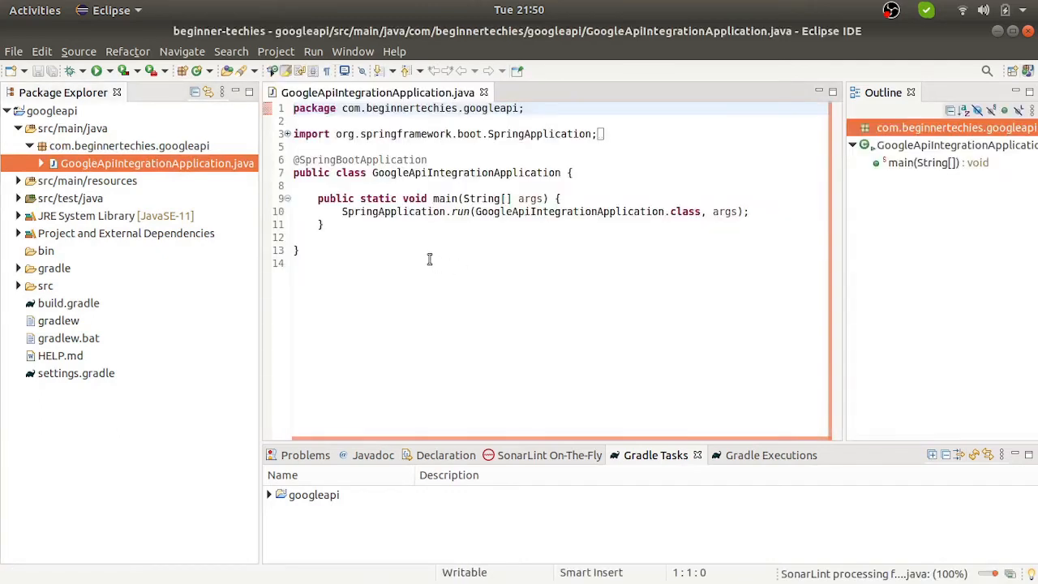
click(423, 262)
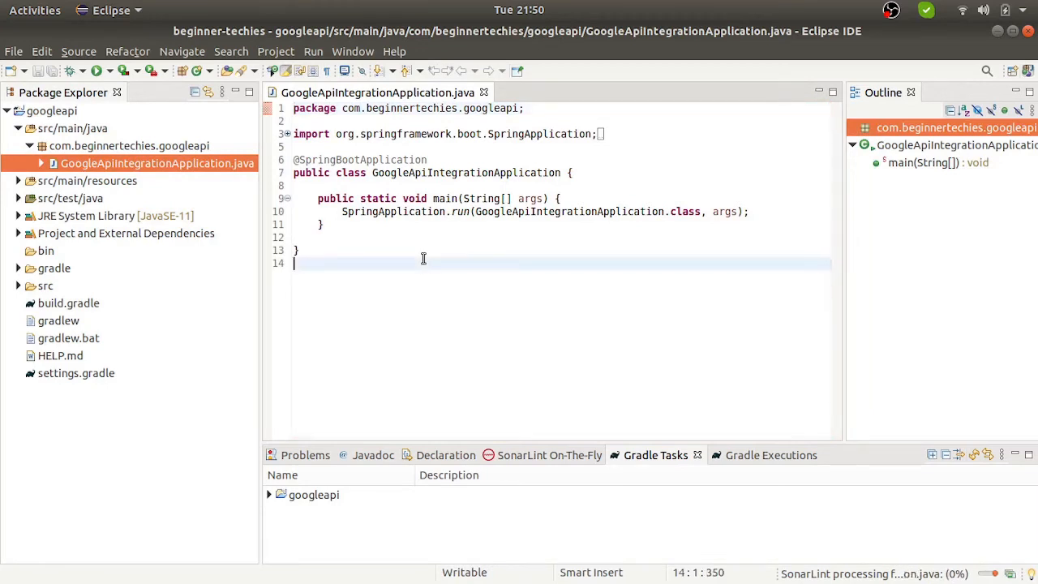
right_click(422, 258)
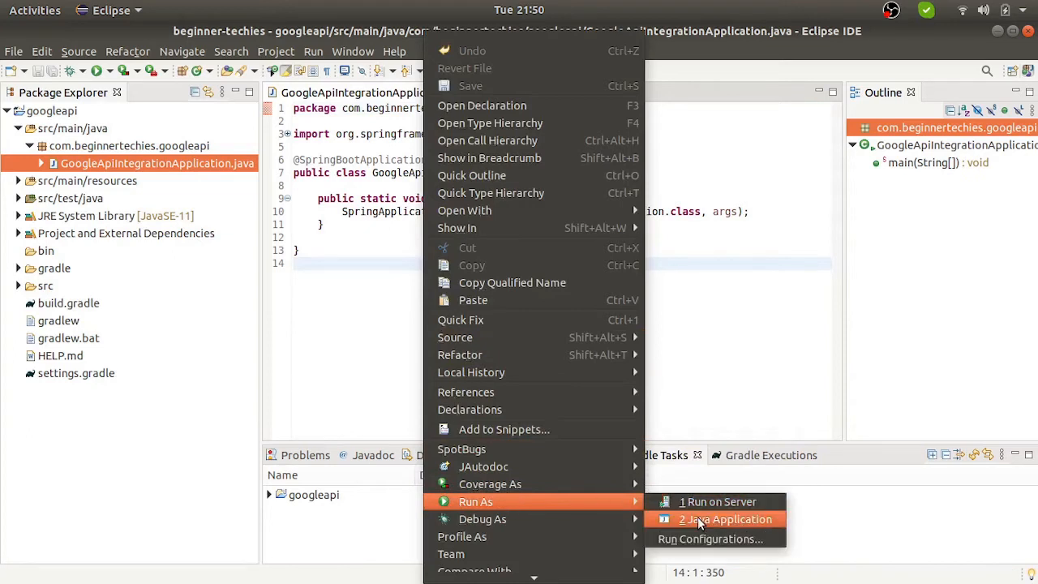
click(724, 519)
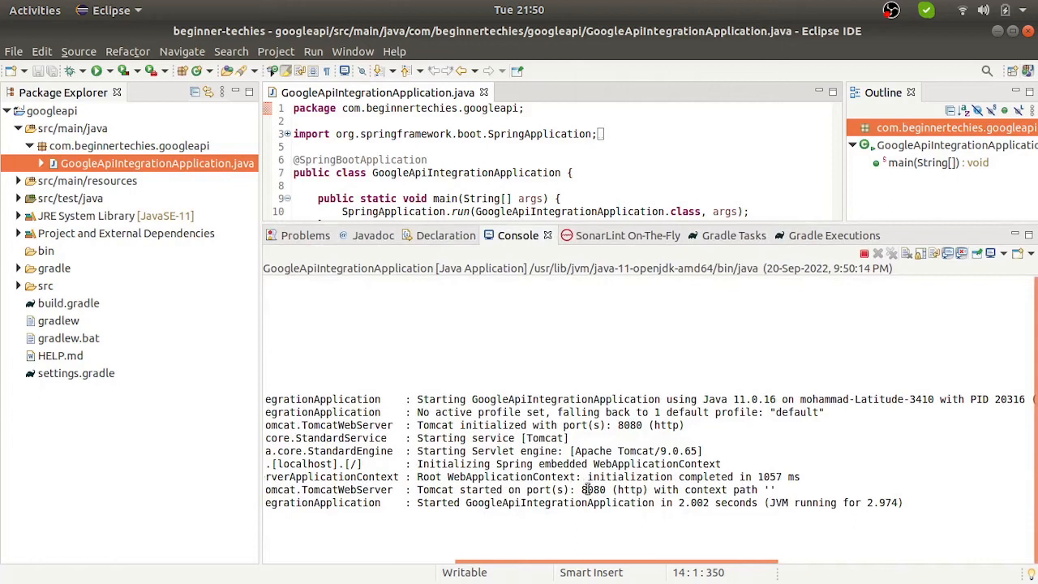
double_click(592, 489)
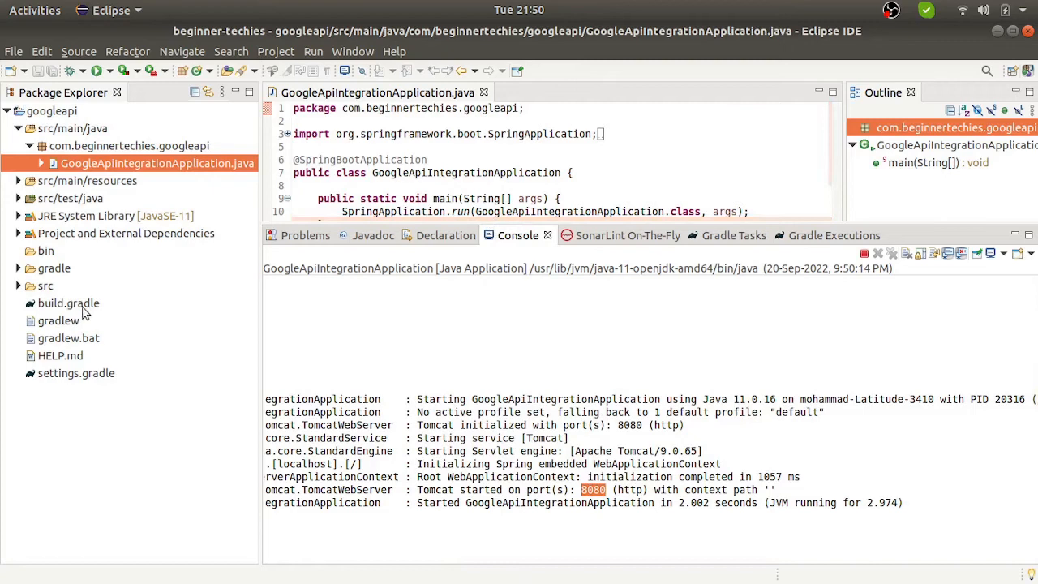
double_click(68, 303)
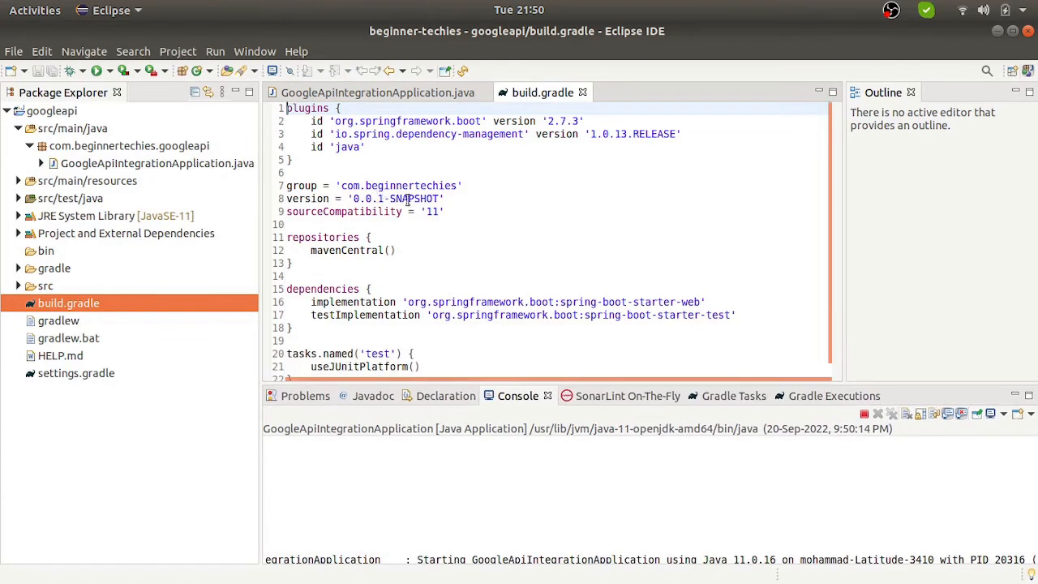
click(415, 186)
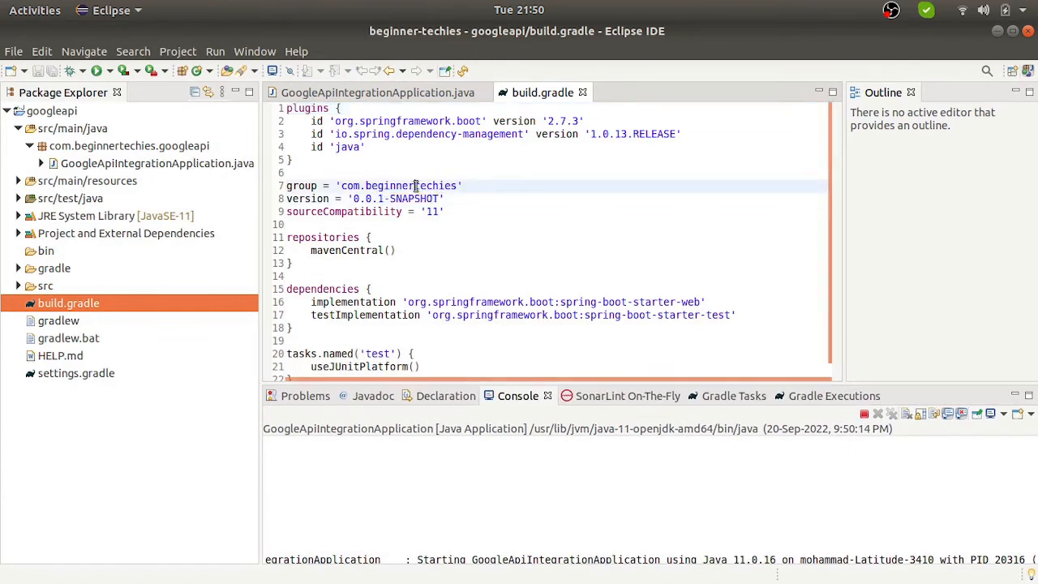
double_click(409, 185)
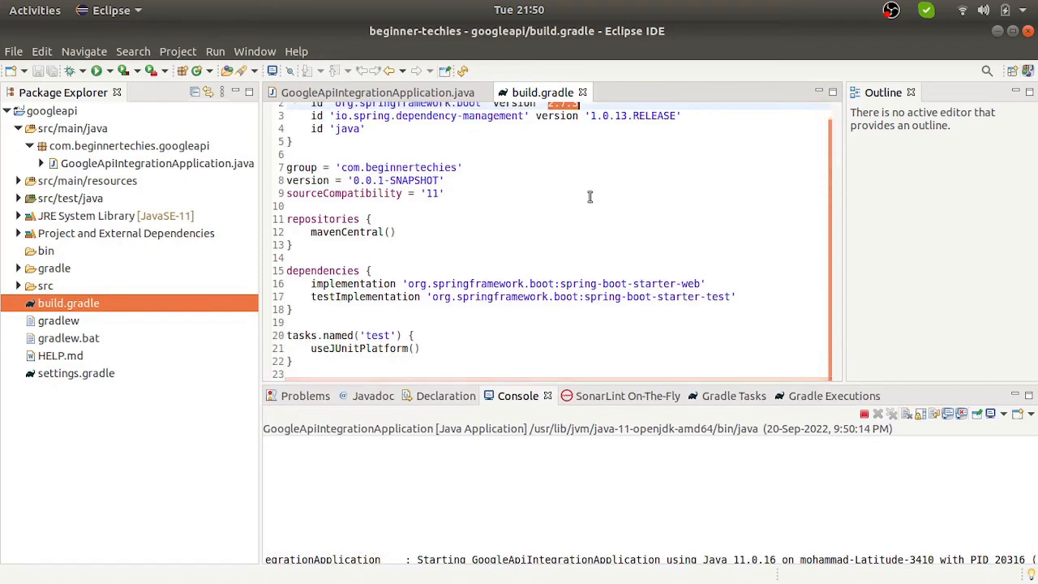
double_click(652, 283)
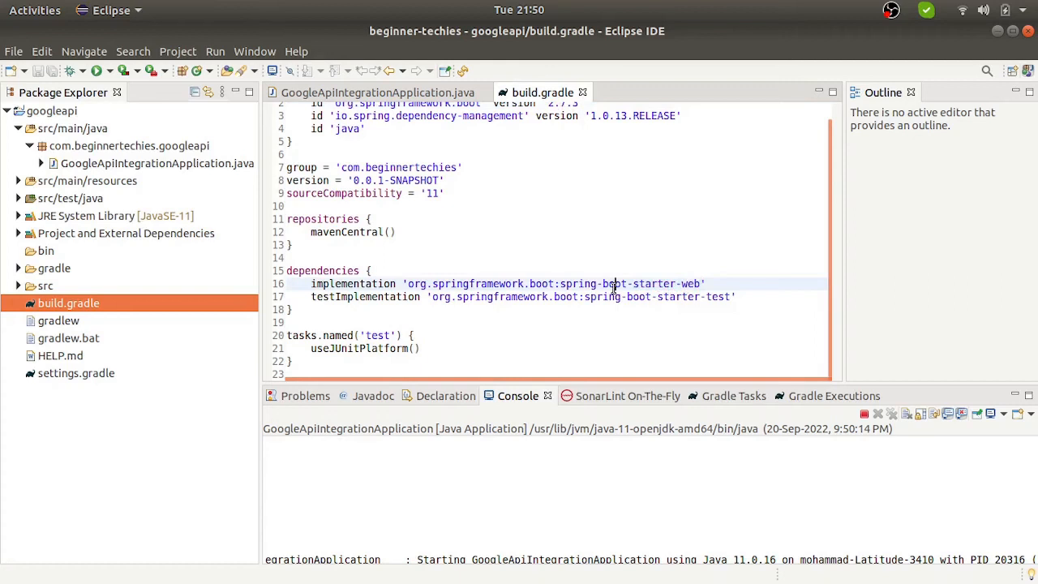
double_click(613, 284)
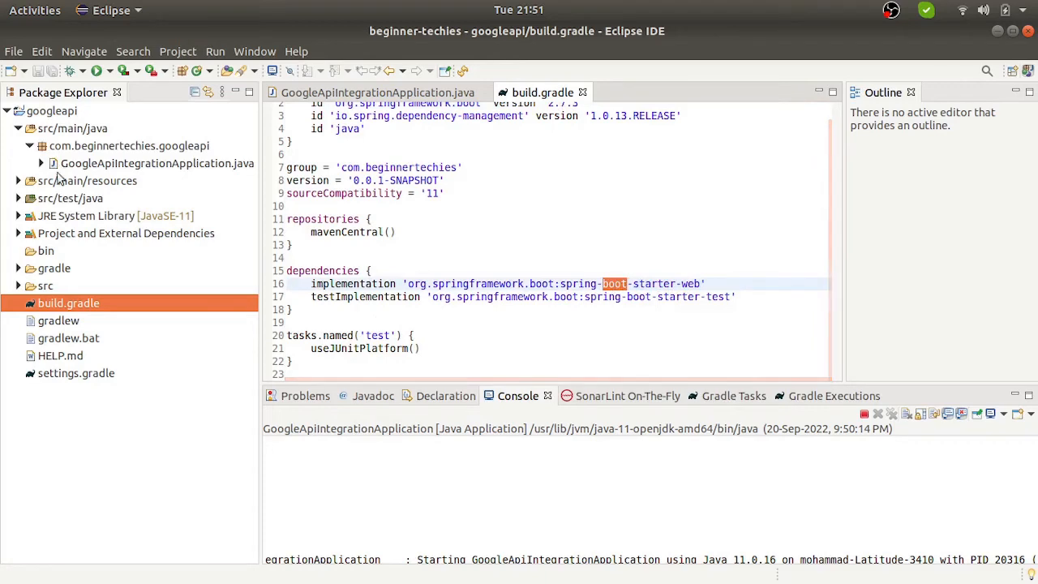
Create the com.beginnertechies.googleapi.controller package under the base package and select it
click(129, 146)
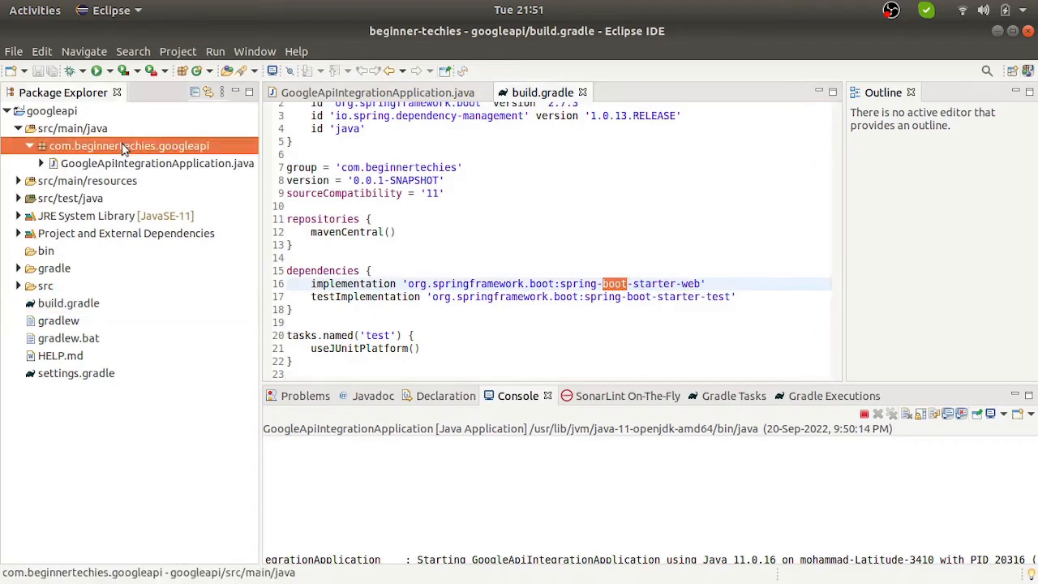
right_click(128, 145)
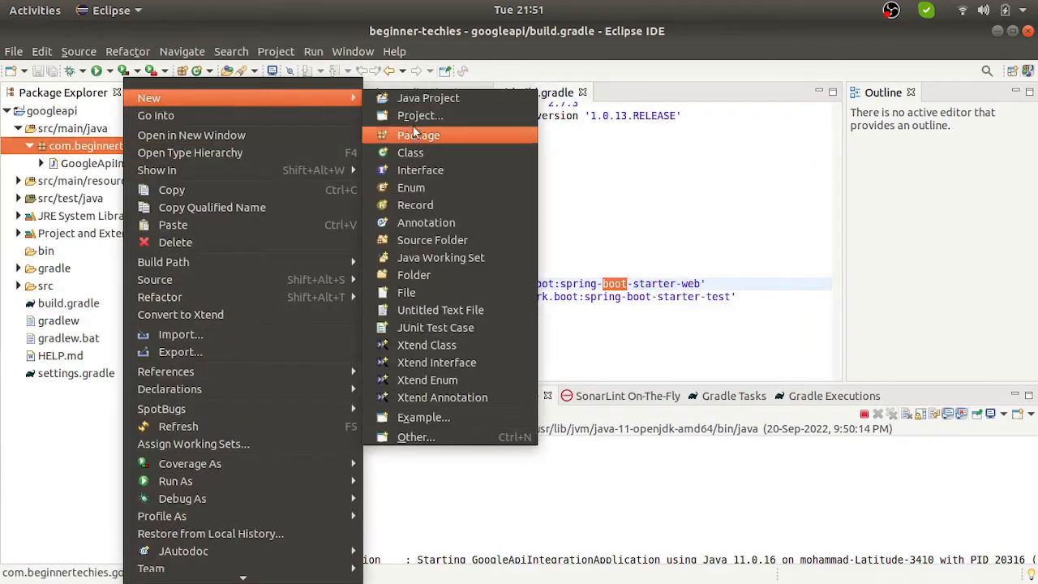
click(418, 135)
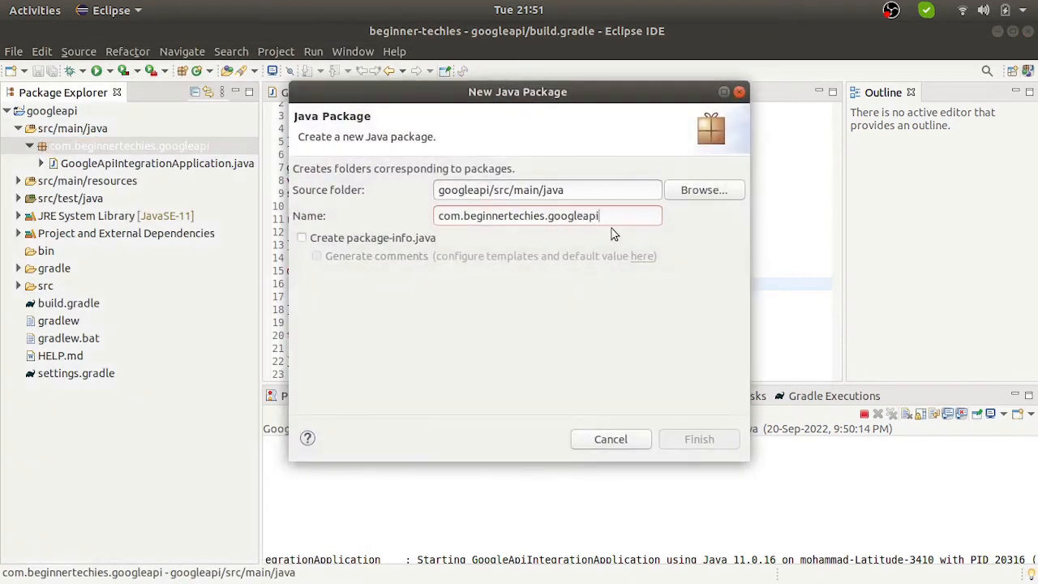
text(.contr)
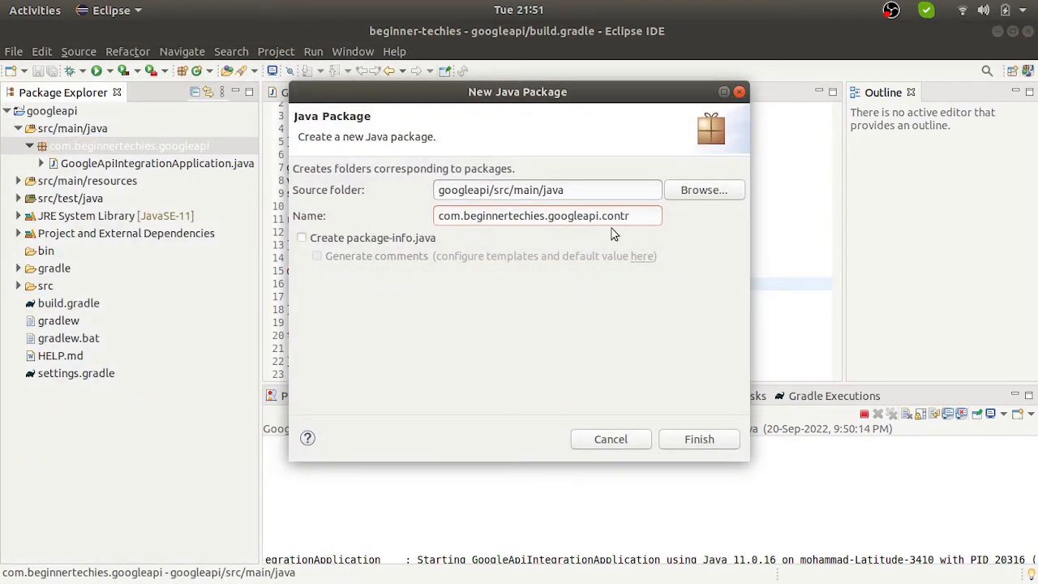
text(olle)
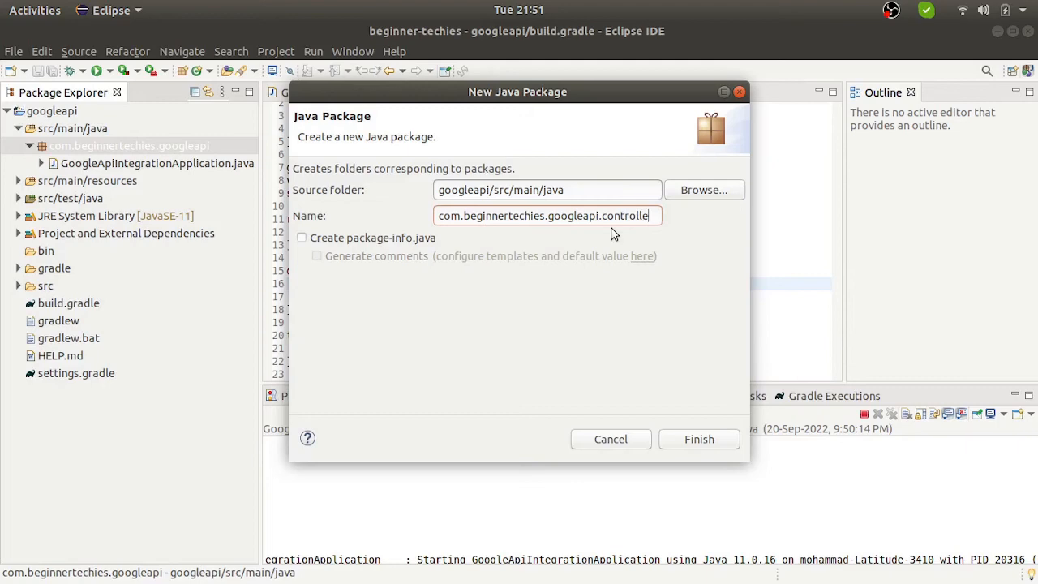
click(699, 438)
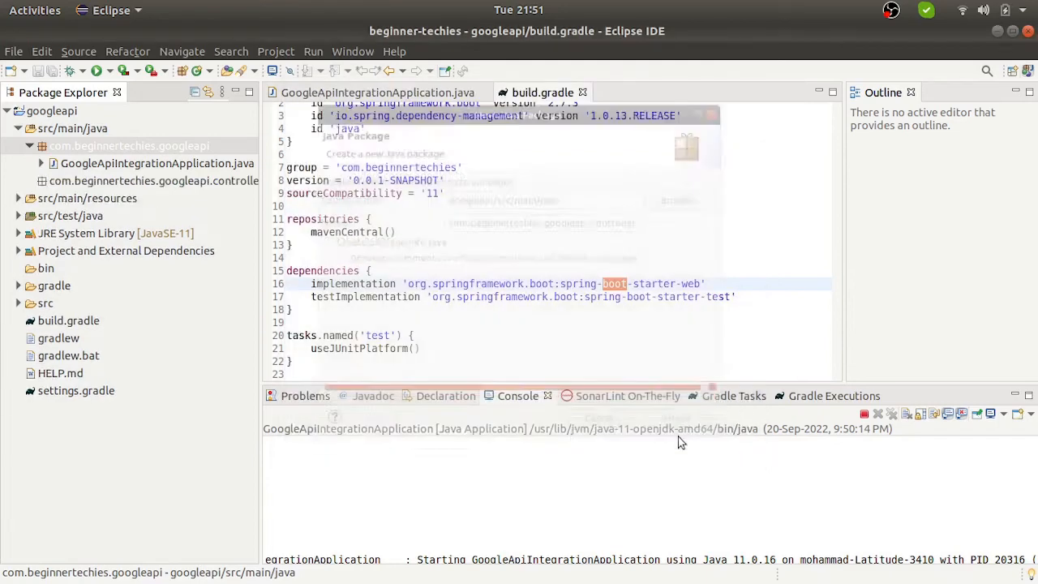
click(153, 180)
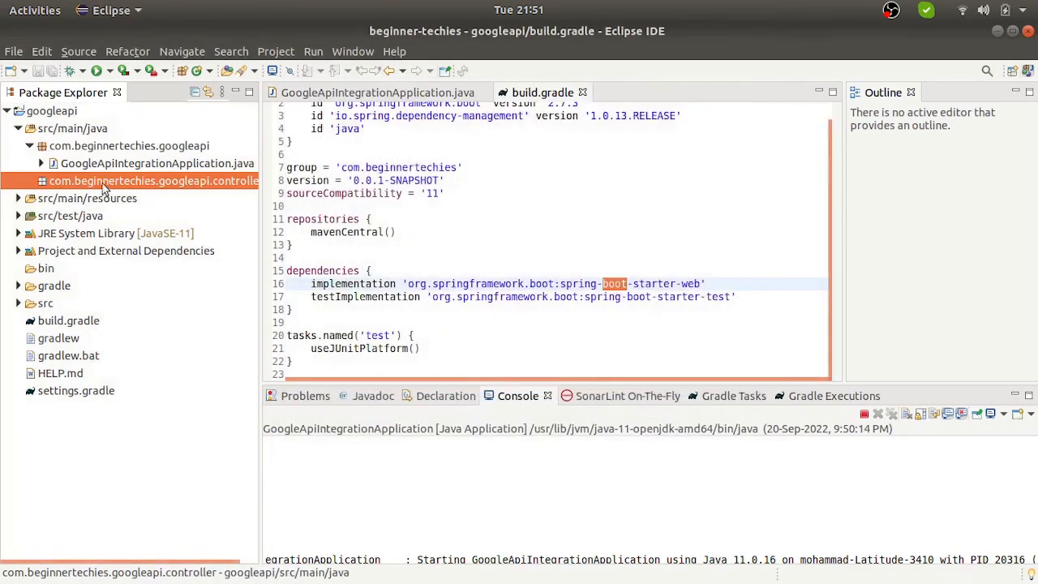
Create a new Java class named DashboardController in the controller package
right_click(153, 180)
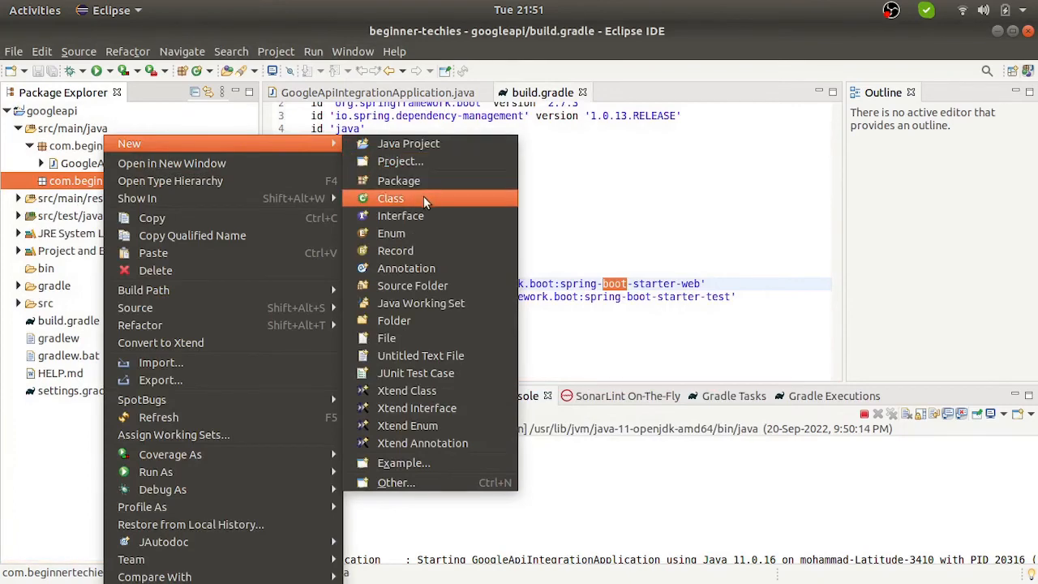
click(390, 197)
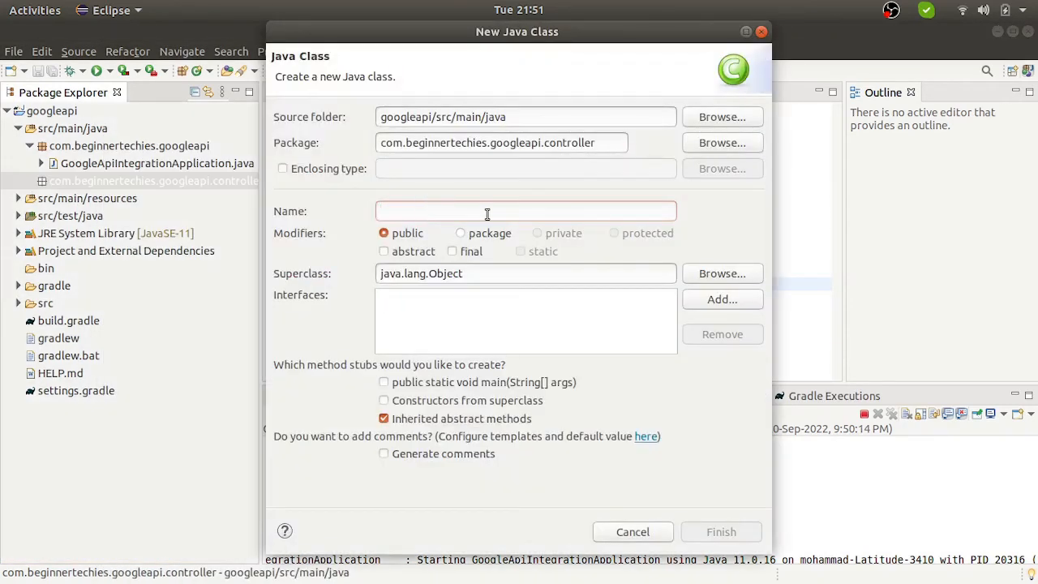
text(Da)
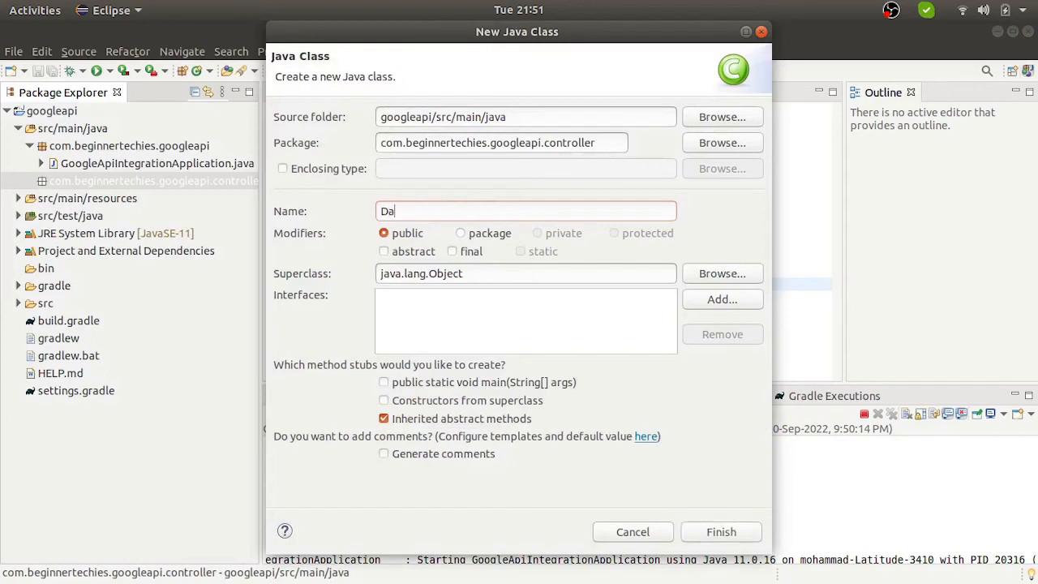
text(shboard)
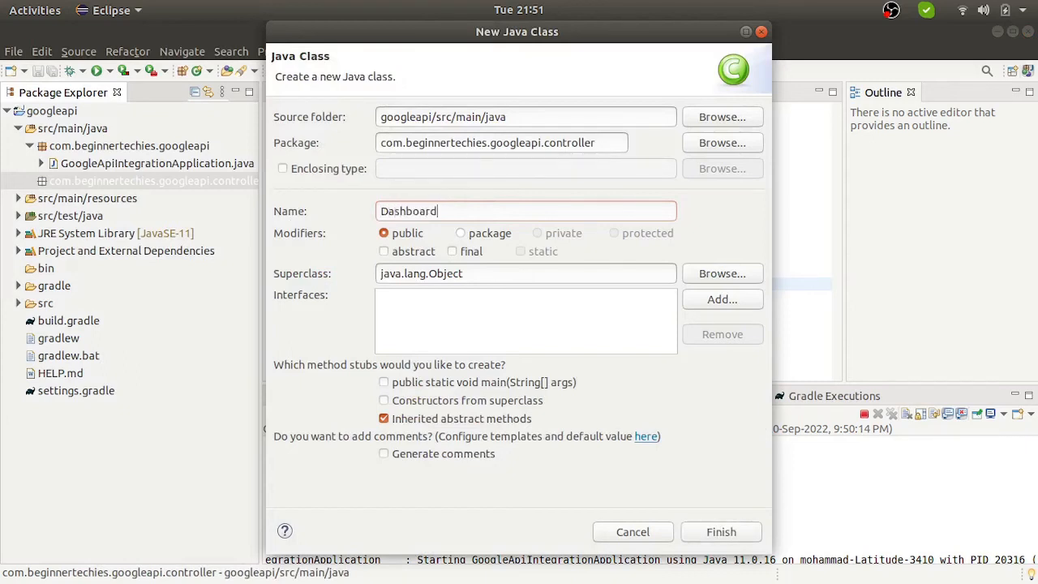
text(Con)
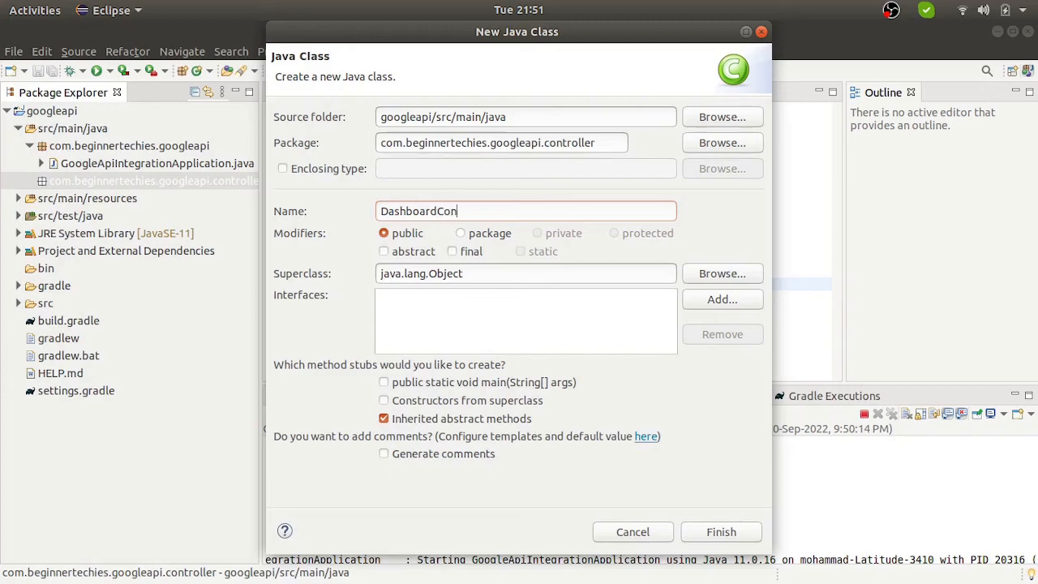
text(troller)
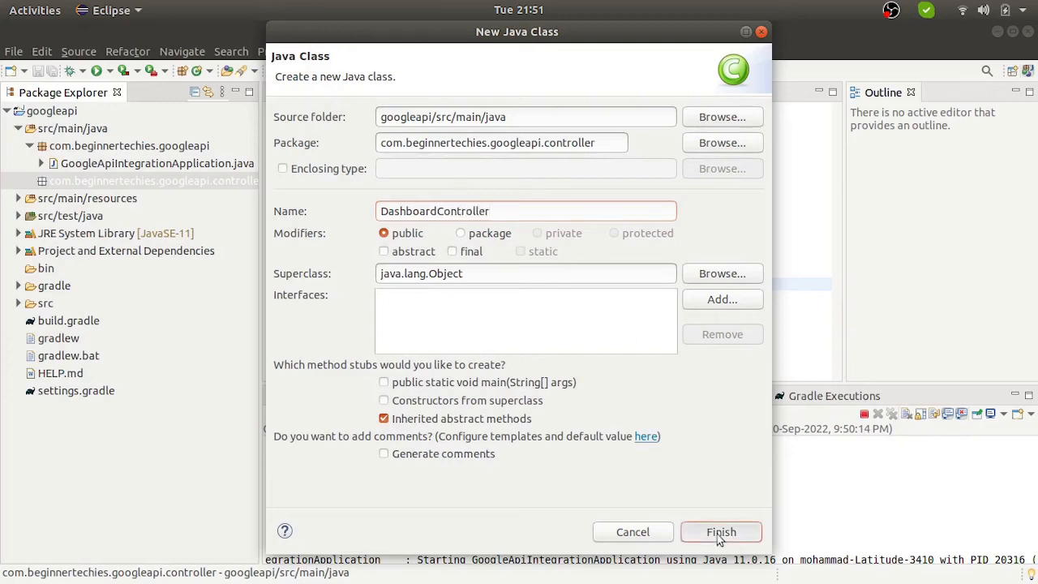
click(721, 531)
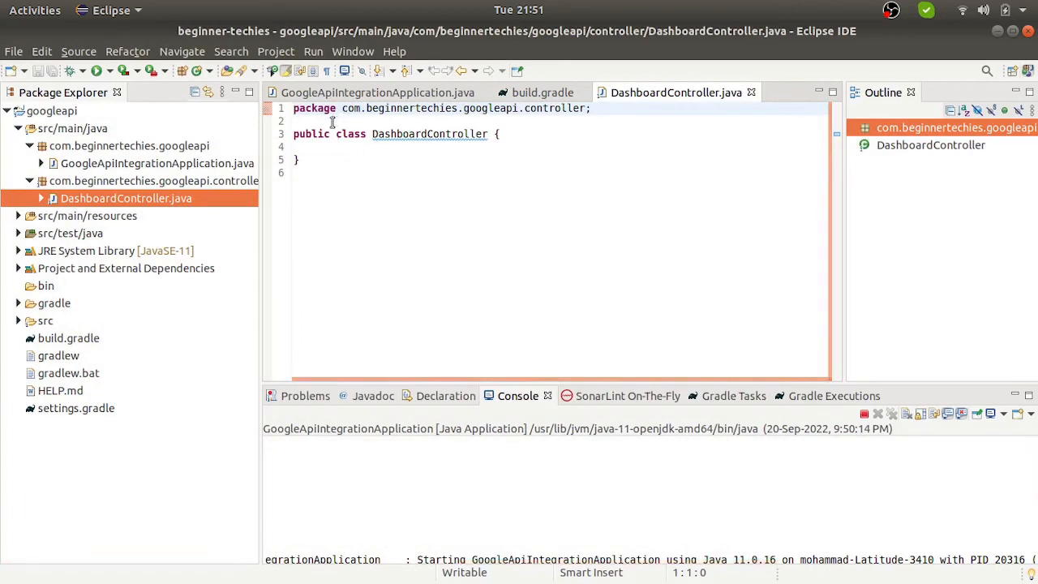
click(331, 121)
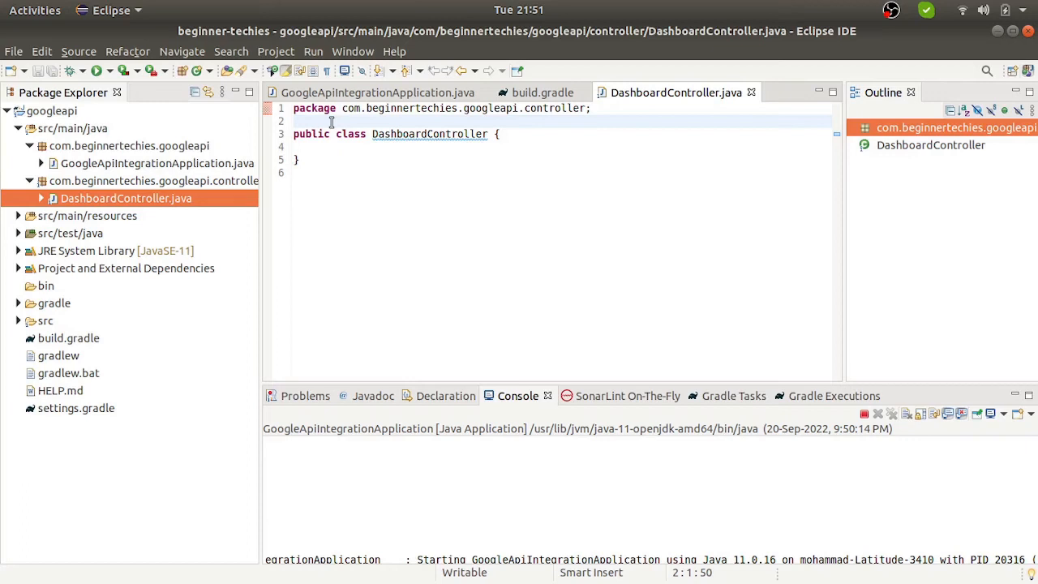
click(294, 120)
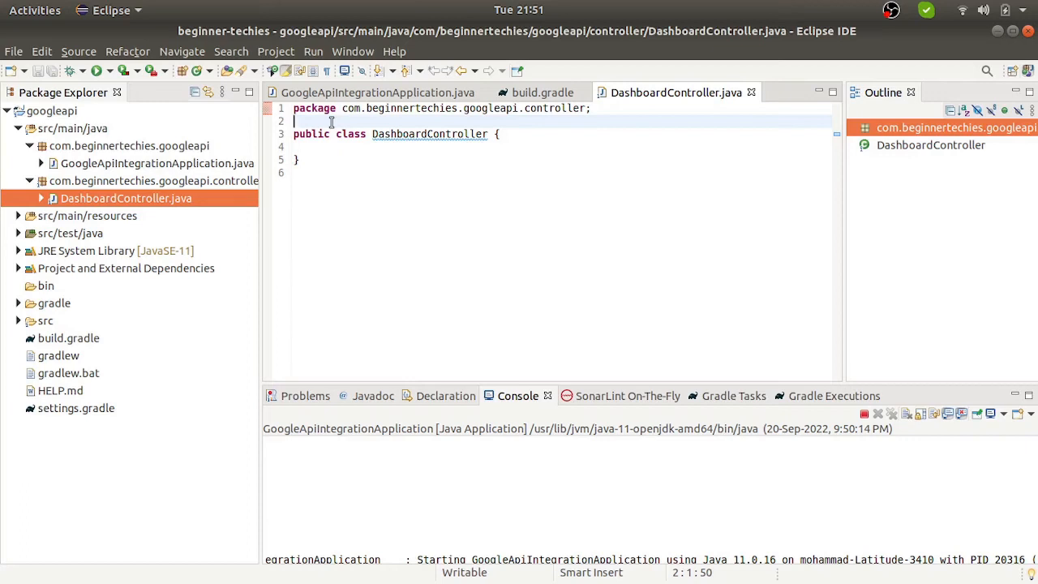
key(Return)
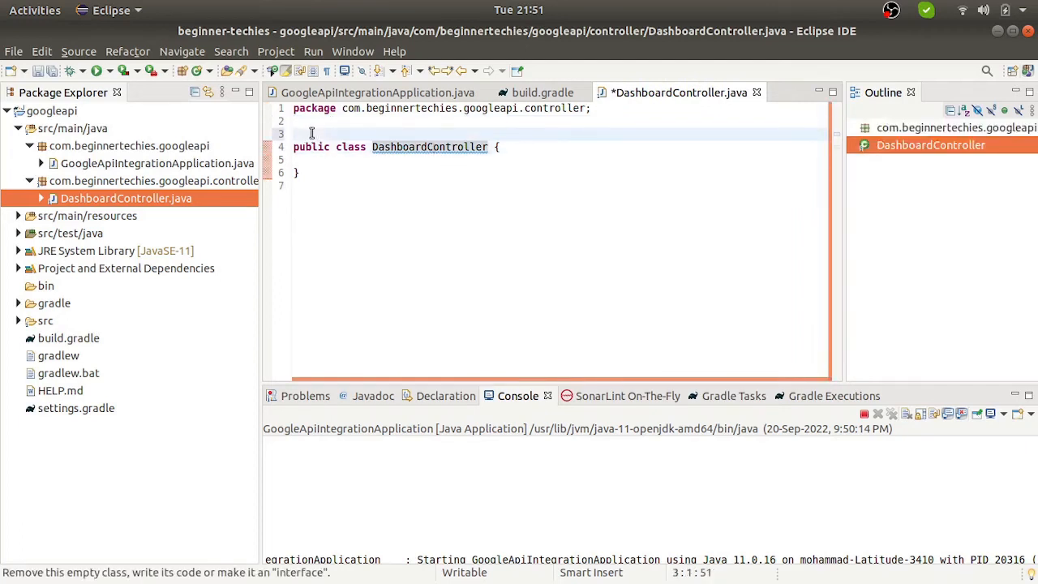
text(@RestControlle)
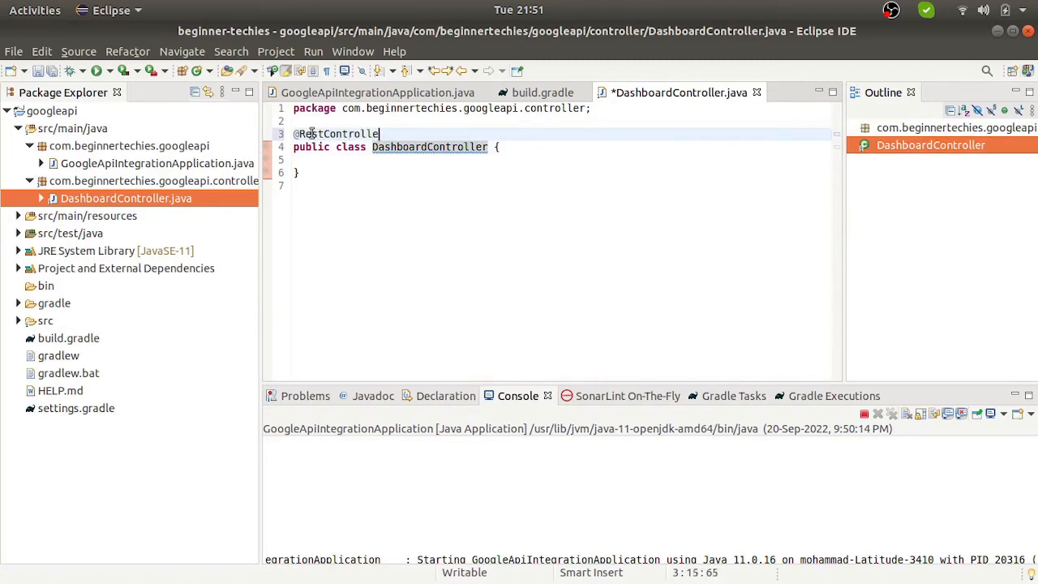
text(r)
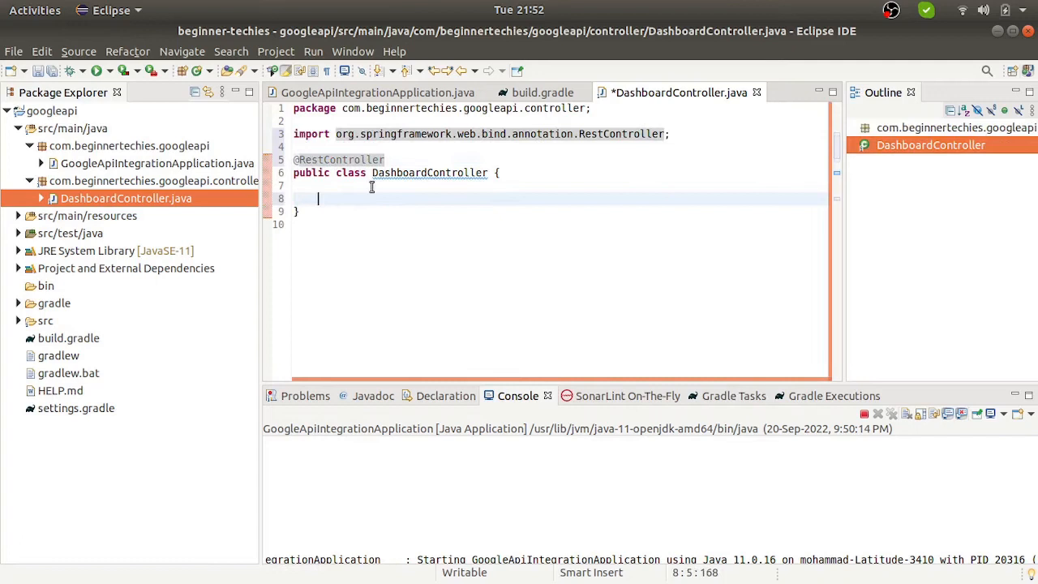
Add an empty public void check() method inside the class body
text(public)
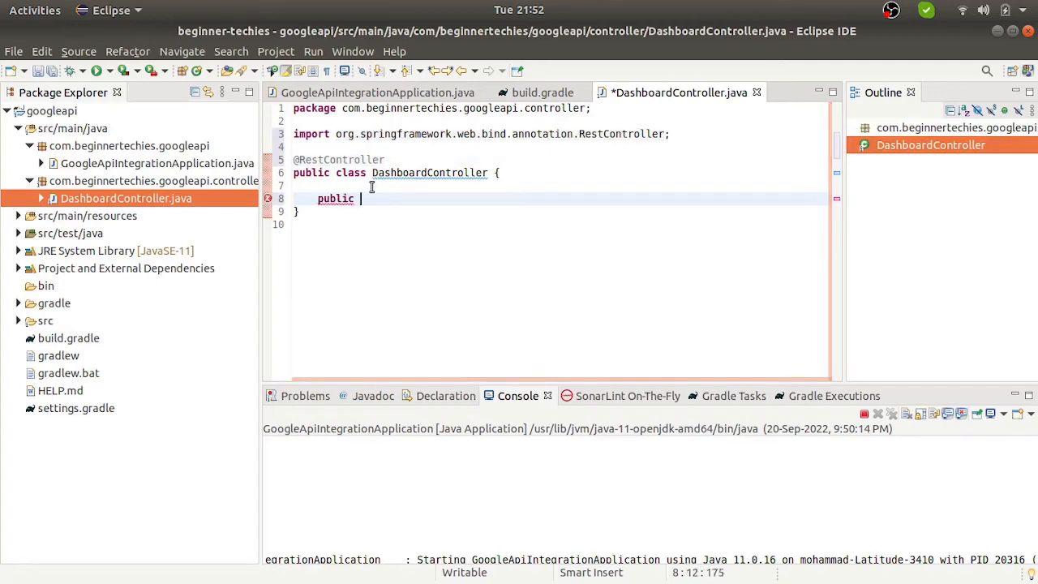
text(void)
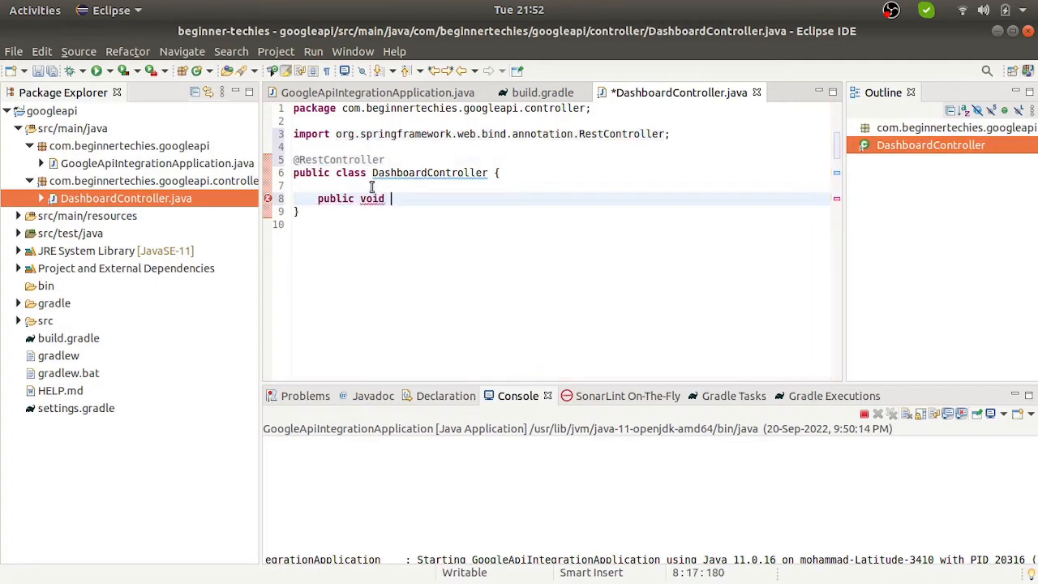
text(check)
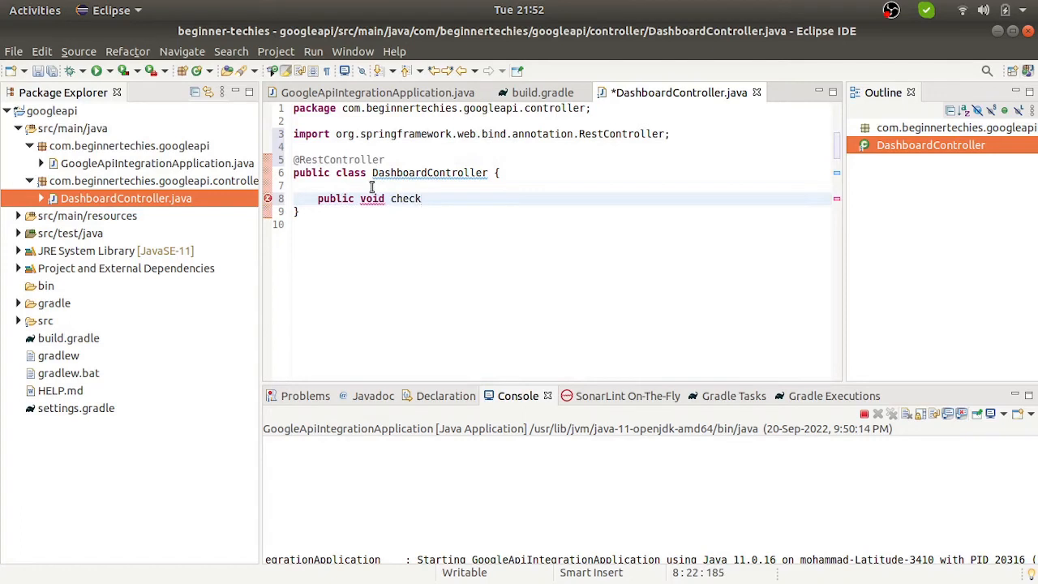
text(() {)
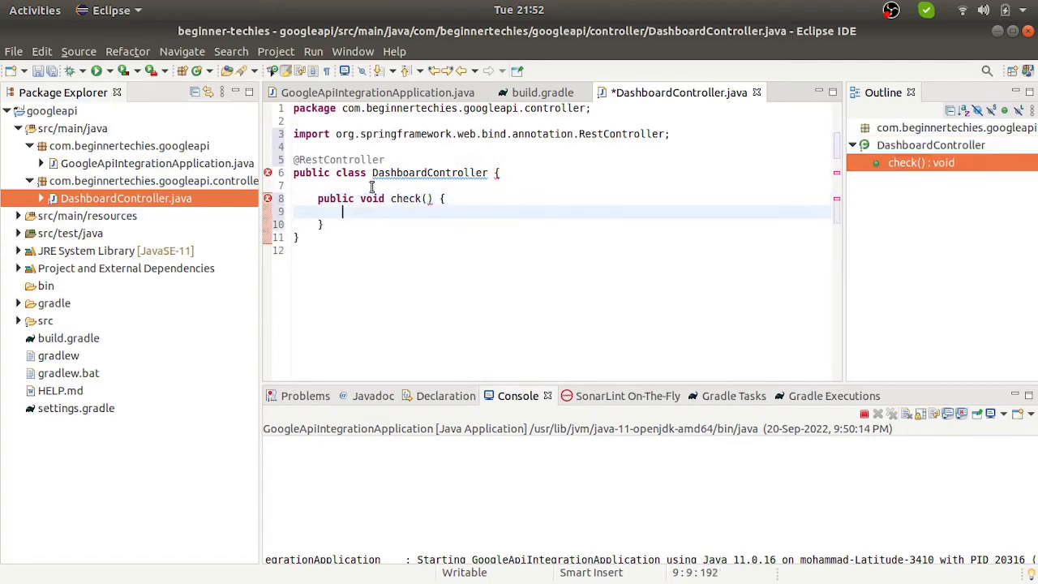
key(Return)
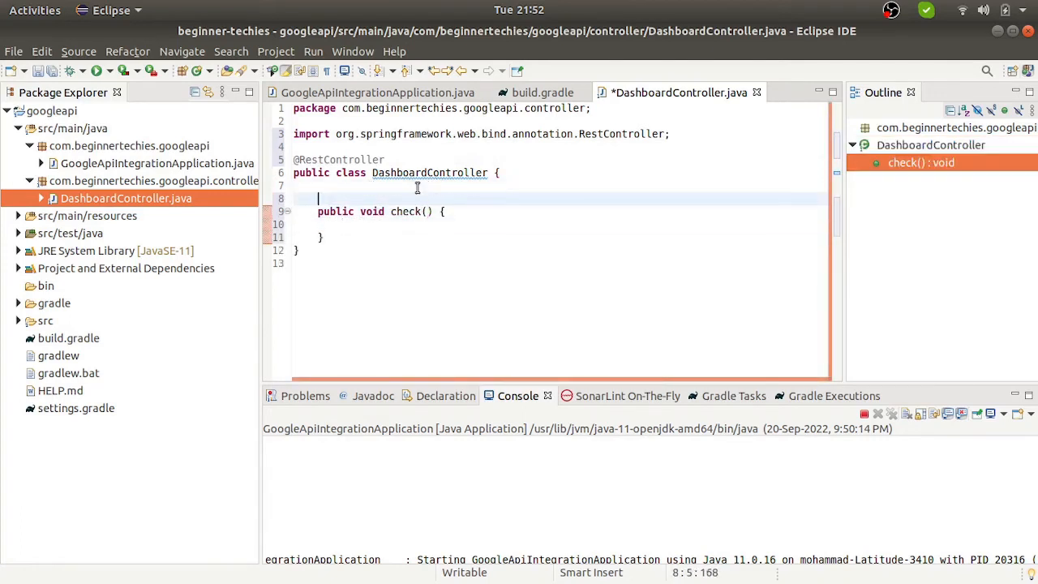
text(@GetMapping(")
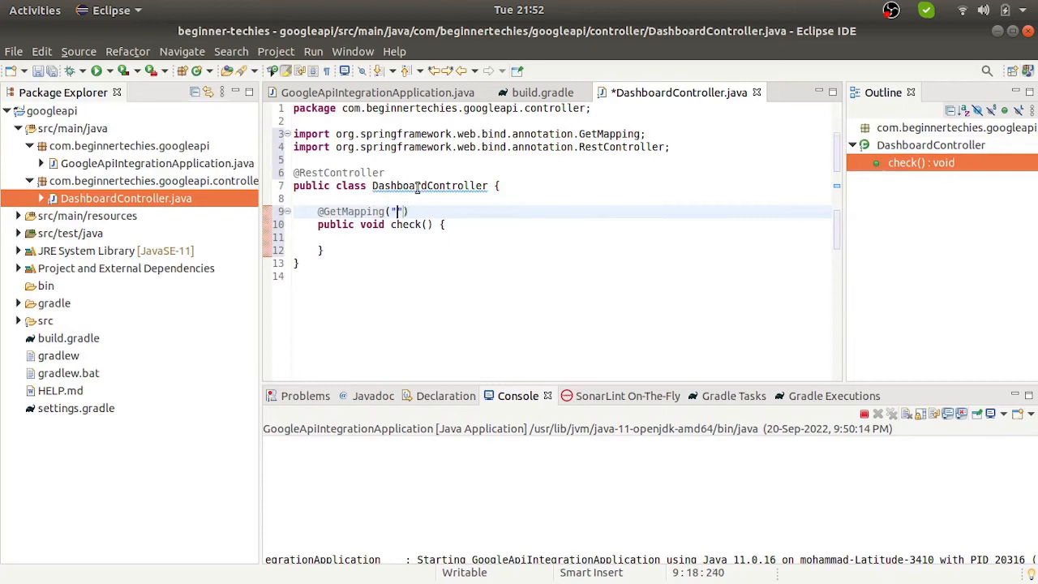
text(/check)
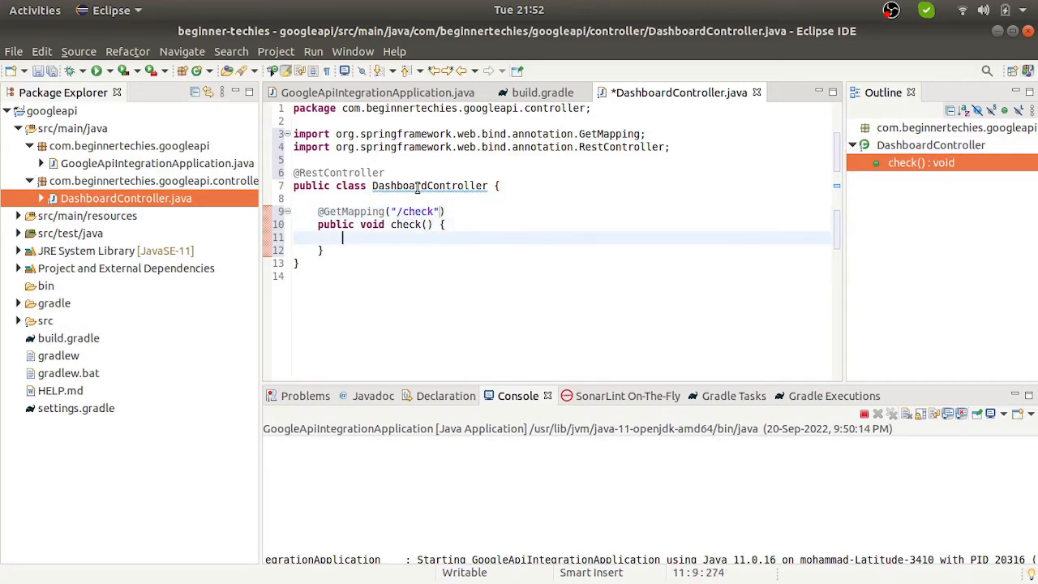
click(372, 224)
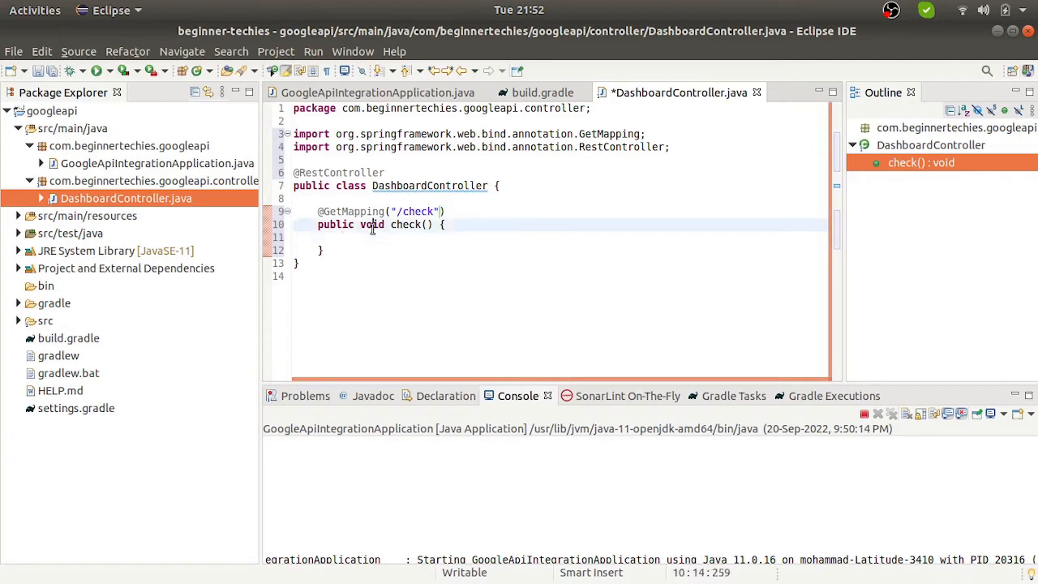
text(String)
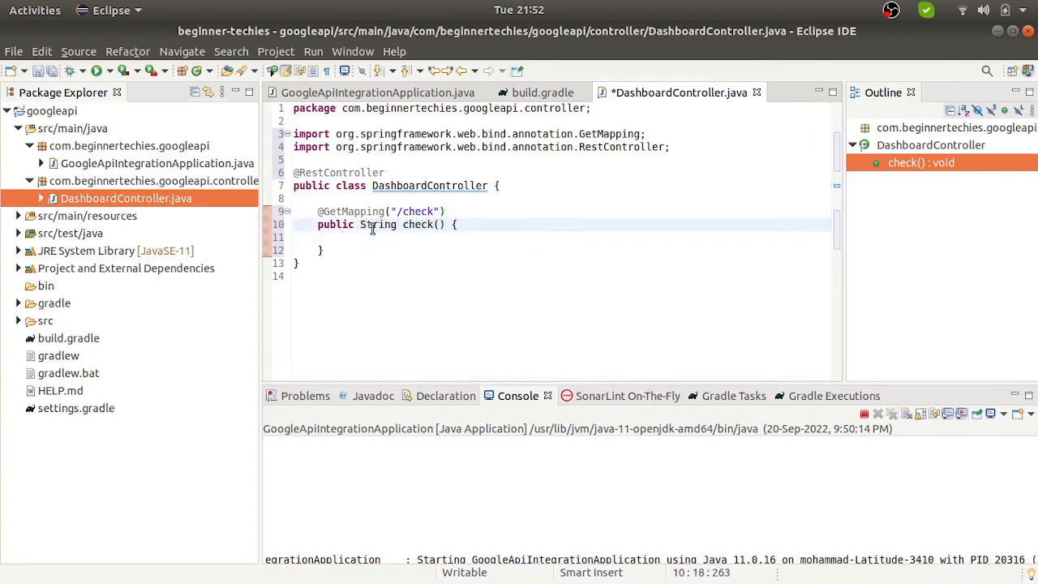
Make check() return "Checking API" and save DashboardController
text(return ")
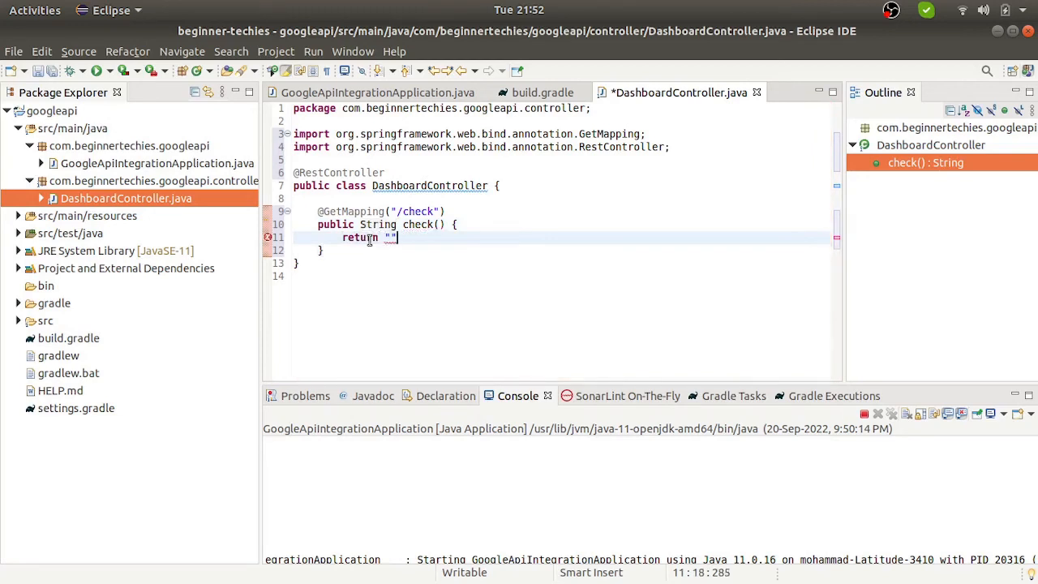
text(My)
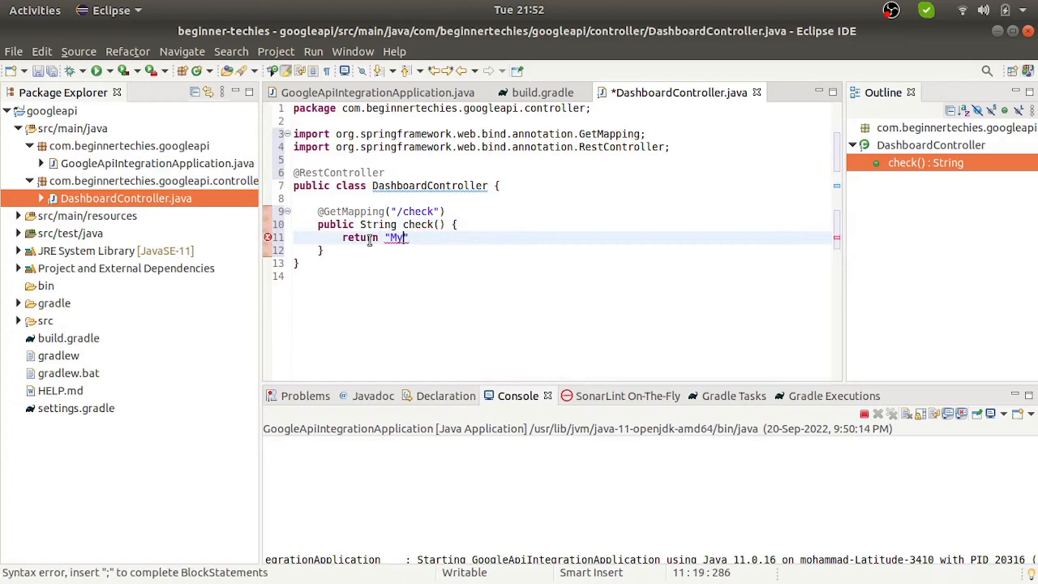
key(BackSpace)
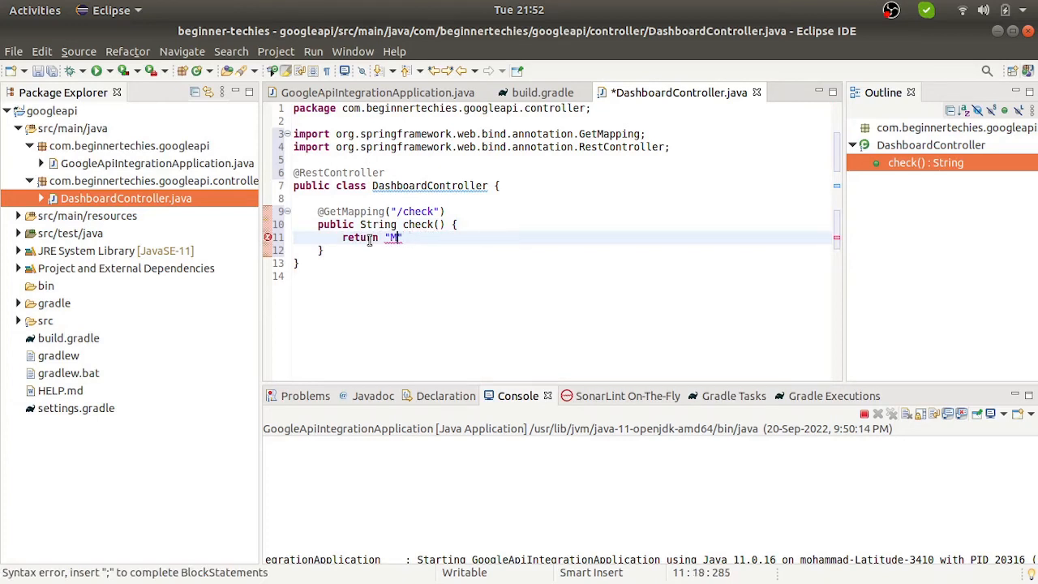
text(Testing)
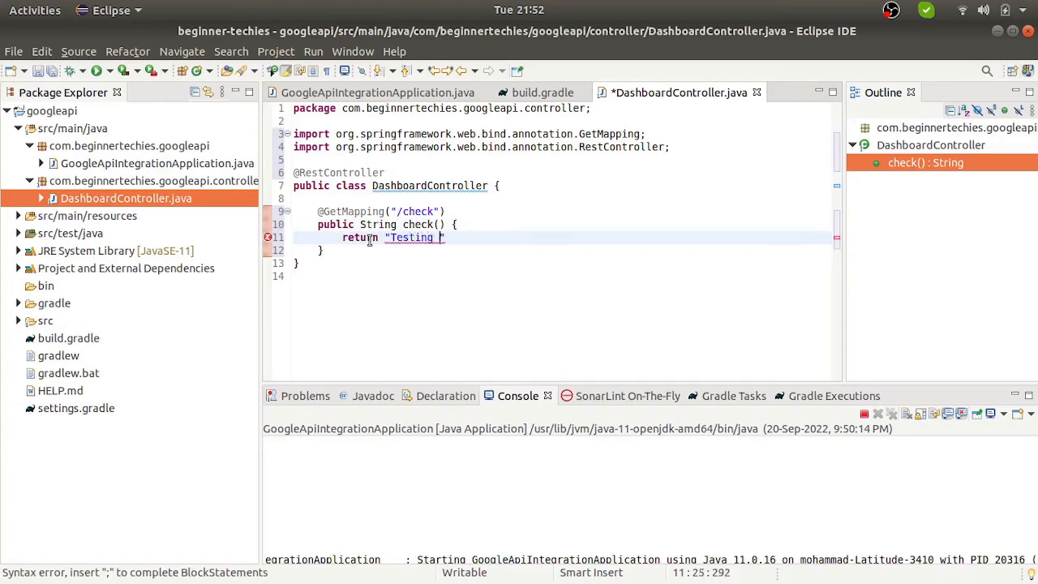
key(BackSpace)
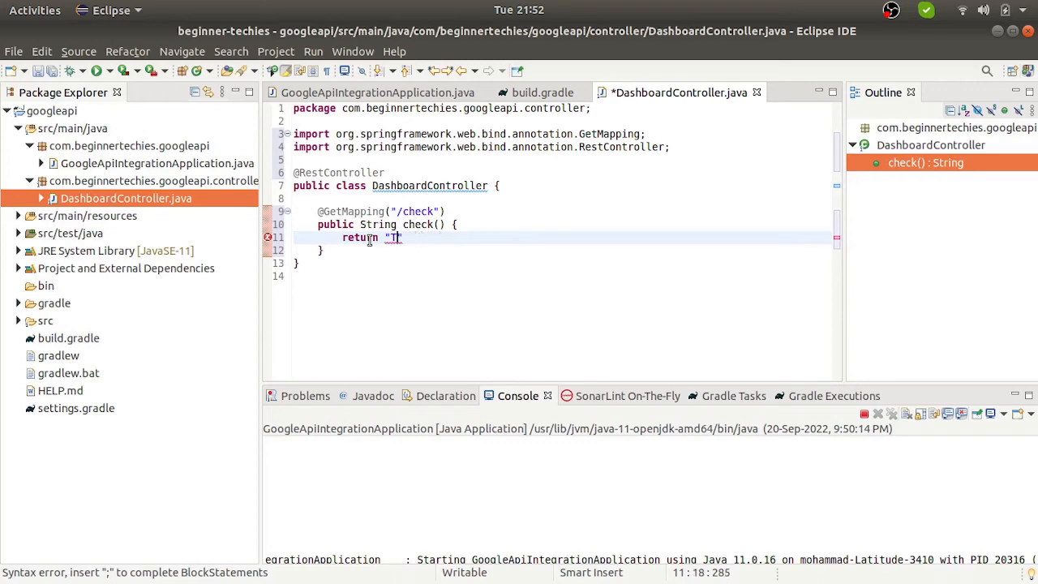
text(Checkong)
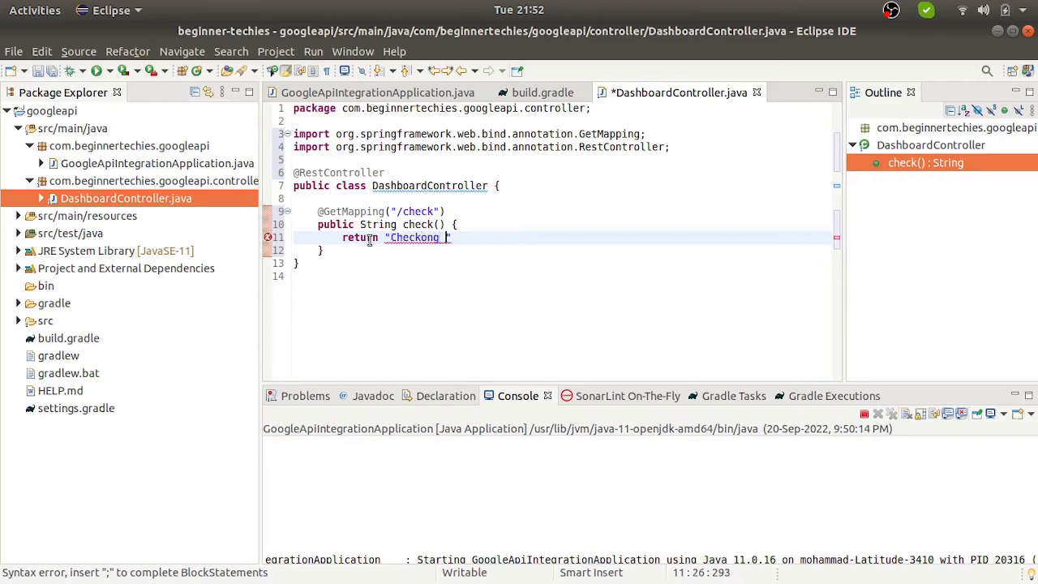
text(A)
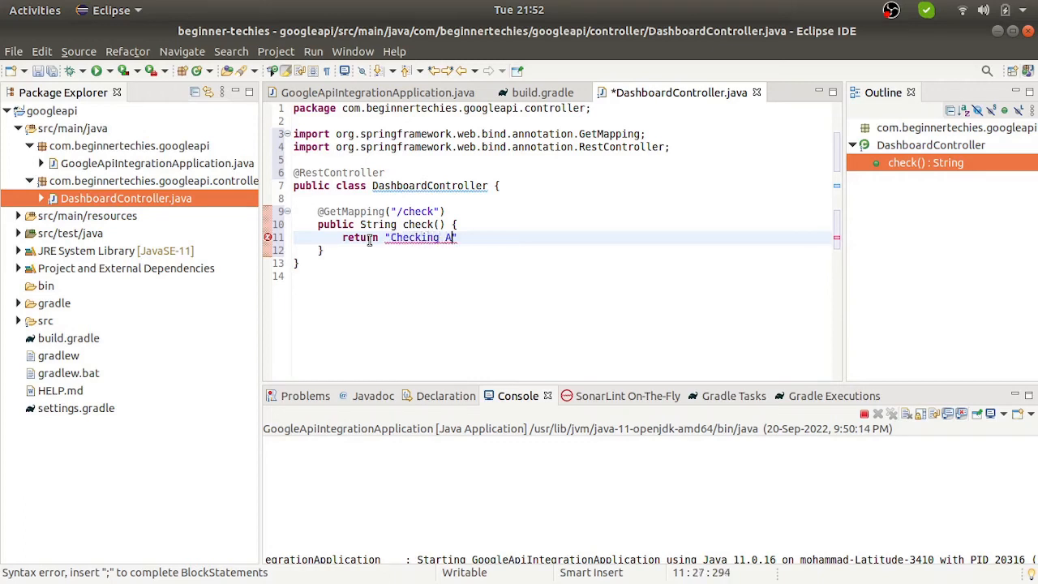
text(PI)
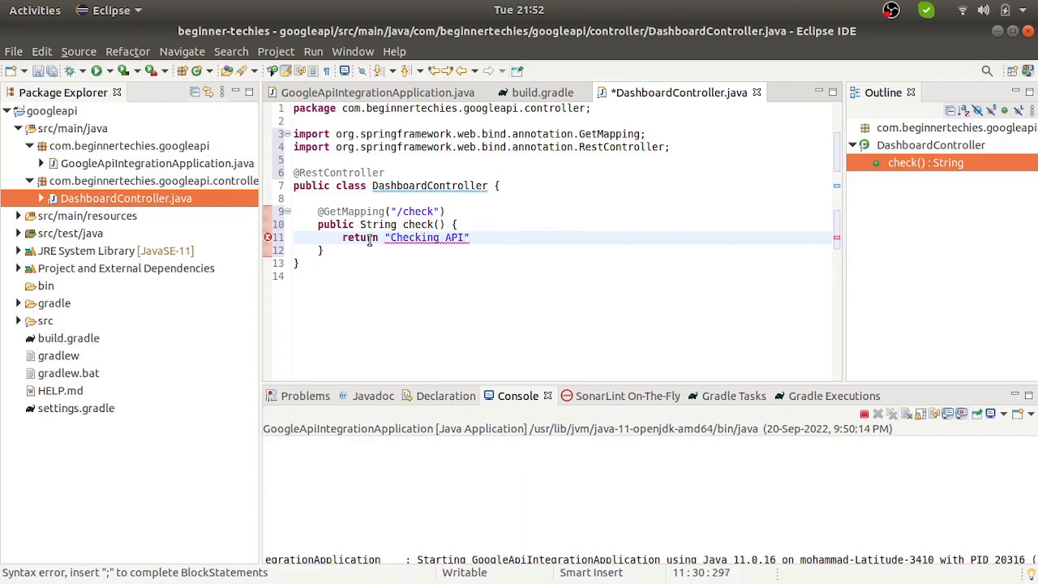
text(;)
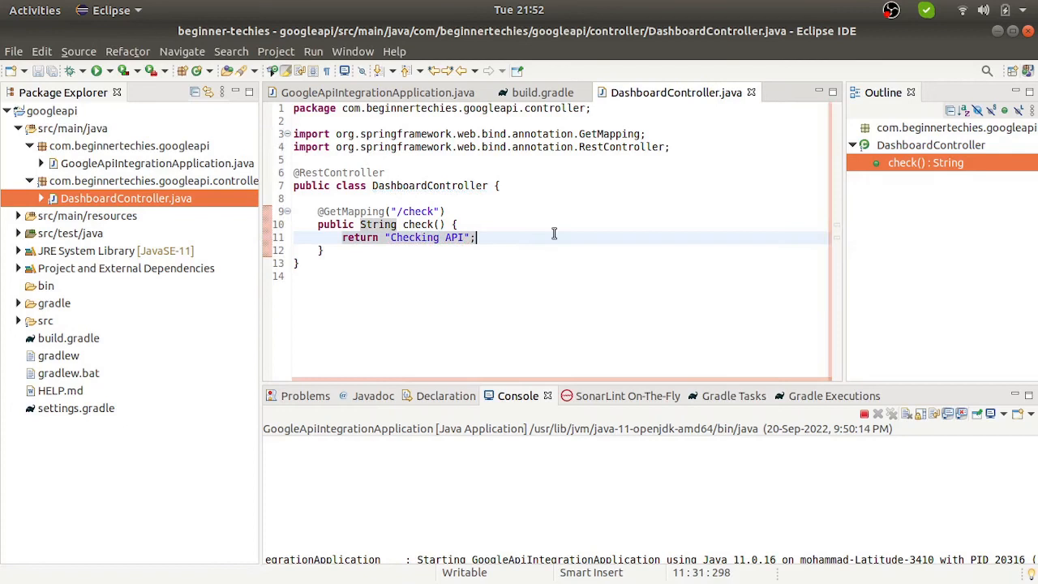
click(864, 413)
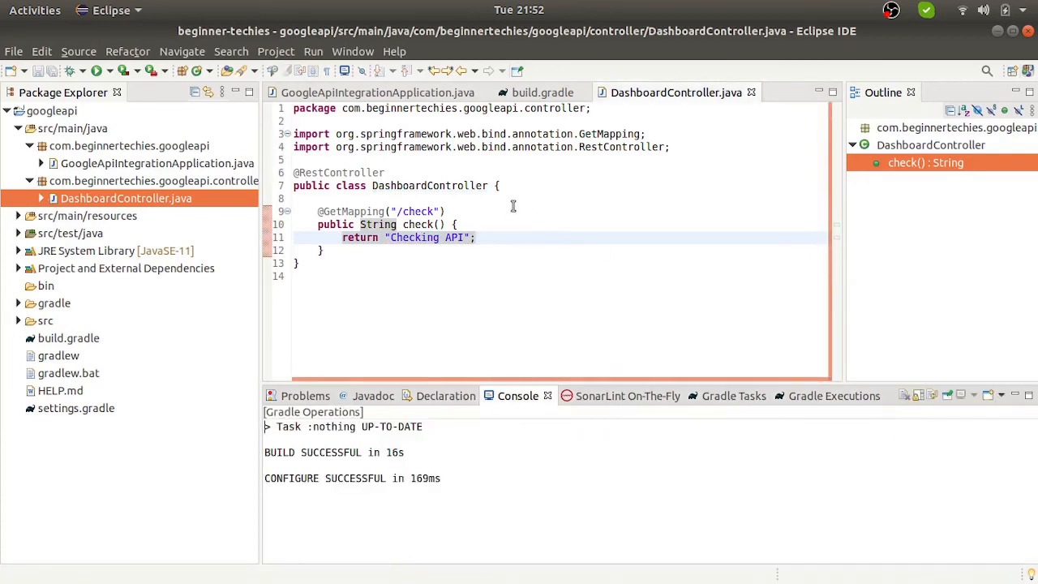
Run GoogleApiIntegrationApplication as a Java application, starting Tomcat on port 8080
right_click(513, 213)
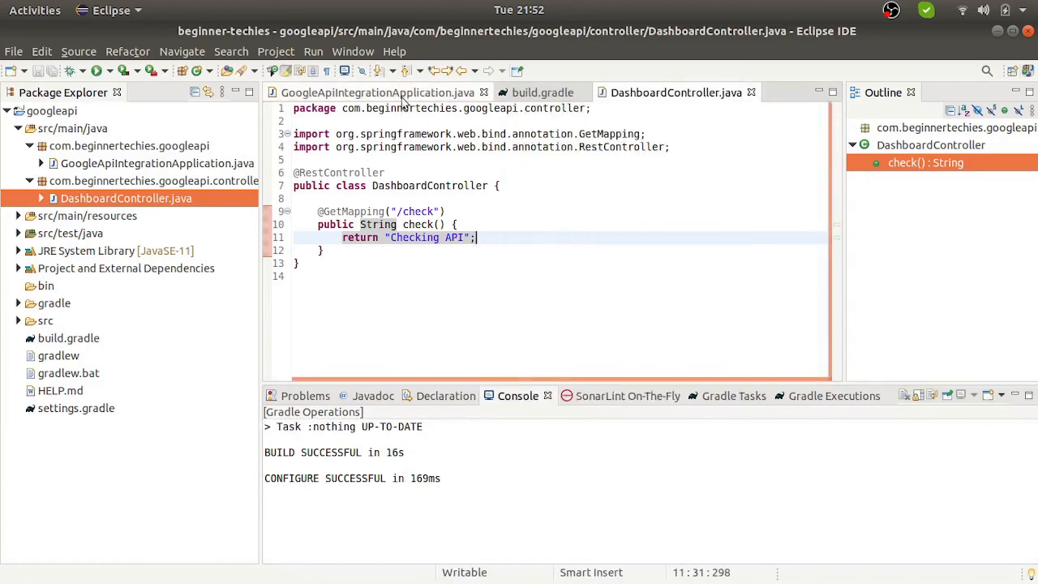
click(377, 92)
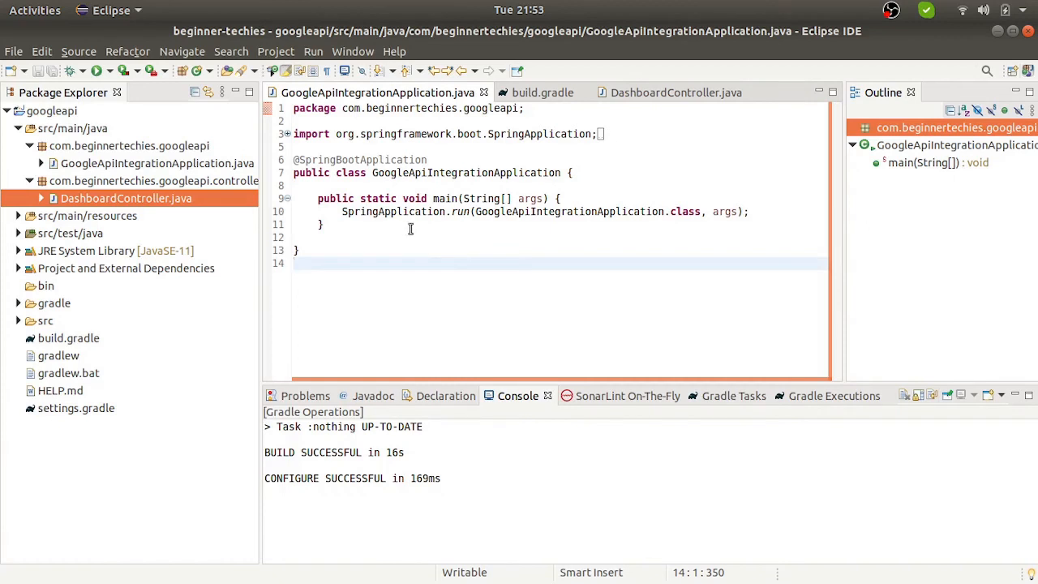
mouse_move(429, 237)
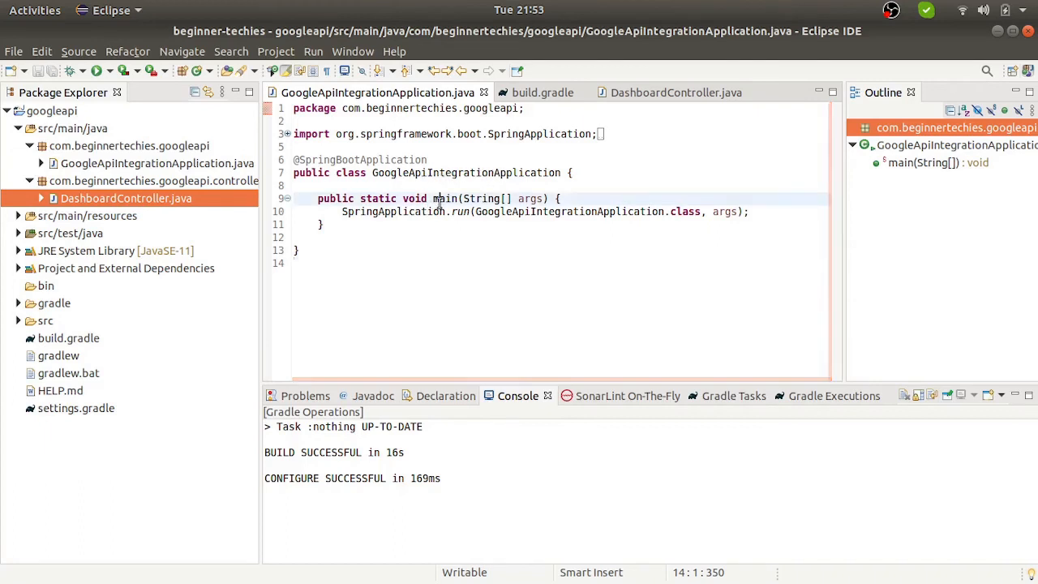
double_click(444, 197)
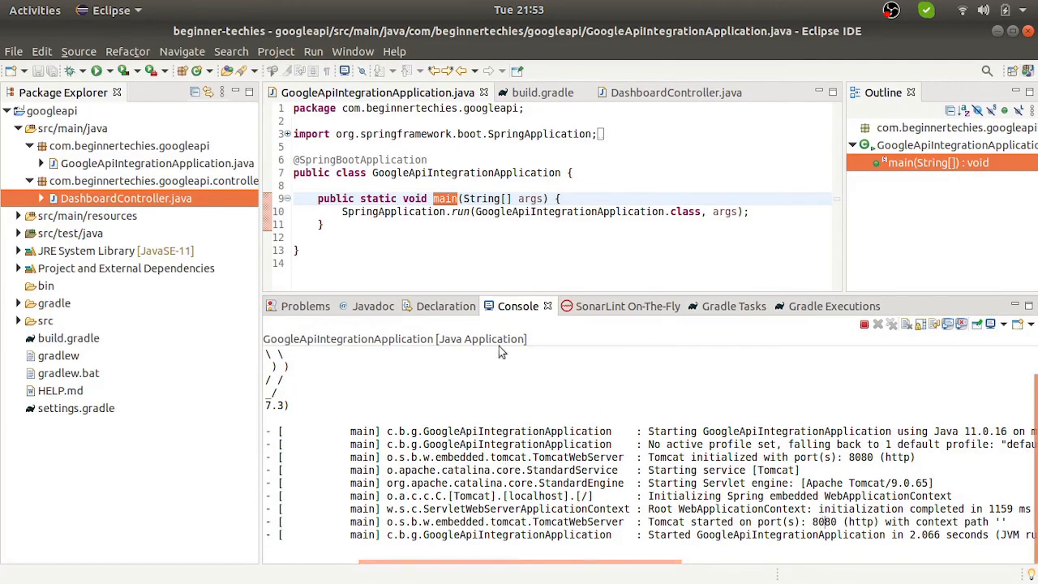
double_click(823, 521)
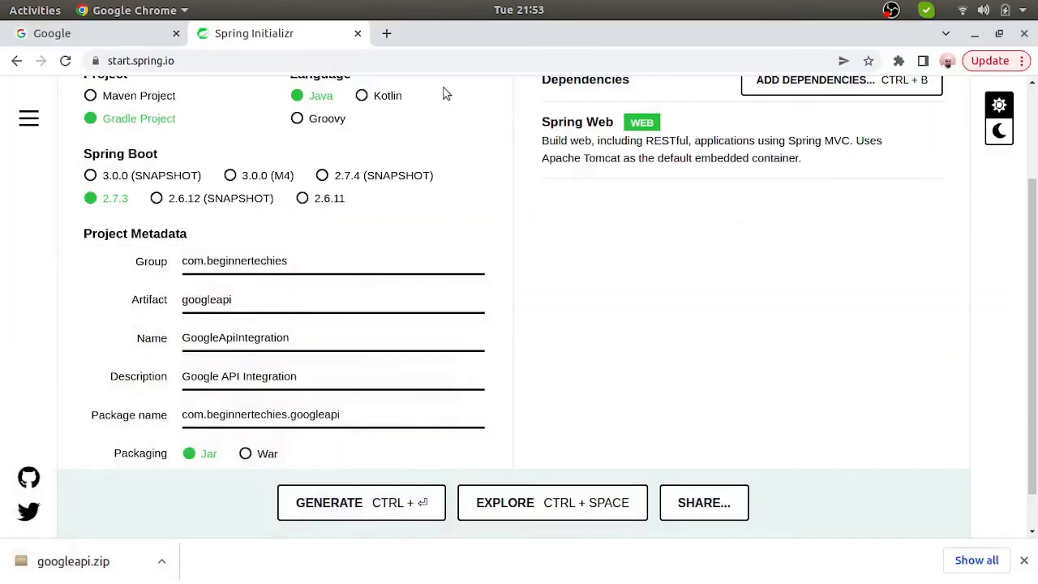
Open a new Chrome tab and request localhost:8080/check
click(387, 33)
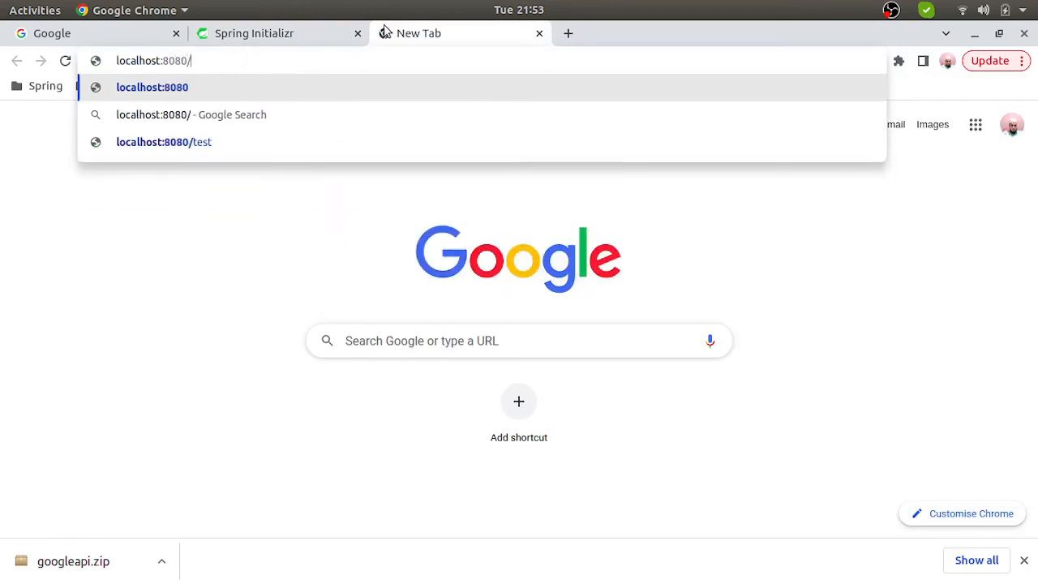
text(ch)
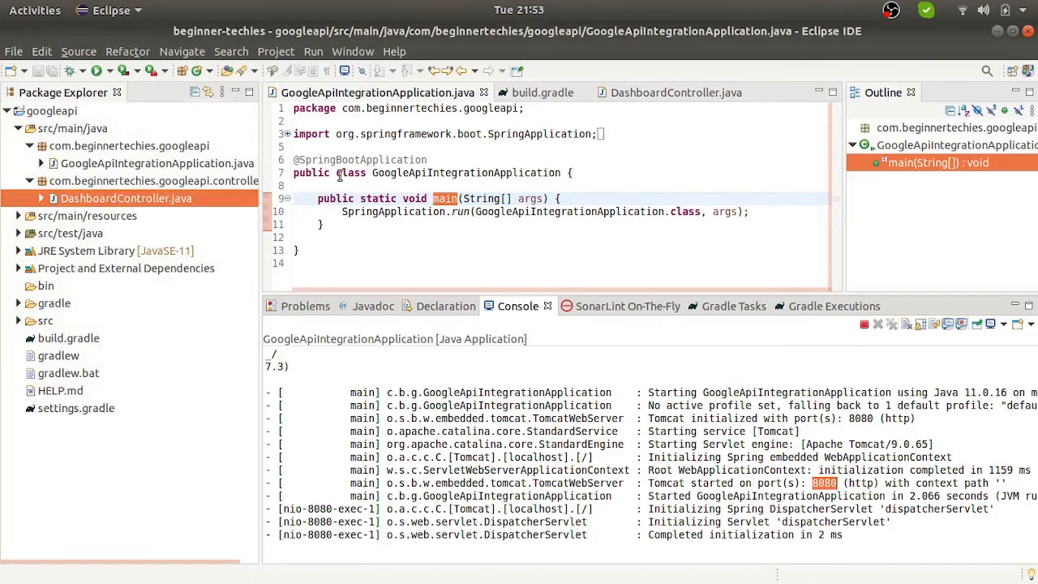
Return to DashboardController.java and clear the console output
click(675, 91)
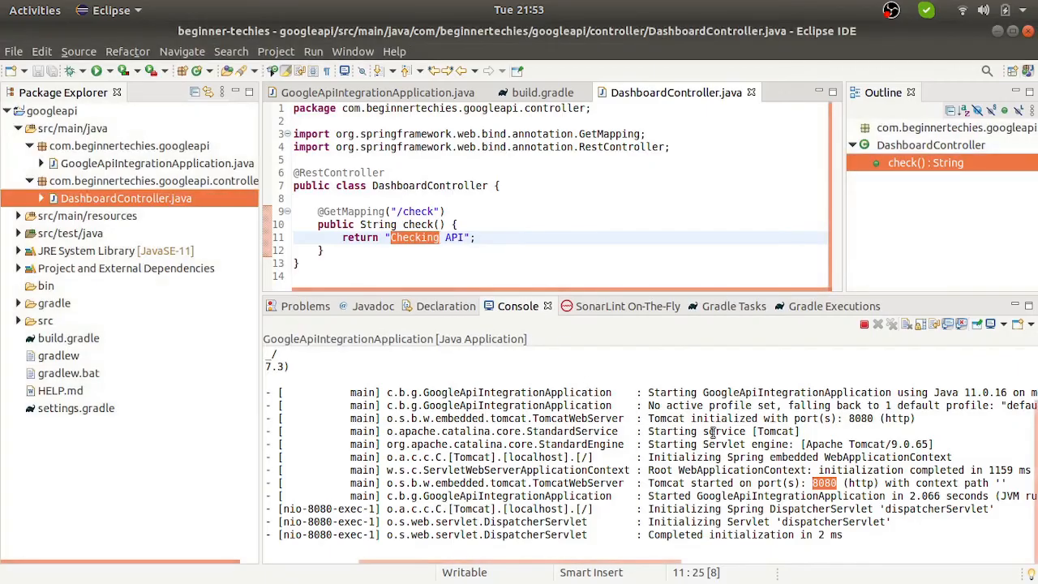
click(905, 324)
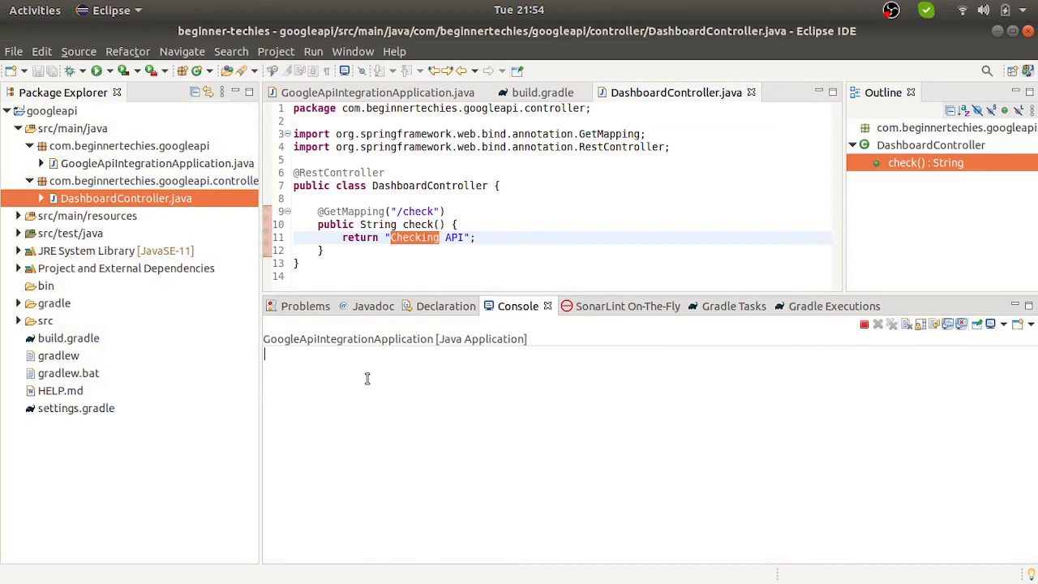
click(454, 237)
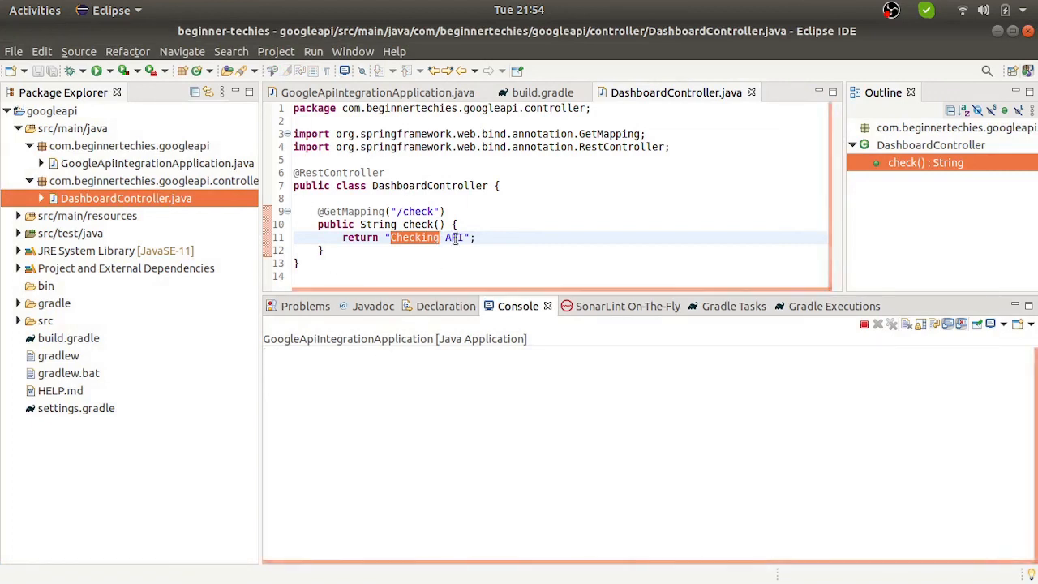